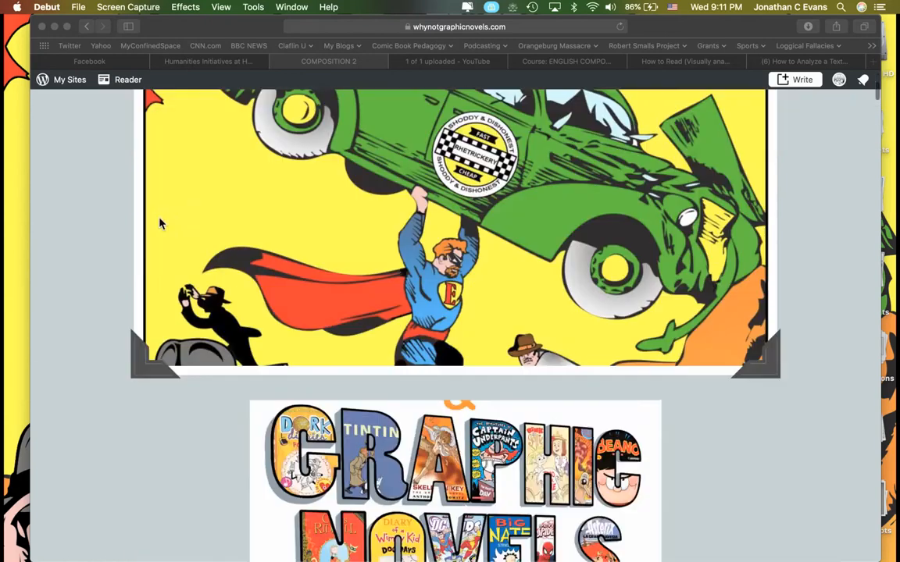
# Step: Open 'Report 1: Topic and Rationale for Graphic Novel Paper' from the Course Assignments menu
pyautogui.scroll(3)
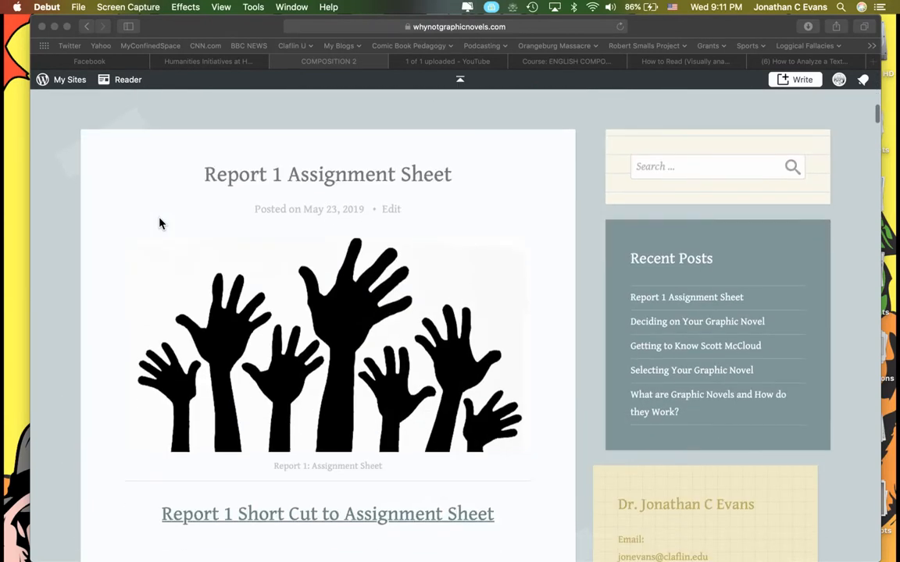
pyautogui.scroll(-3)
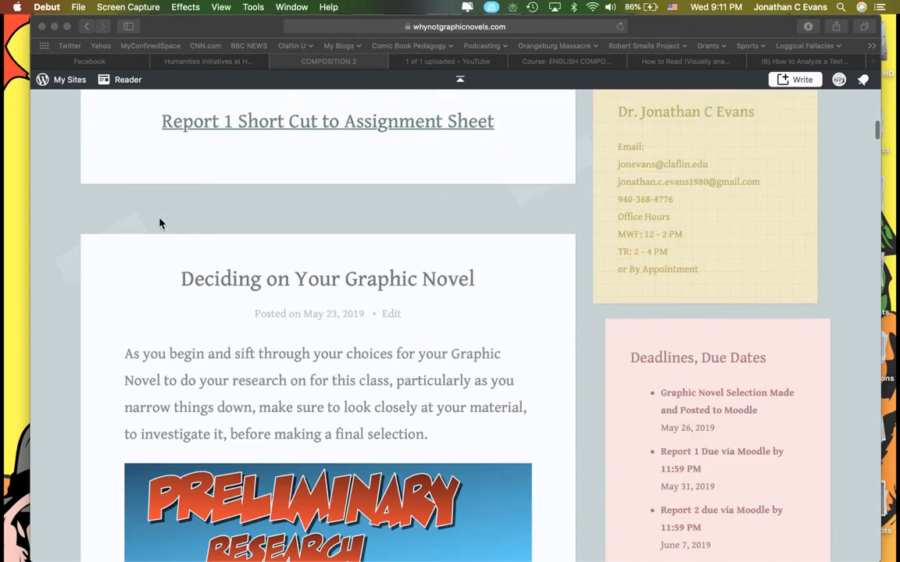
pyautogui.scroll(-3)
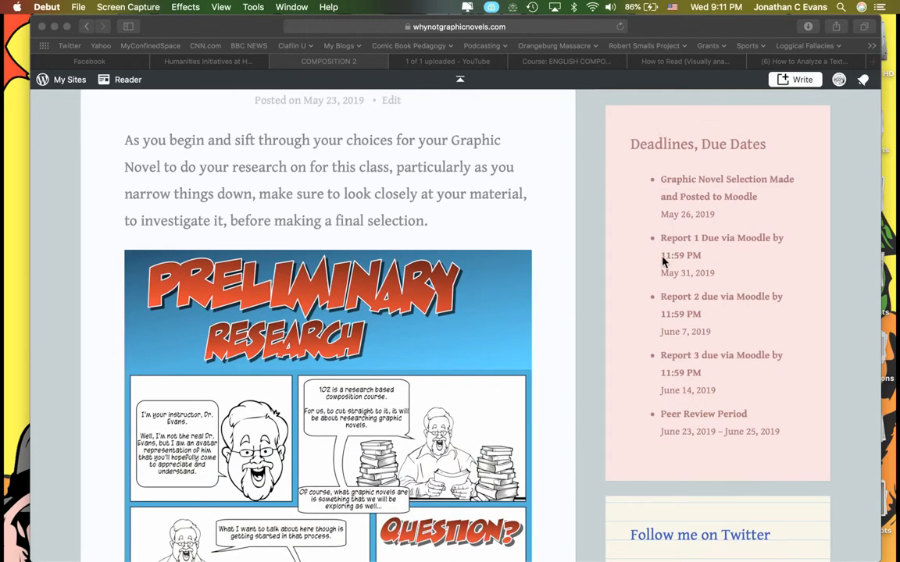
pyautogui.moveTo(688, 282)
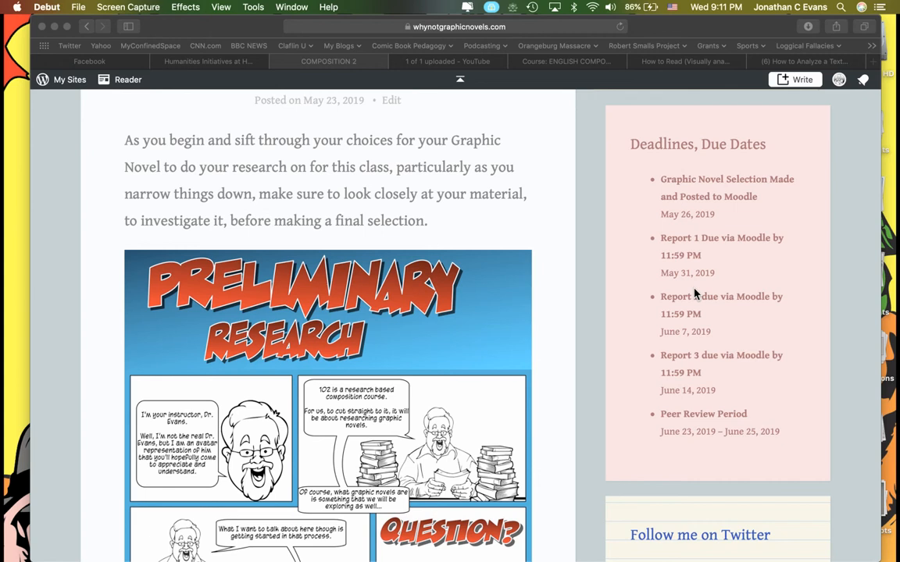
pyautogui.moveTo(678, 270)
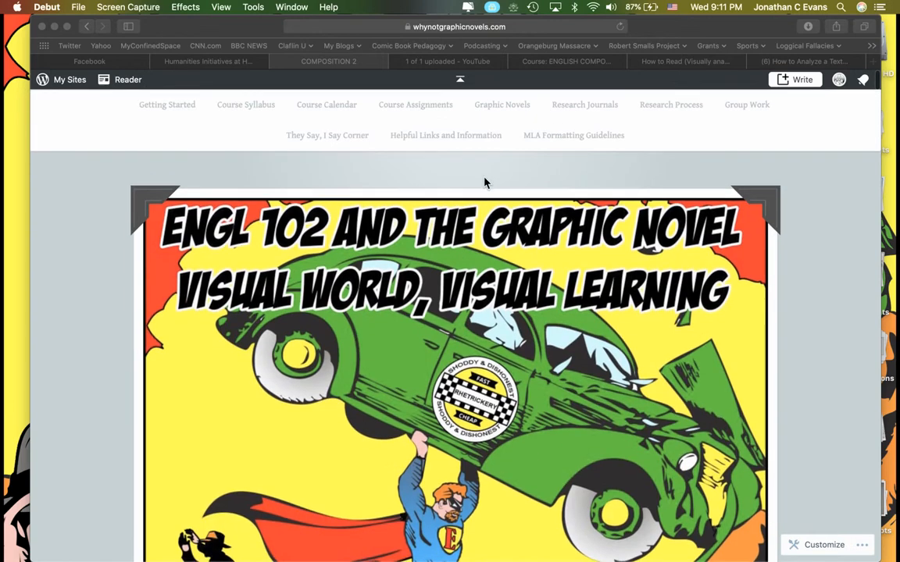
pyautogui.click(415, 104)
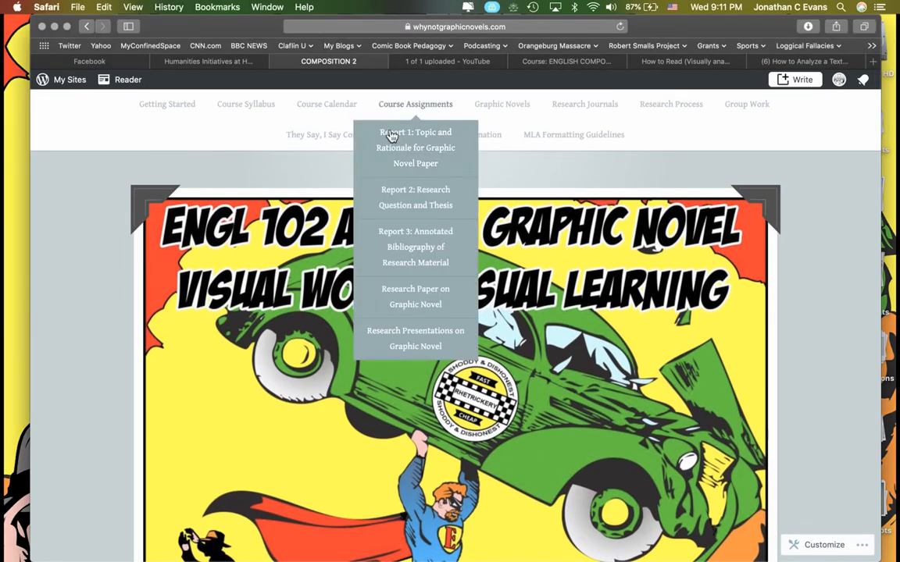
pyautogui.click(415, 148)
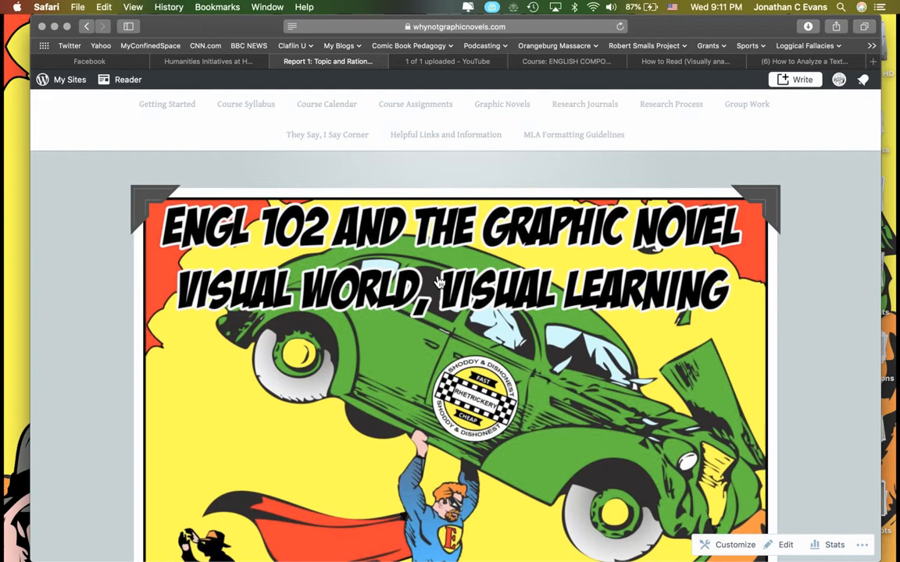
# Step: Read down the Report 1 assignment page past its May 31 due date
pyautogui.scroll(-3)
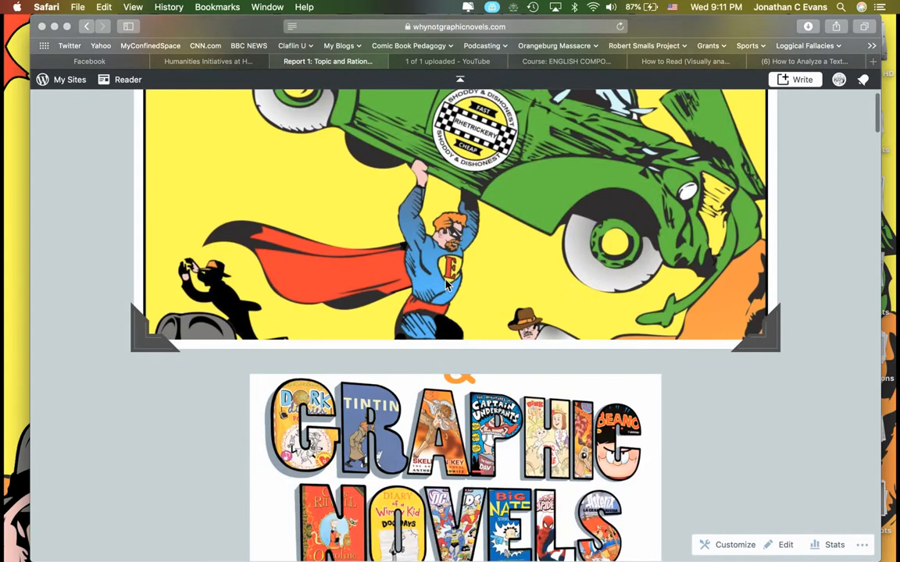
pyautogui.scroll(-3)
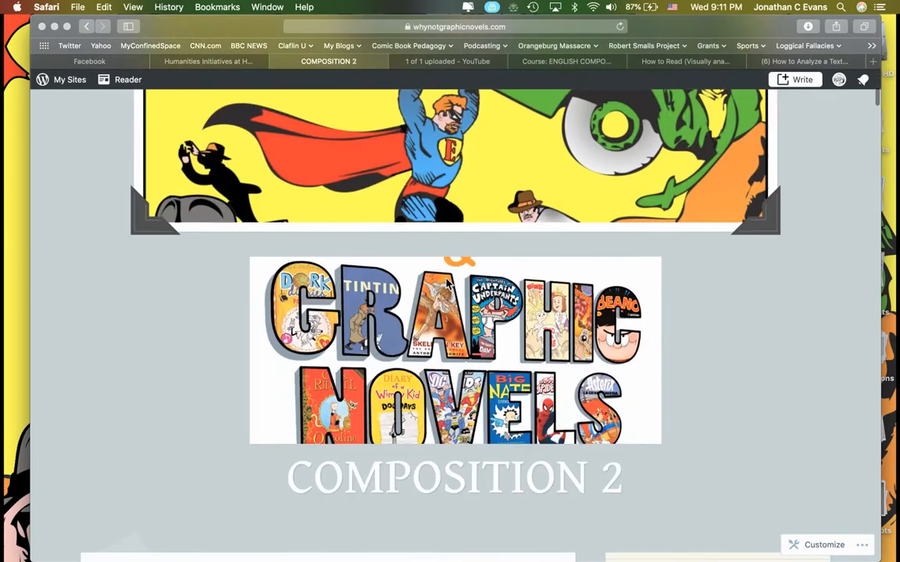
pyautogui.scroll(-3)
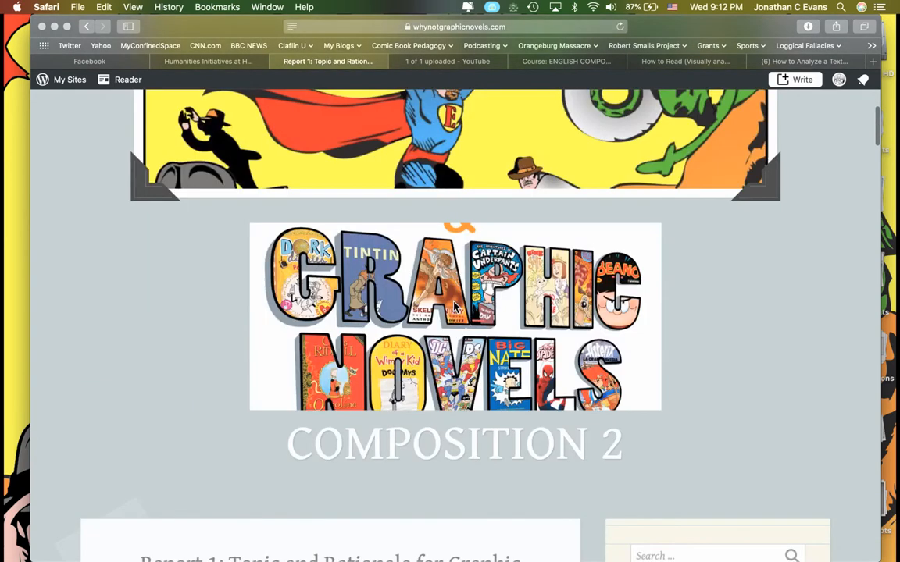
pyautogui.scroll(-3)
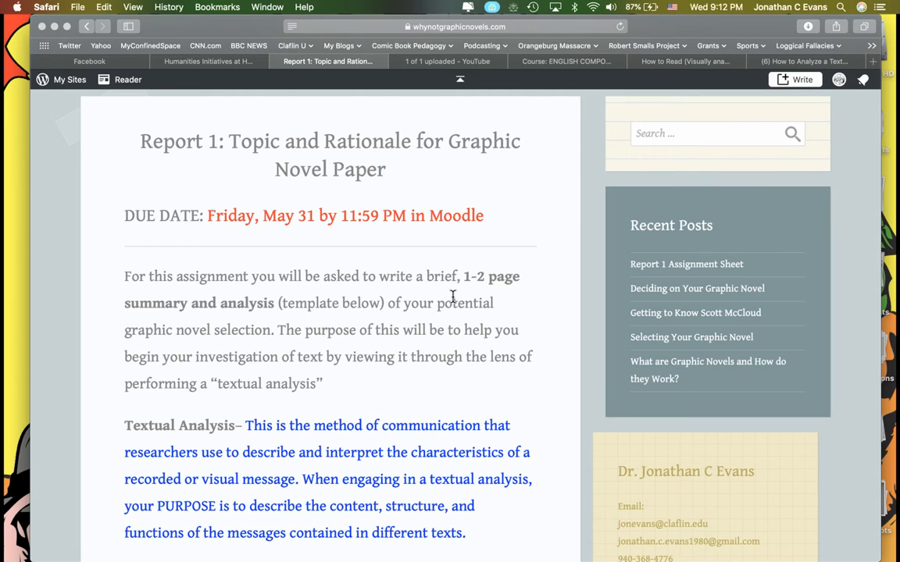
pyautogui.scroll(-3)
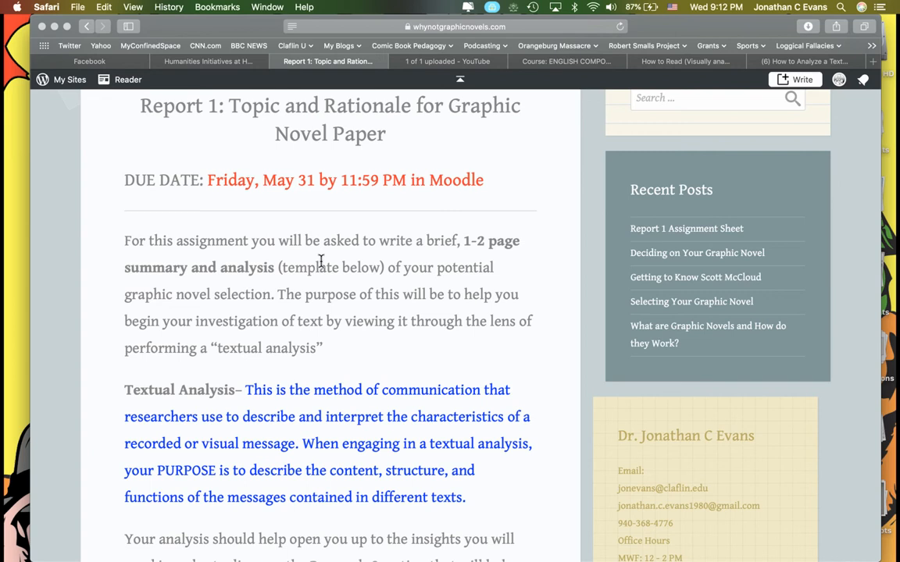
pyautogui.moveTo(358, 294)
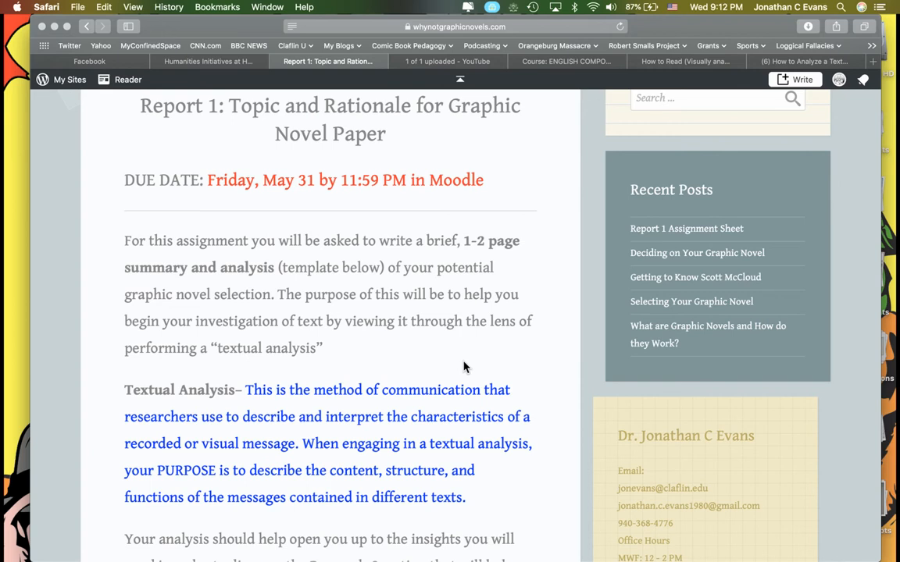
pyautogui.scroll(-3)
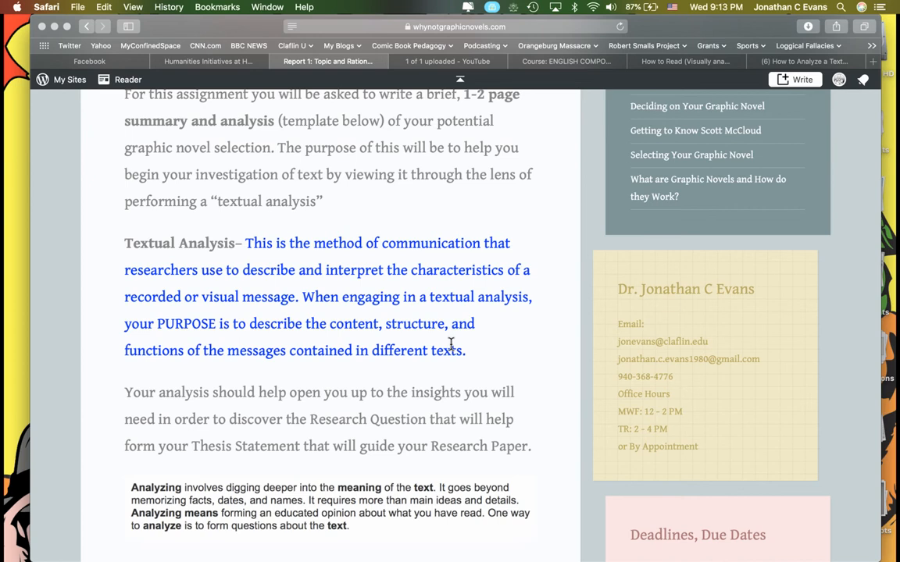
pyautogui.moveTo(505, 365)
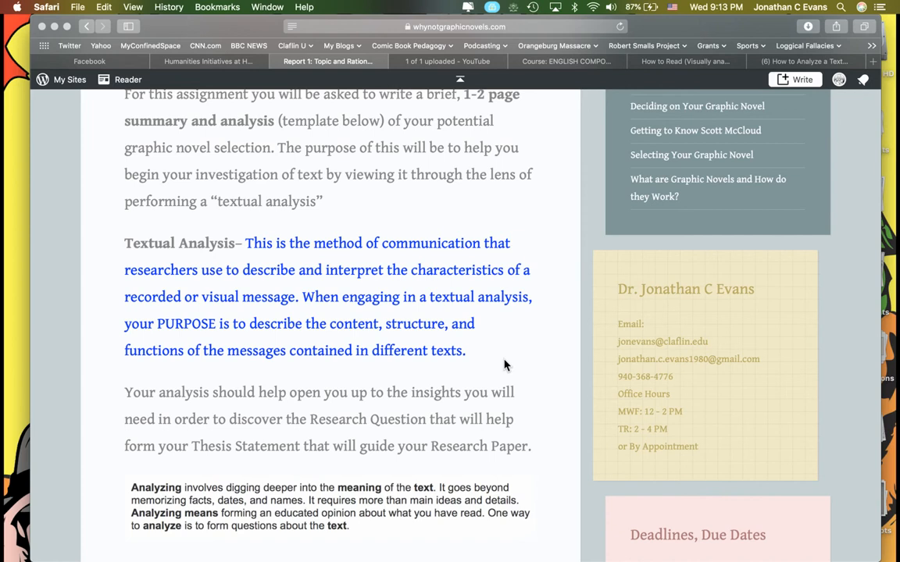
pyautogui.scroll(-3)
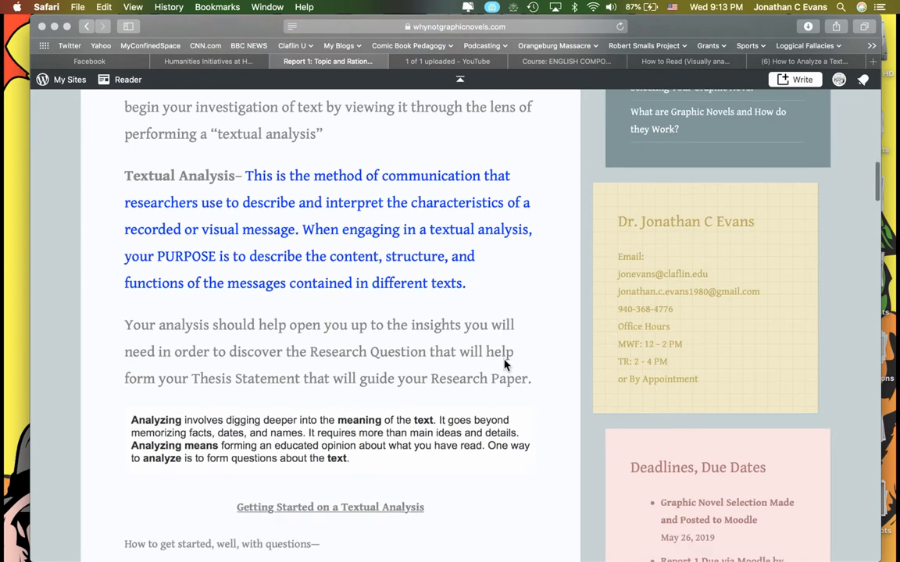
pyautogui.scroll(3)
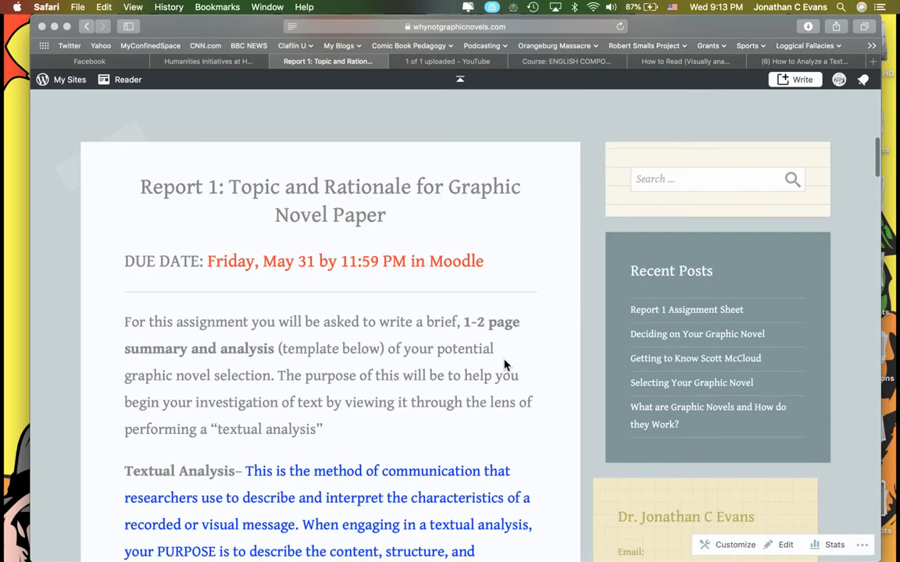
pyautogui.scroll(-3)
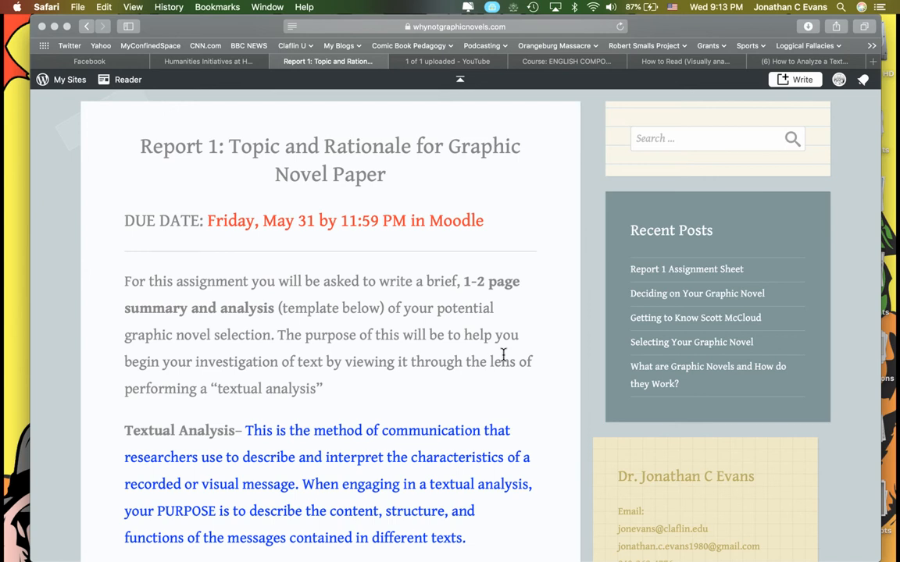
pyautogui.scroll(-3)
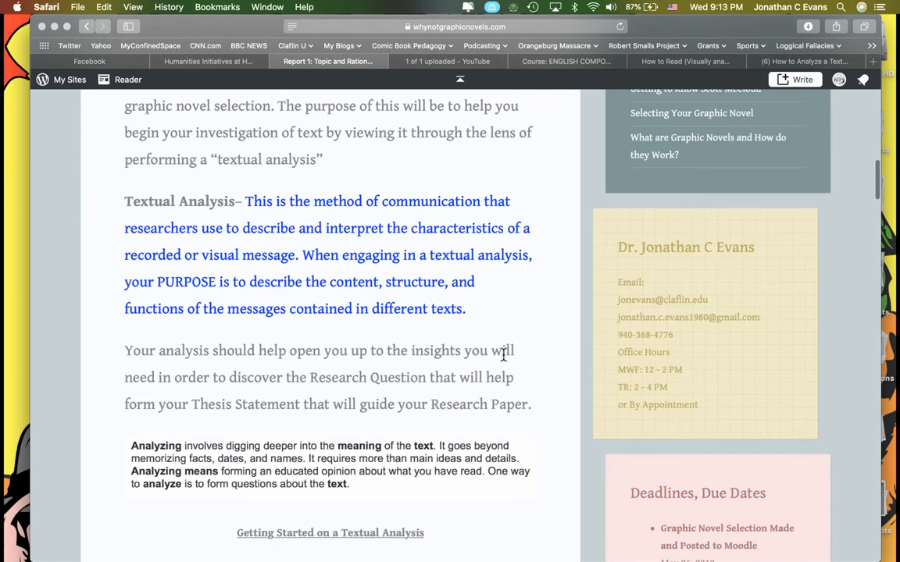
pyautogui.scroll(-3)
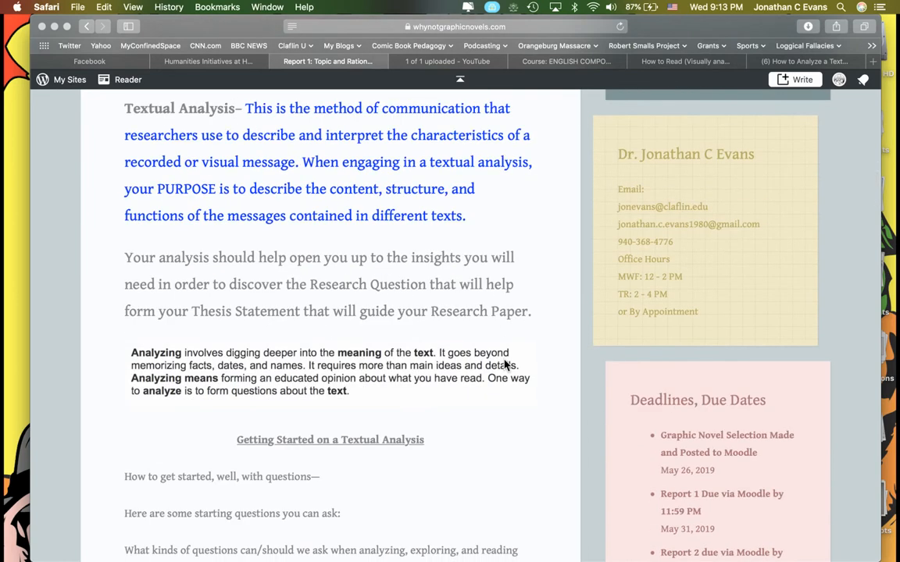
pyautogui.moveTo(481, 336)
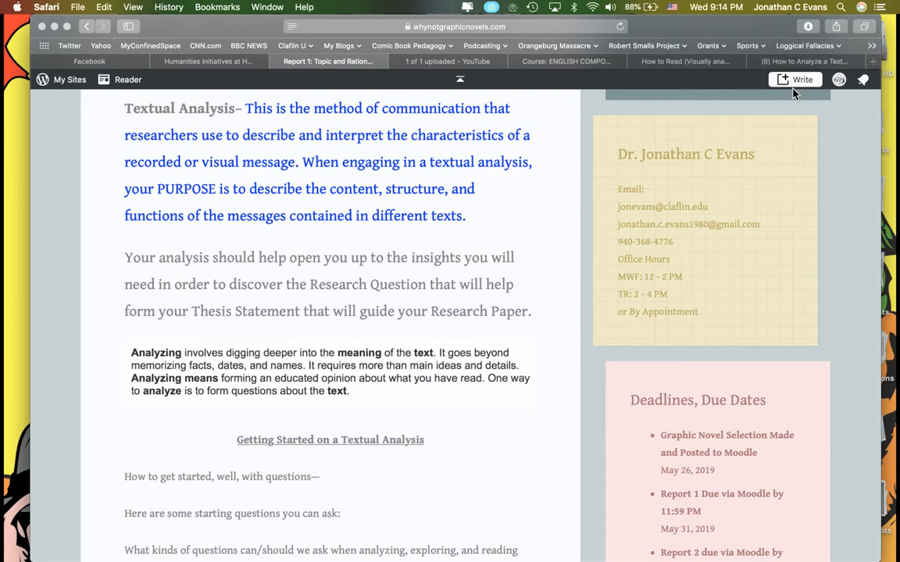
pyautogui.moveTo(833, 168)
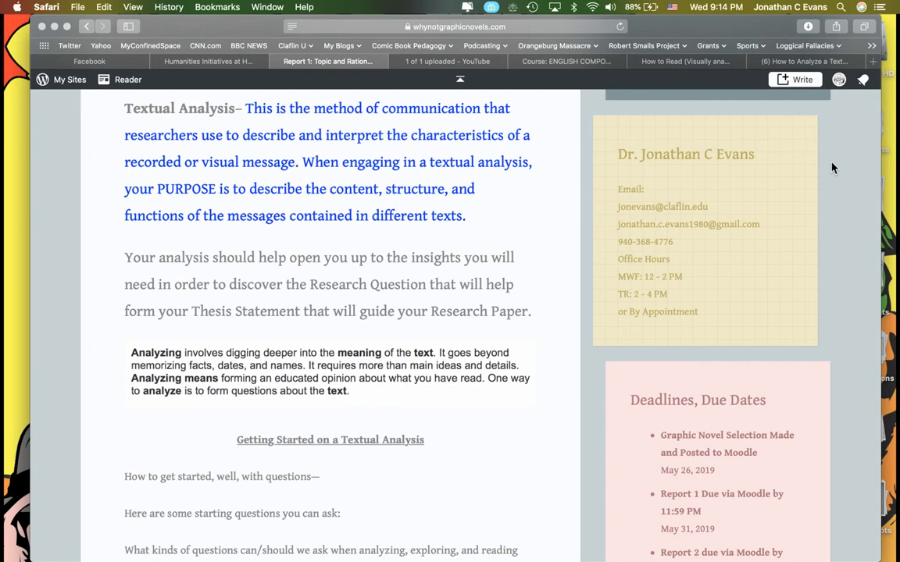
pyautogui.moveTo(786, 164)
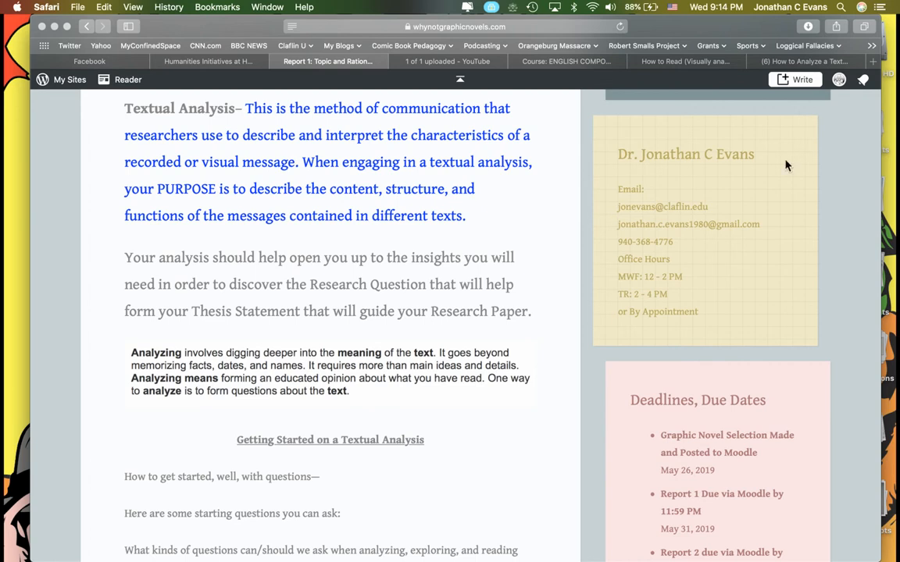
pyautogui.moveTo(558, 234)
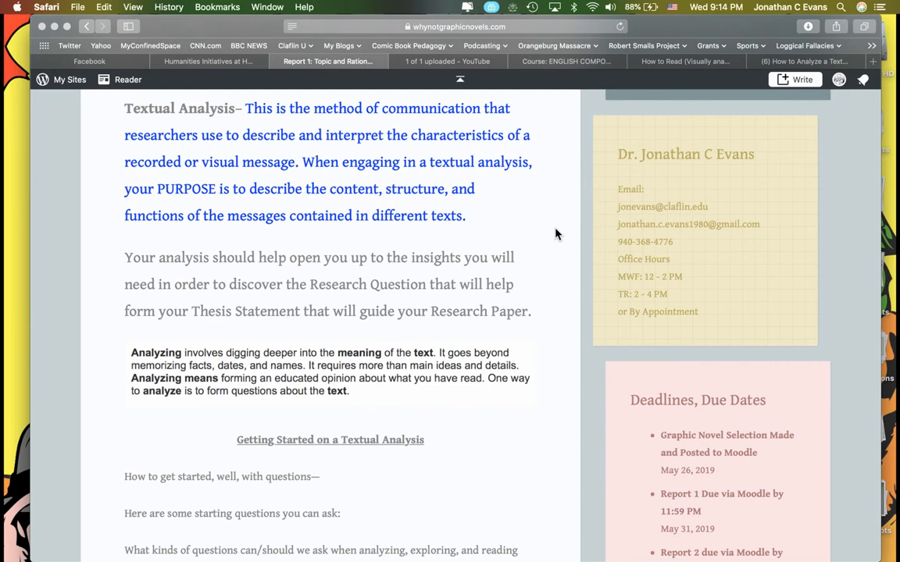
pyautogui.moveTo(544, 241)
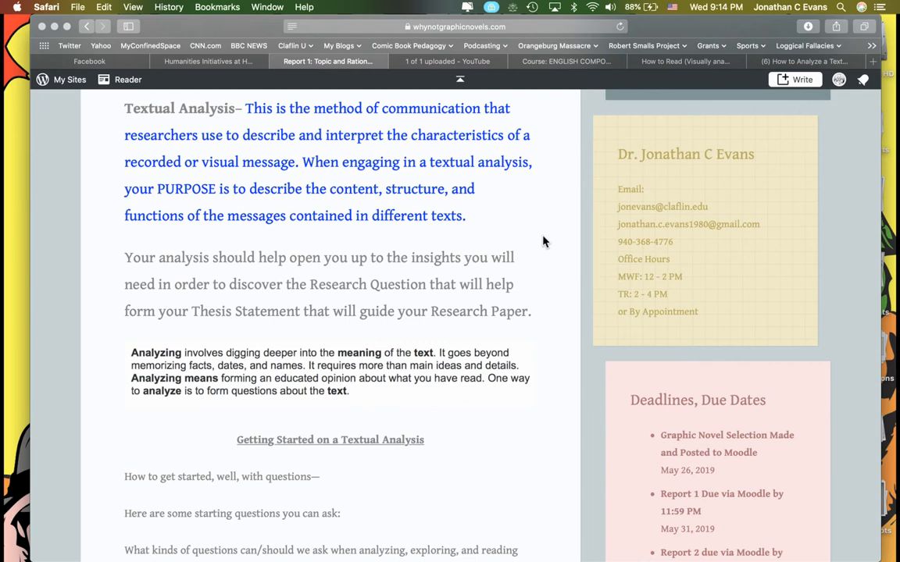
pyautogui.moveTo(328, 276)
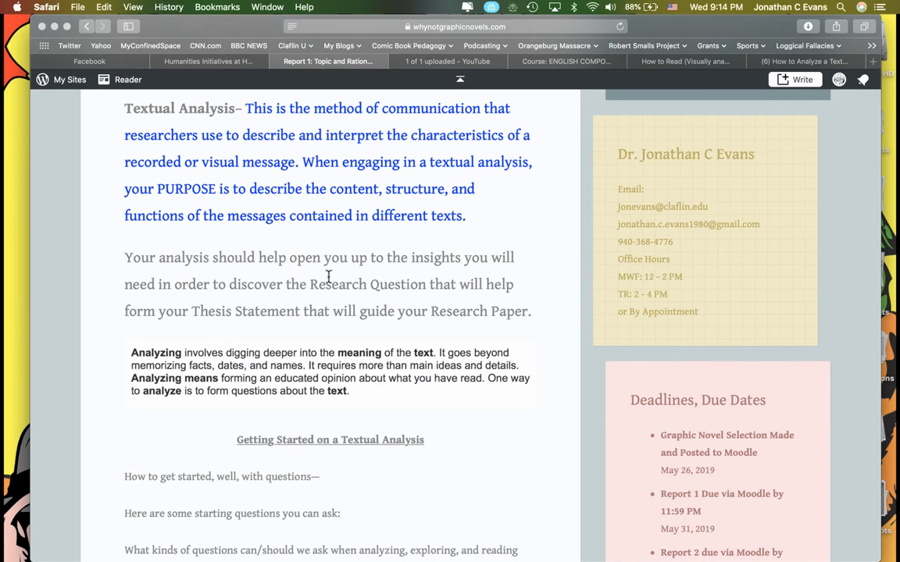
pyautogui.moveTo(190, 279)
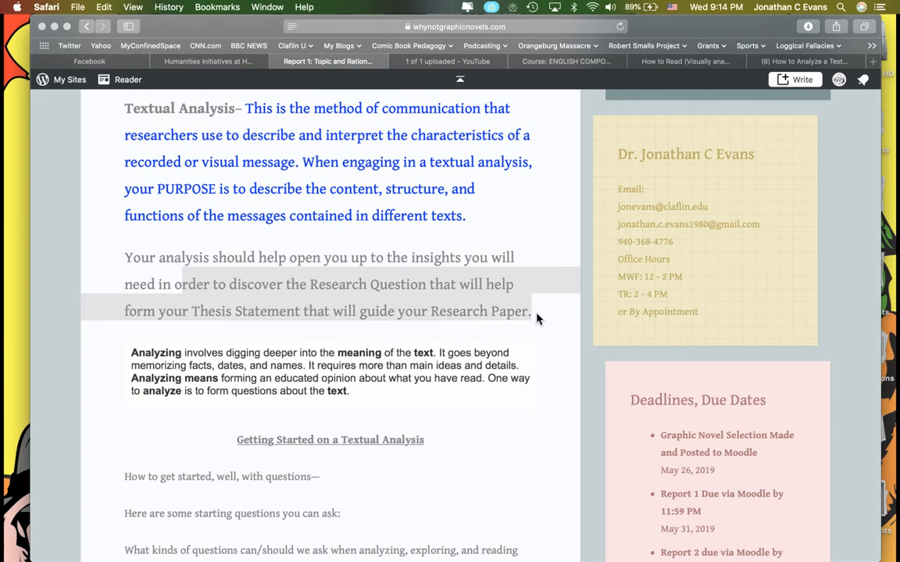
# Step: Scroll the Report 1 post down to Getting Started on a Textual Analysis and the General Questions list
pyautogui.scroll(-3)
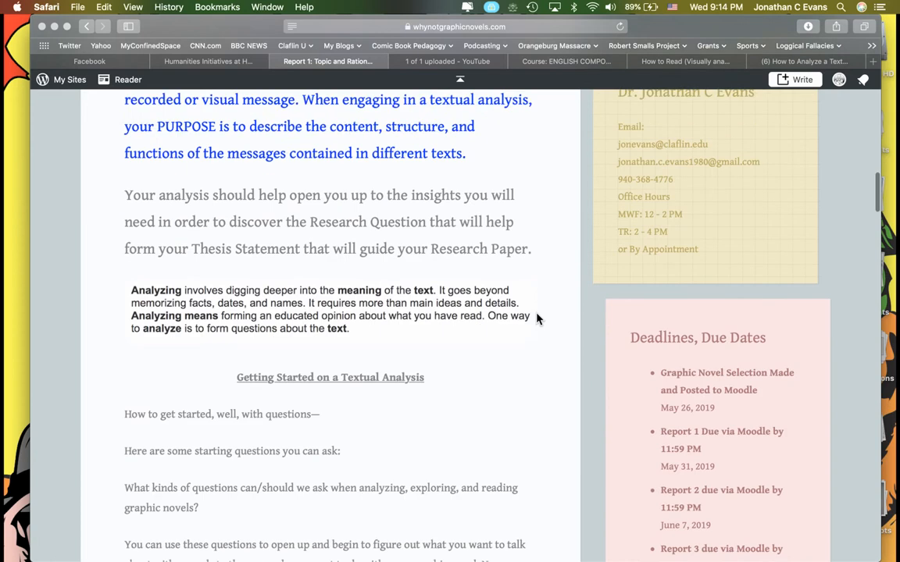
pyautogui.scroll(-3)
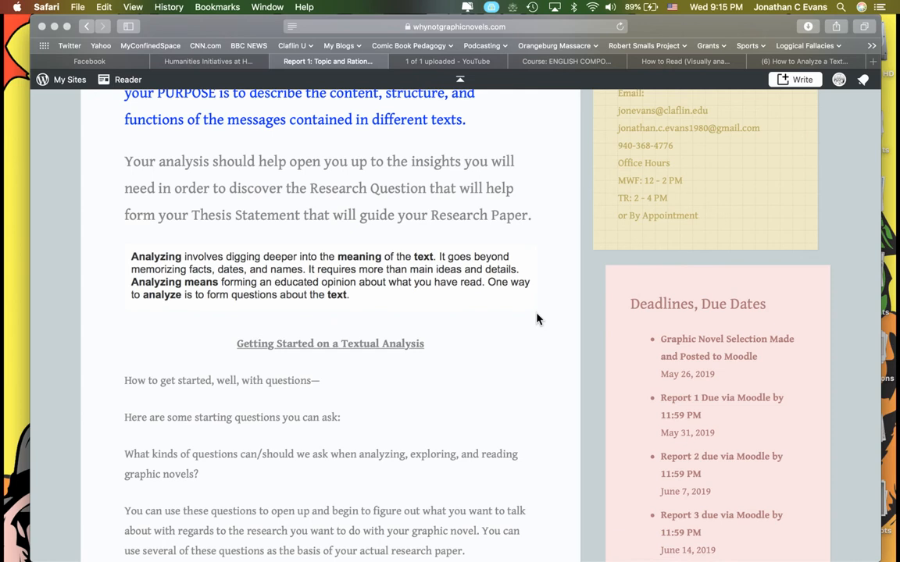
pyautogui.scroll(-3)
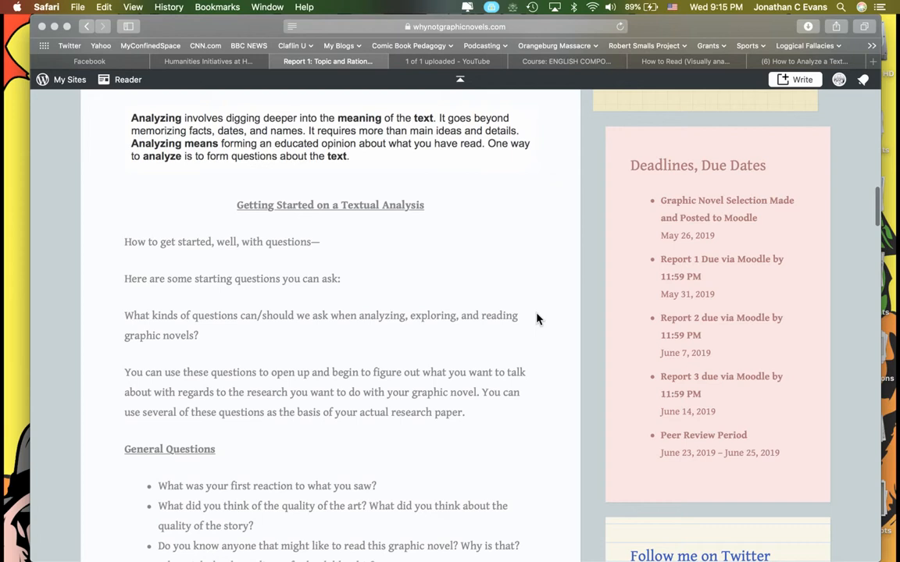
# Step: Read through the General Questions and on past the Research and Analysis Questions
pyautogui.scroll(-3)
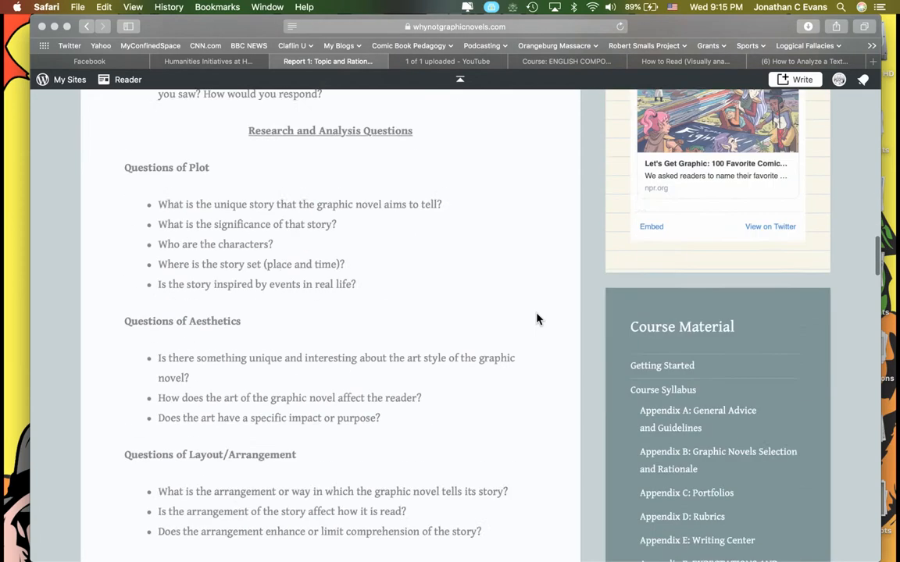
pyautogui.scroll(-3)
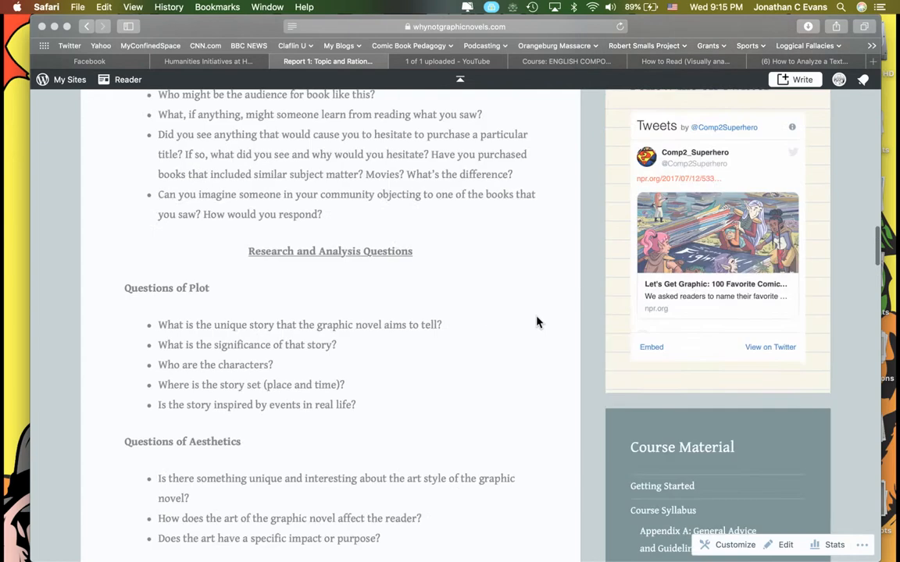
pyautogui.scroll(3)
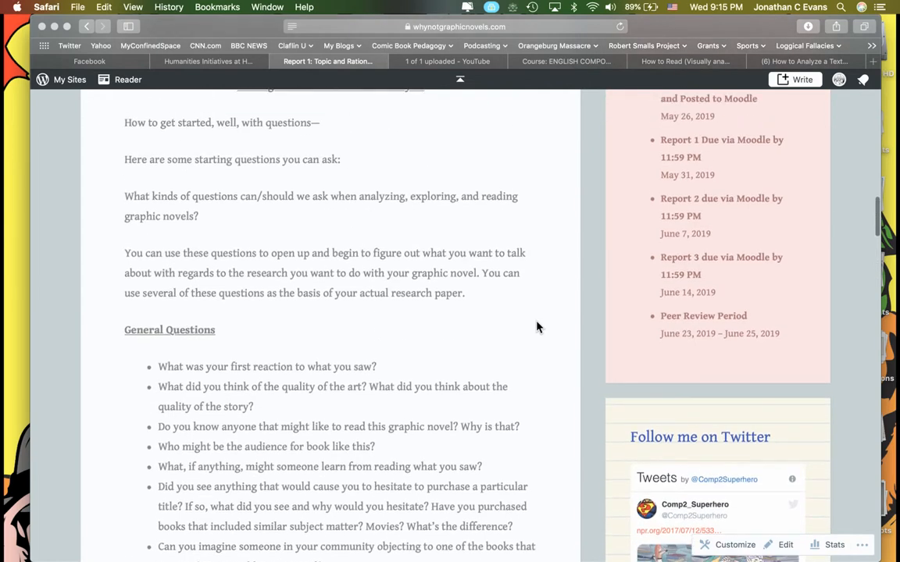
pyautogui.scroll(-3)
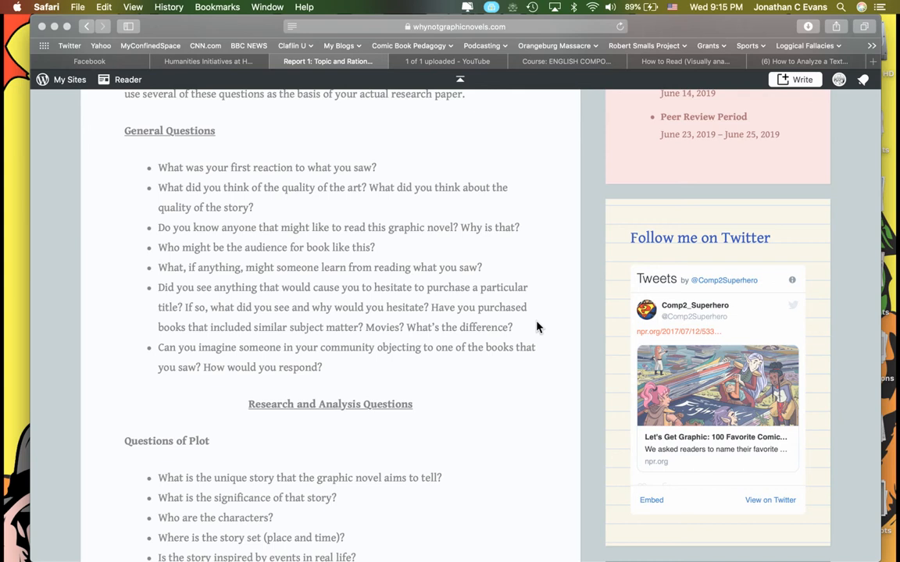
pyautogui.moveTo(321, 214)
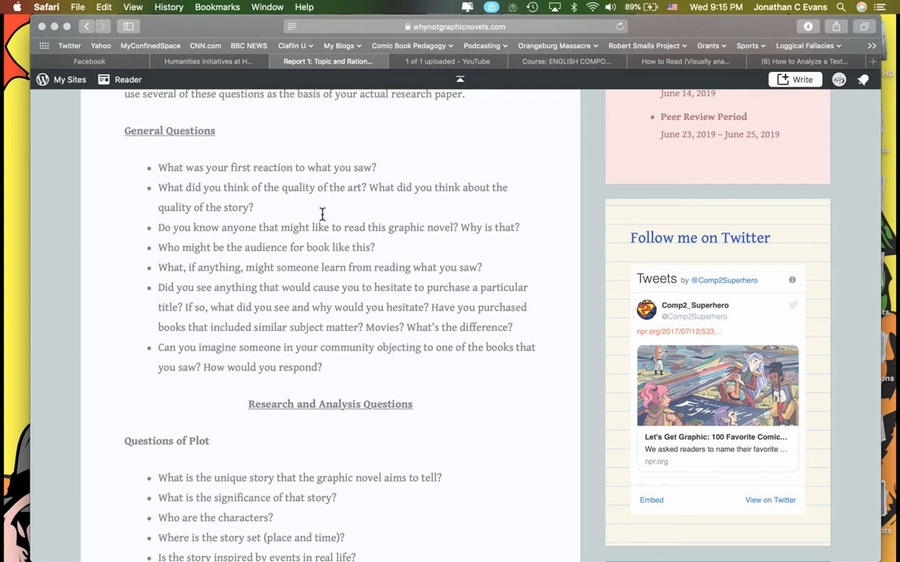
pyautogui.moveTo(295, 211)
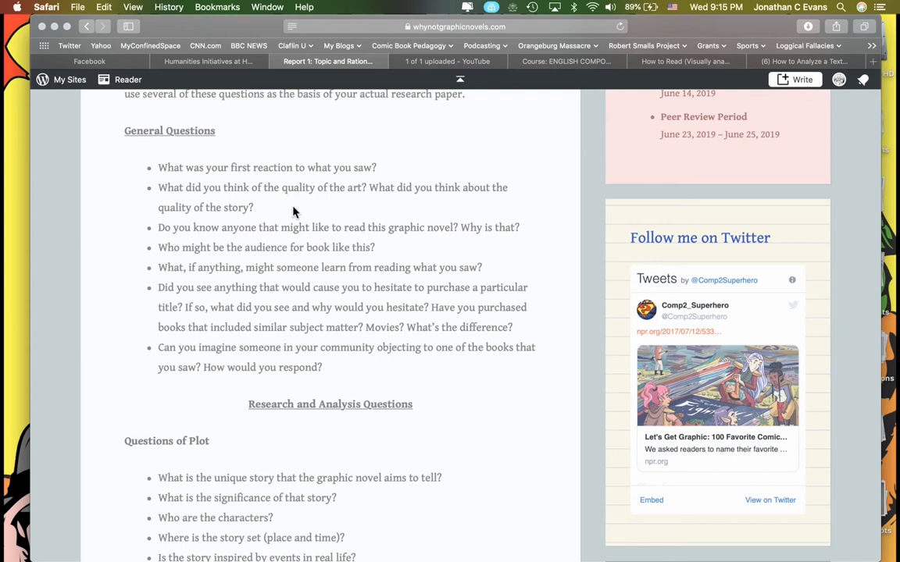
pyautogui.moveTo(350, 303)
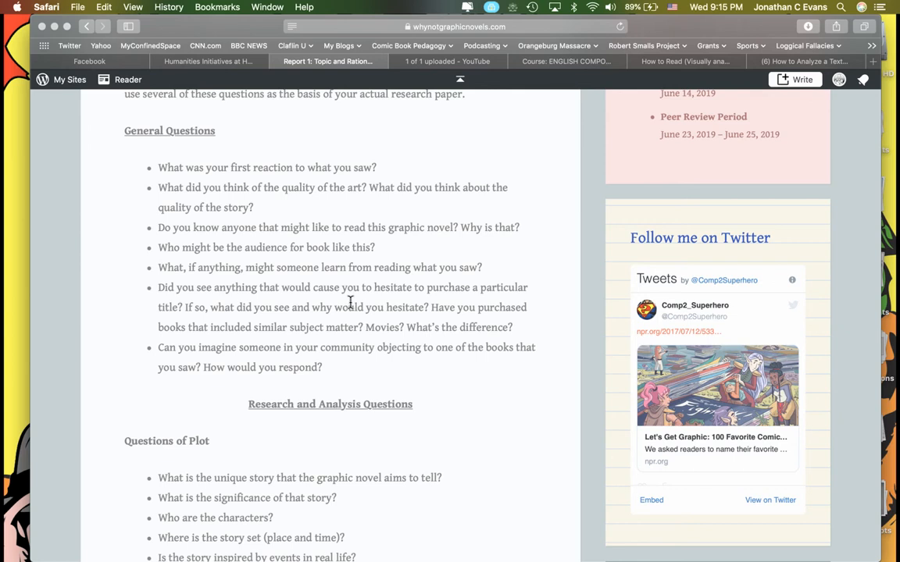
pyautogui.moveTo(402, 323)
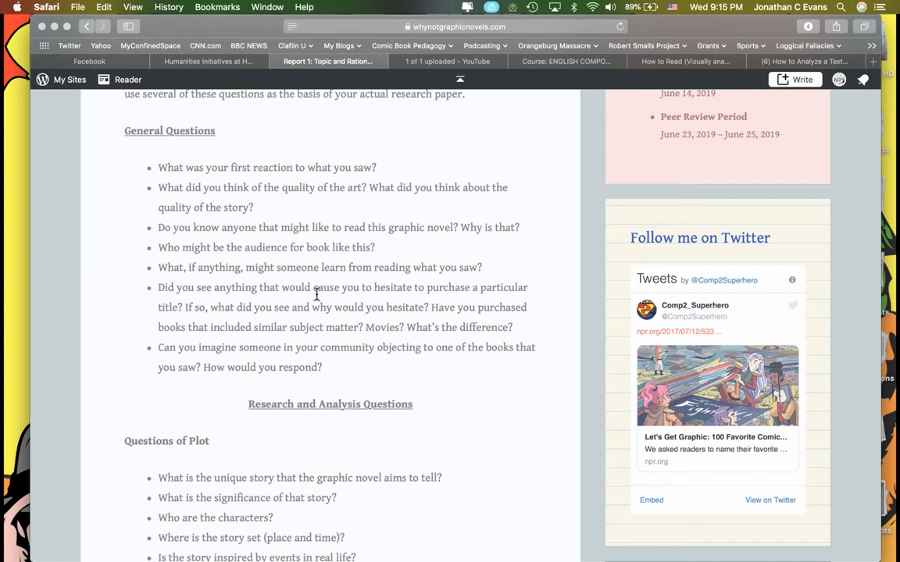
pyautogui.moveTo(294, 323)
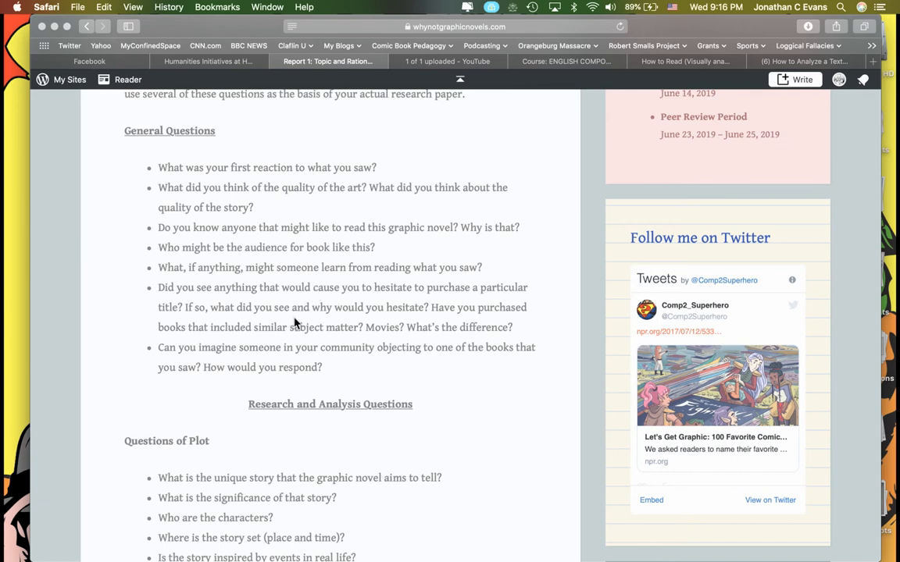
pyautogui.moveTo(353, 380)
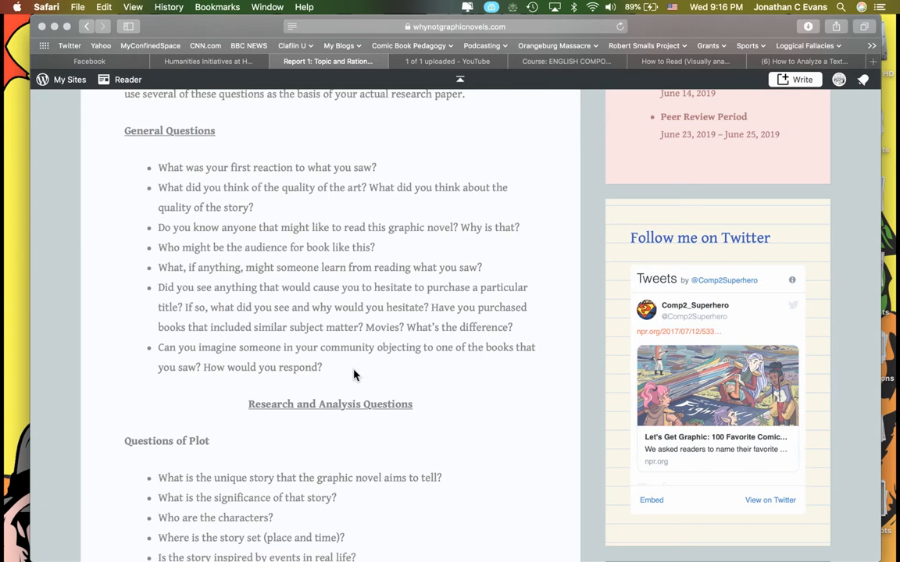
pyautogui.scroll(-3)
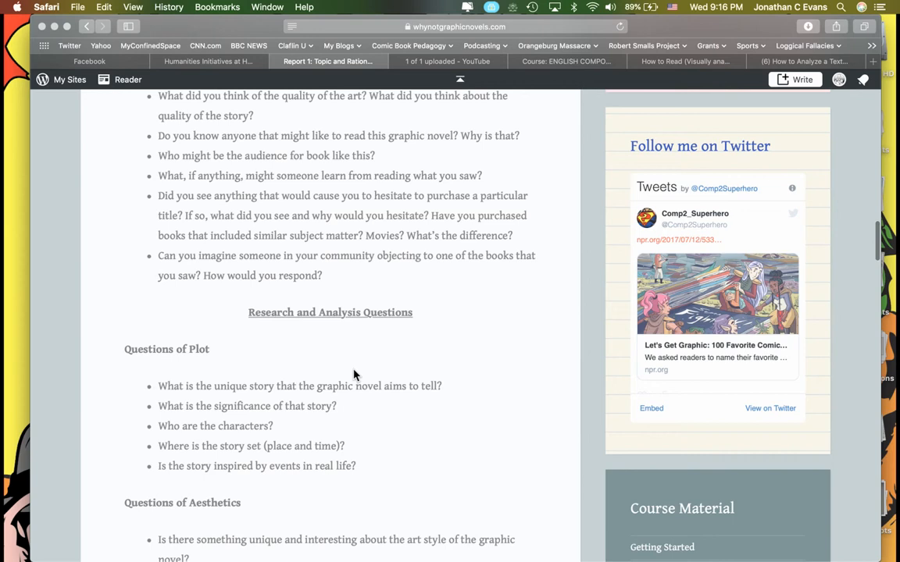
pyautogui.scroll(-3)
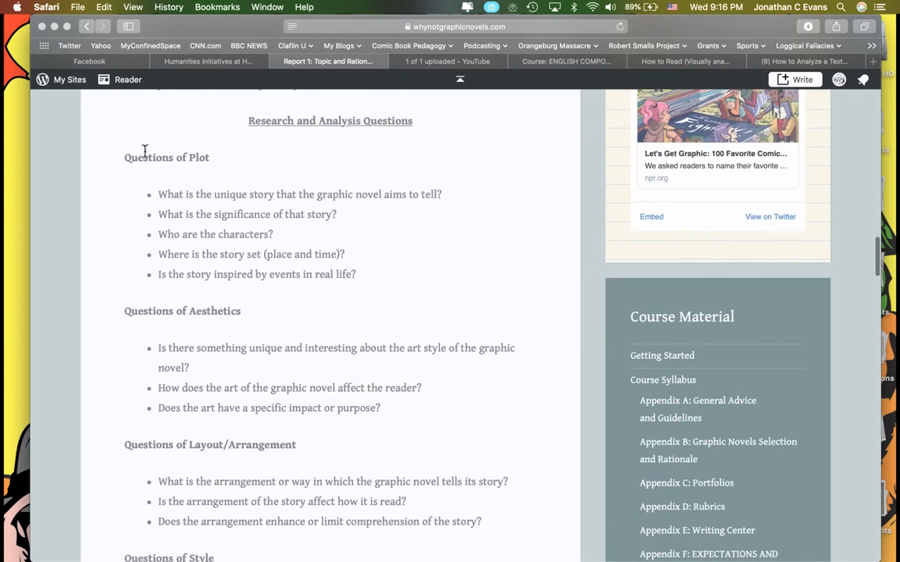
pyautogui.moveTo(217, 333)
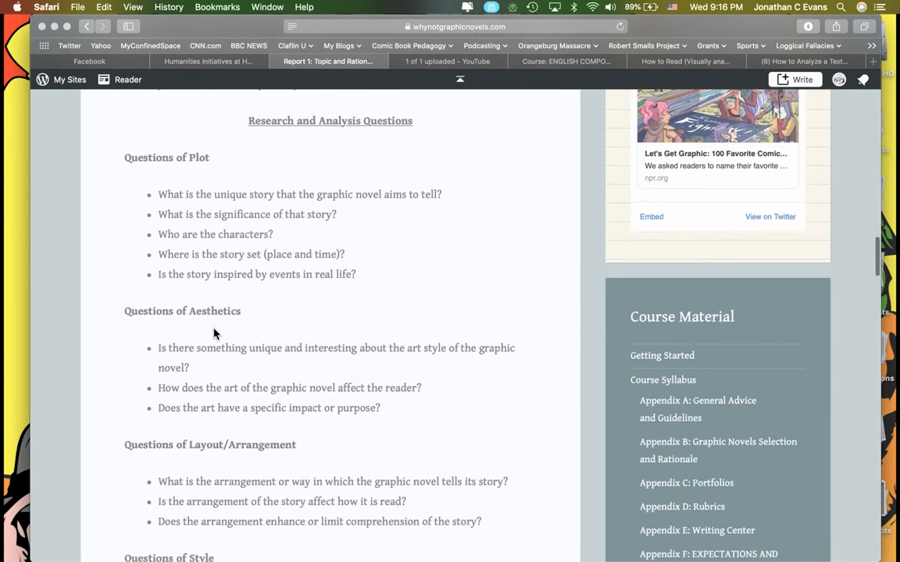
pyautogui.scroll(-3)
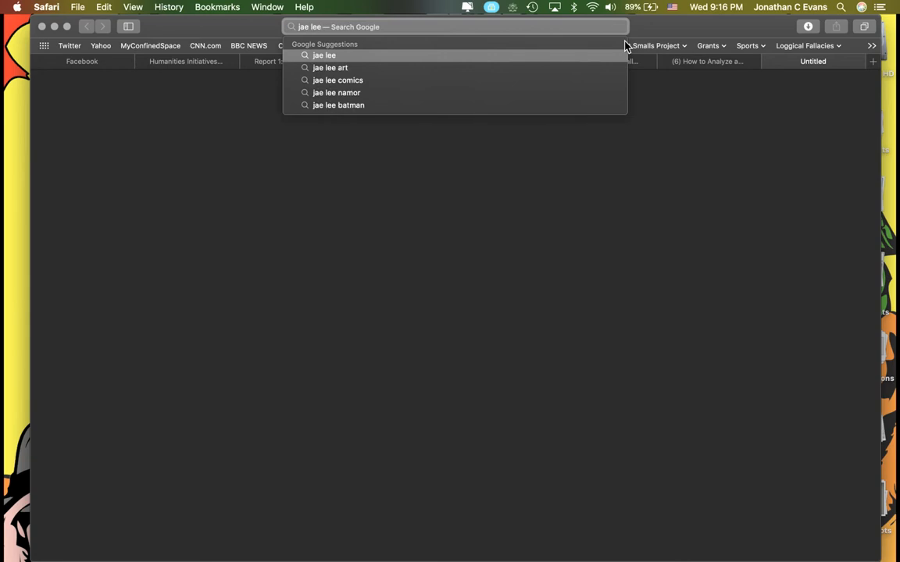
# Step: Search Google Images for 'jae lee art' and preview the Superman and Batman cover
pyautogui.click(330, 67)
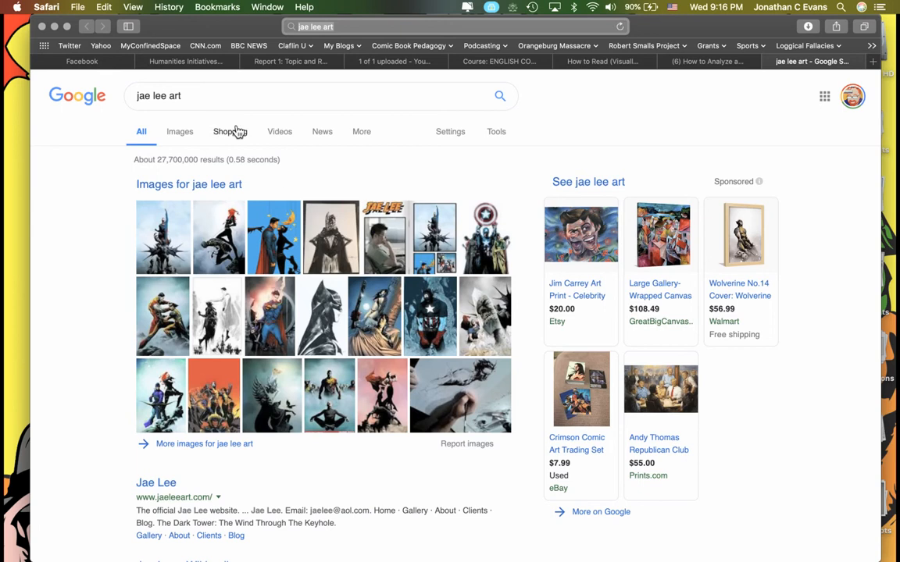
pyautogui.click(179, 131)
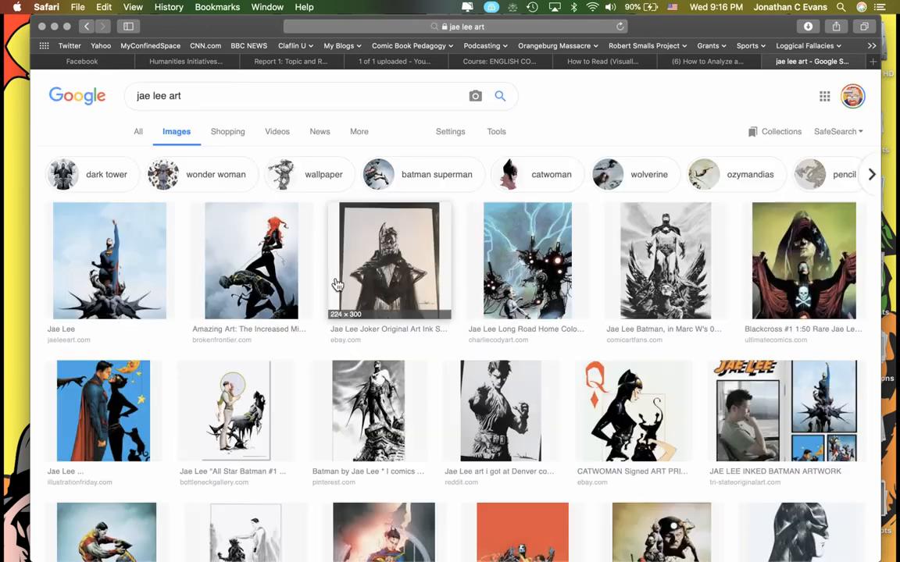
pyautogui.click(109, 260)
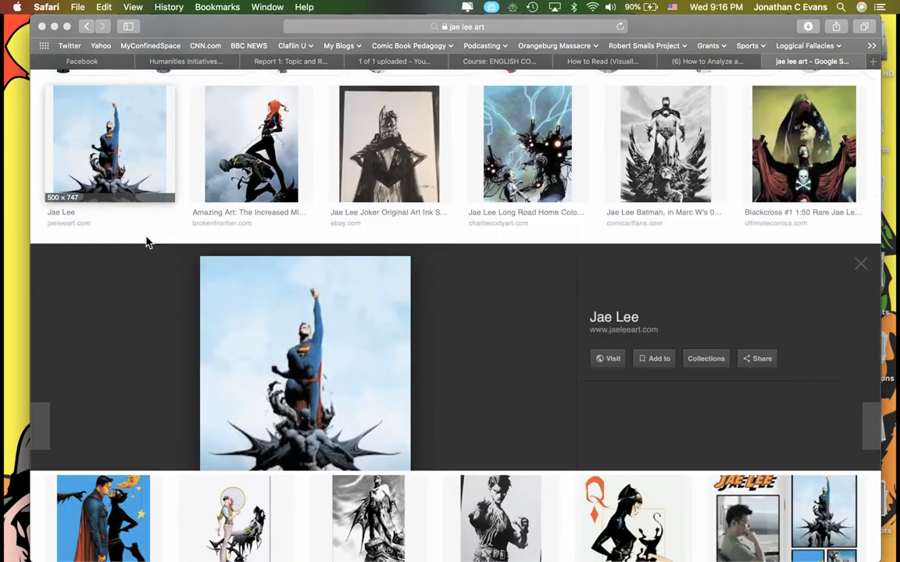
# Step: Open the Superman-Batman cover image full size in a new tab
pyautogui.scroll(-3)
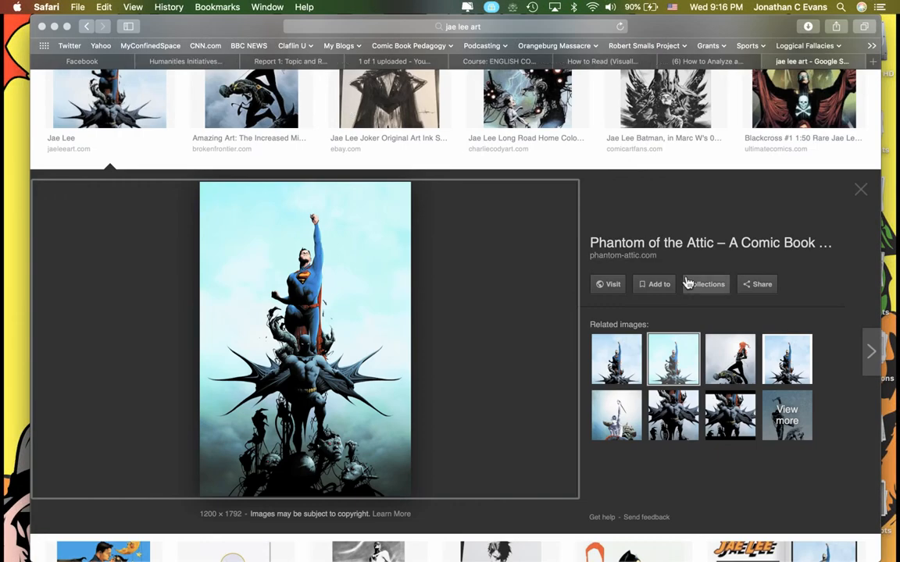
pyautogui.moveTo(373, 303)
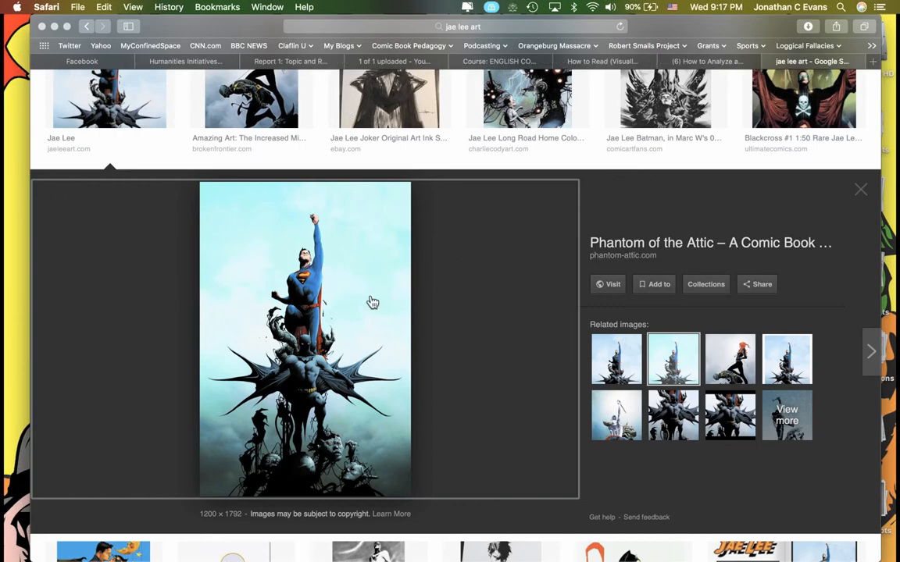
pyautogui.rightClick(372, 303)
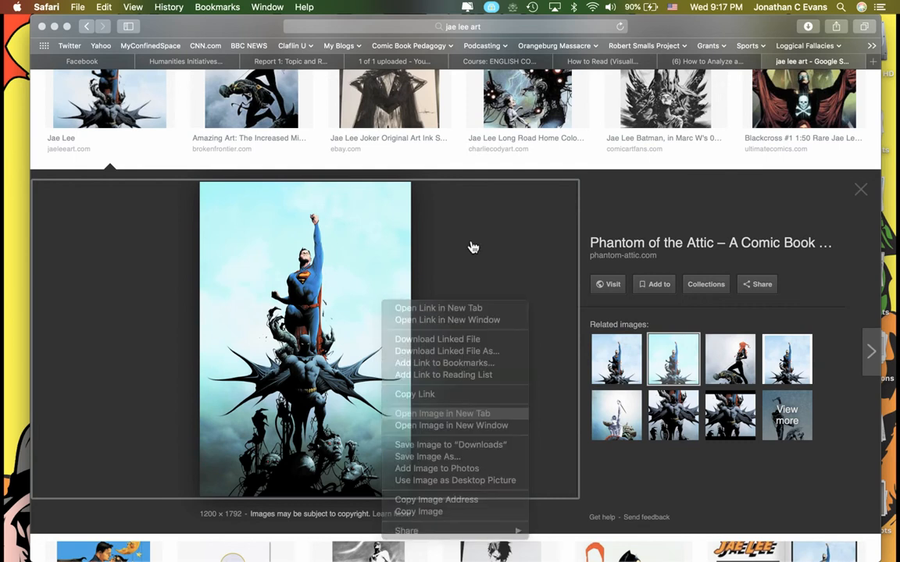
pyautogui.click(443, 414)
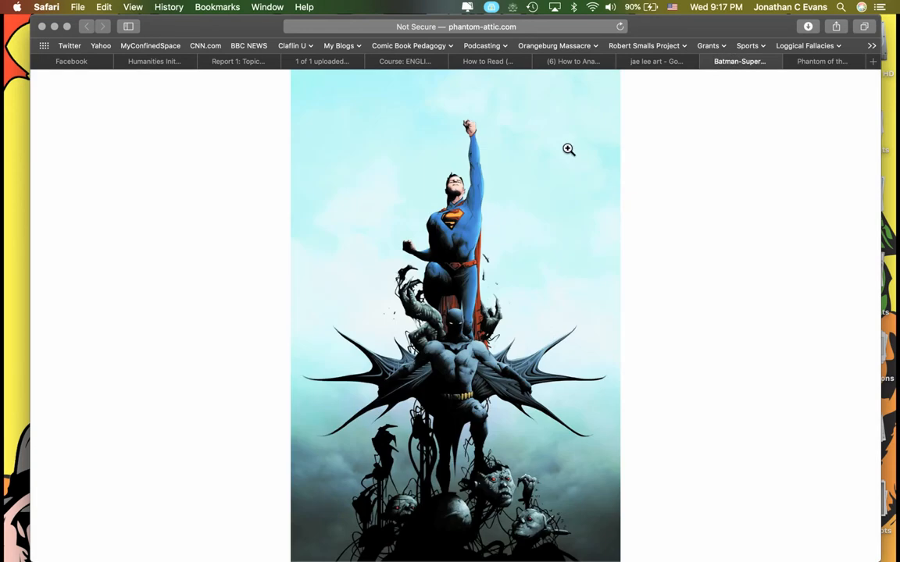
# Step: Enlarge the Jae Lee cover and scroll down from Superman's raised fist to Batman's spread cape
pyautogui.click(568, 149)
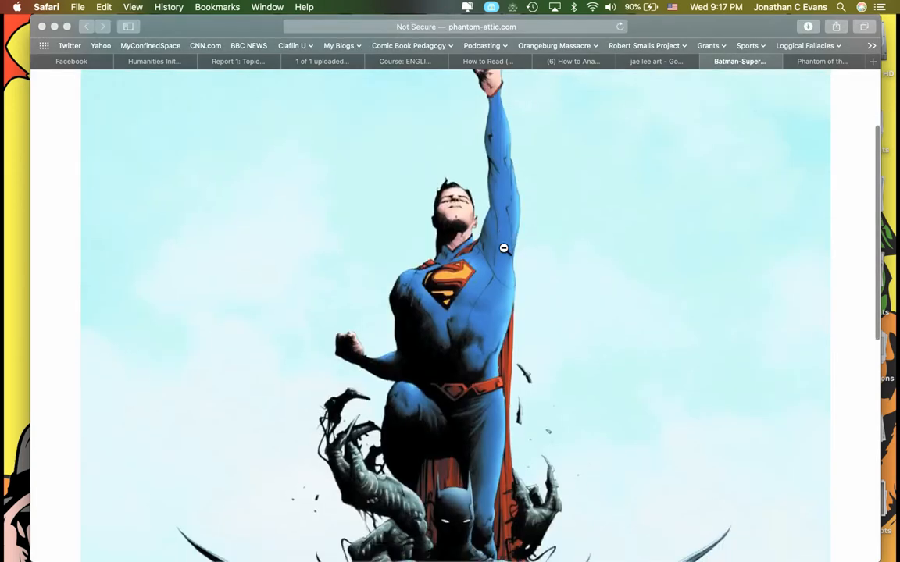
pyautogui.scroll(-3)
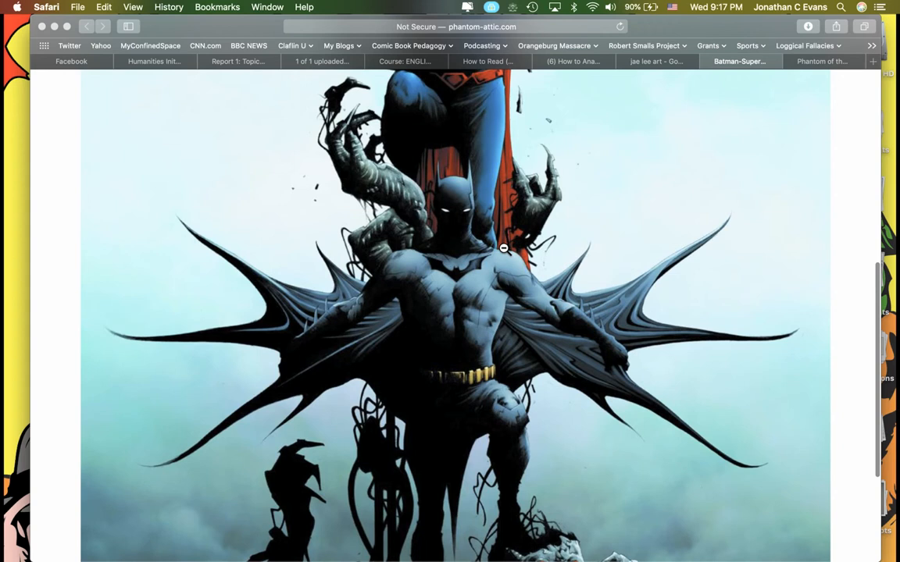
pyautogui.scroll(-3)
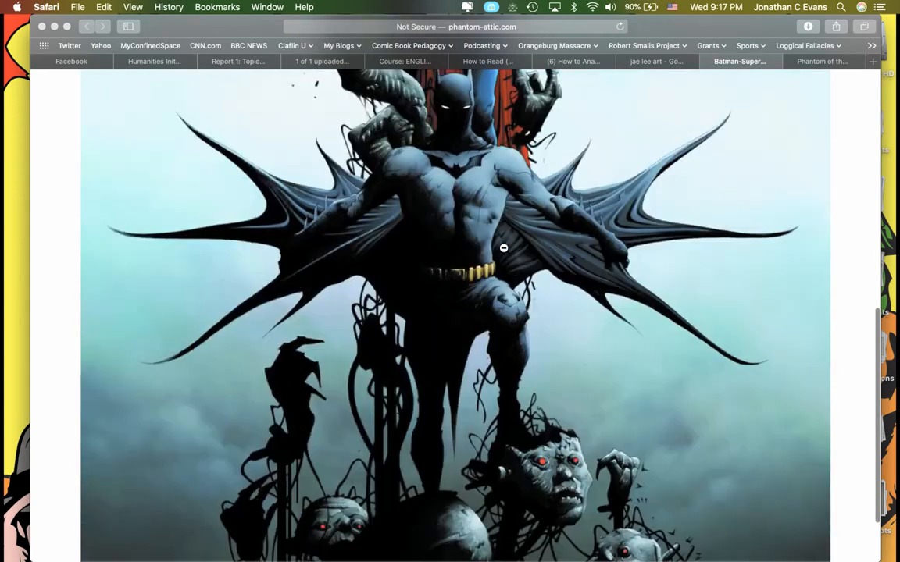
pyautogui.scroll(-3)
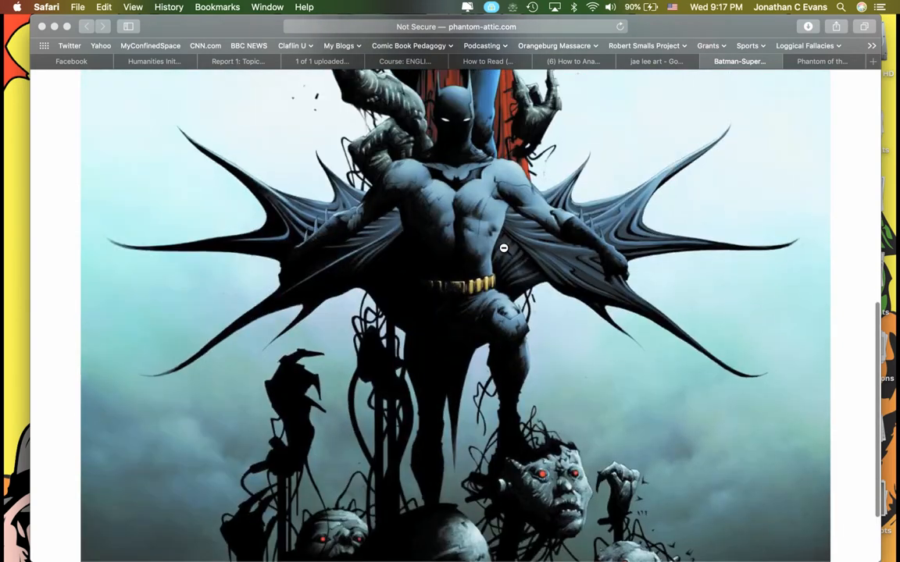
pyautogui.scroll(-3)
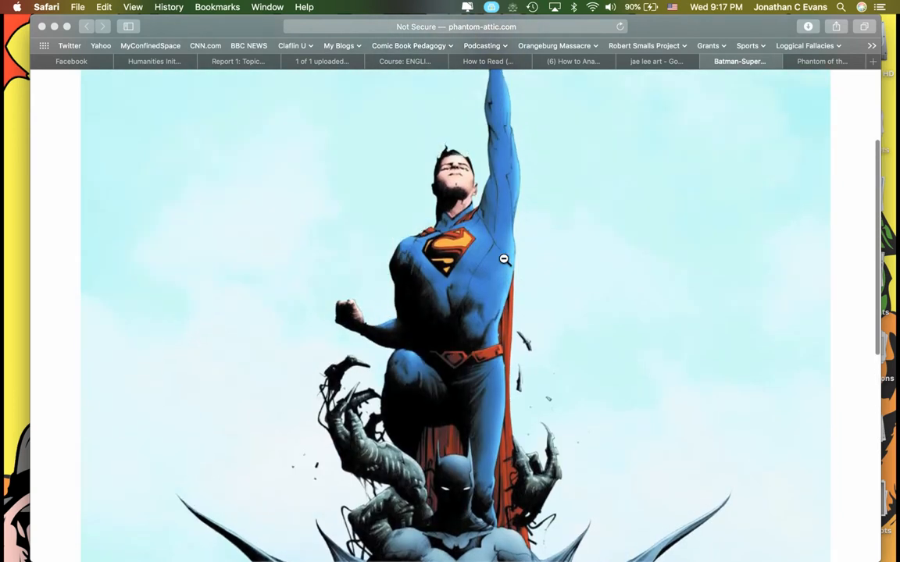
pyautogui.scroll(-3)
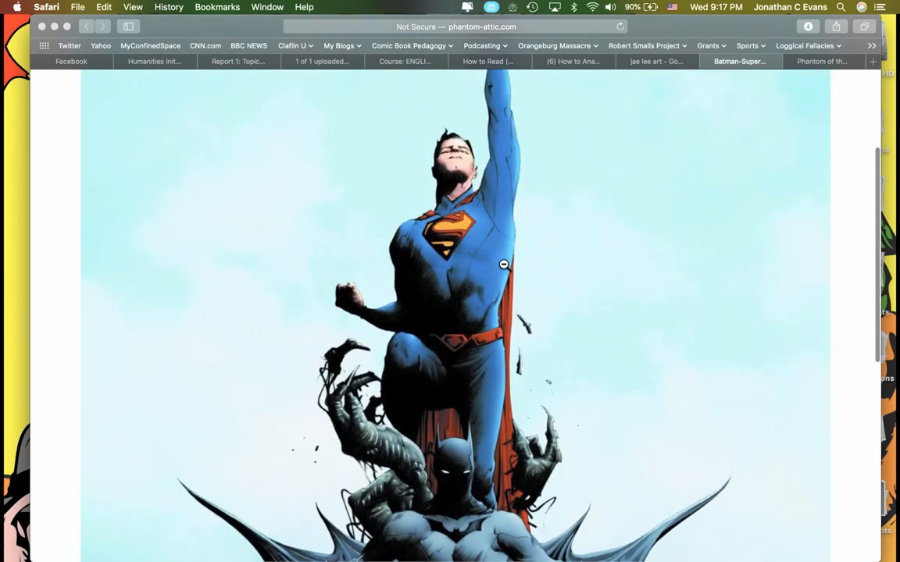
pyautogui.scroll(-3)
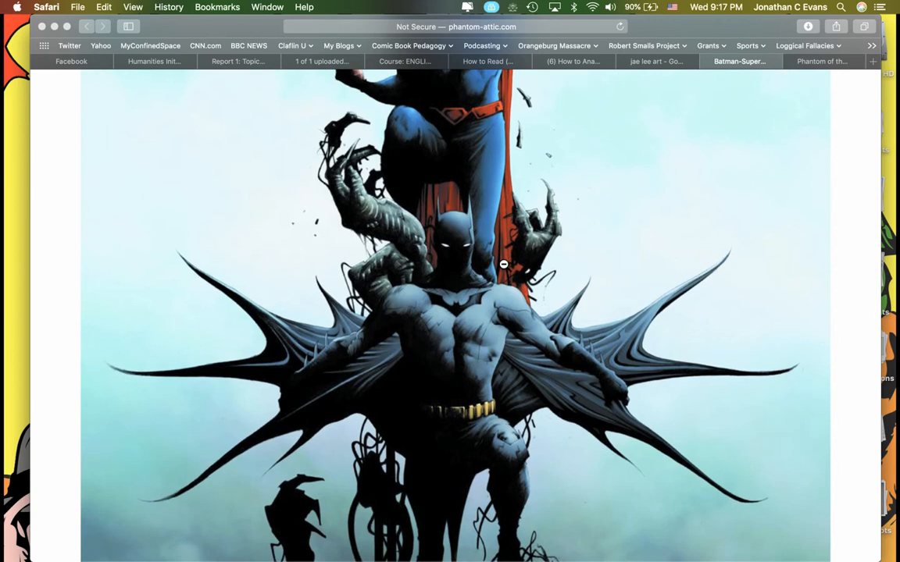
pyautogui.moveTo(516, 177)
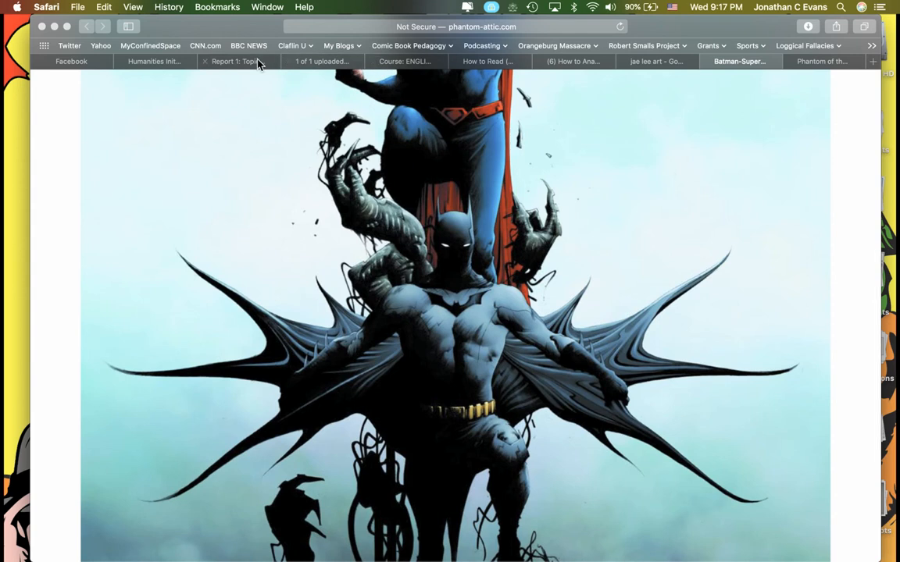
# Step: Return to the Report 1 tab and scroll down to the Questions of Style section
pyautogui.click(238, 61)
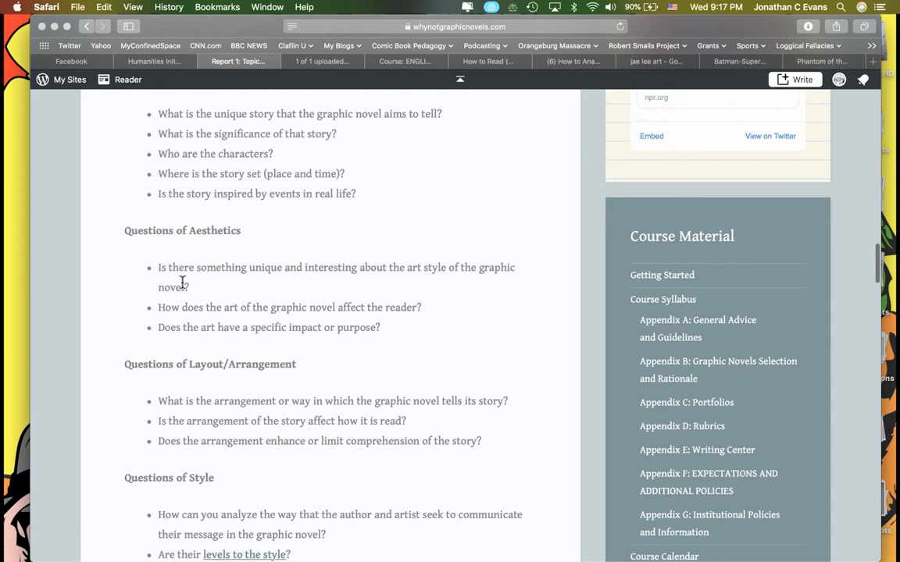
pyautogui.moveTo(284, 359)
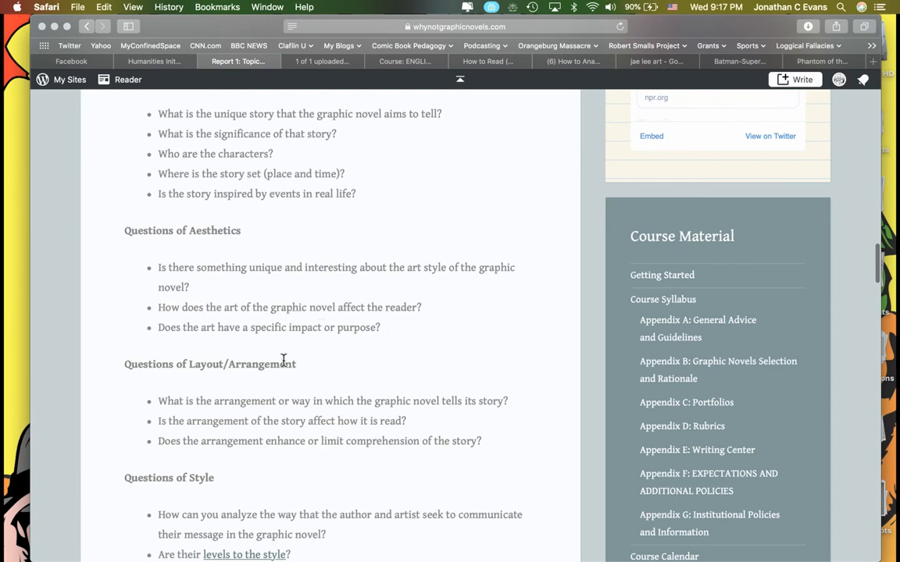
pyautogui.scroll(-3)
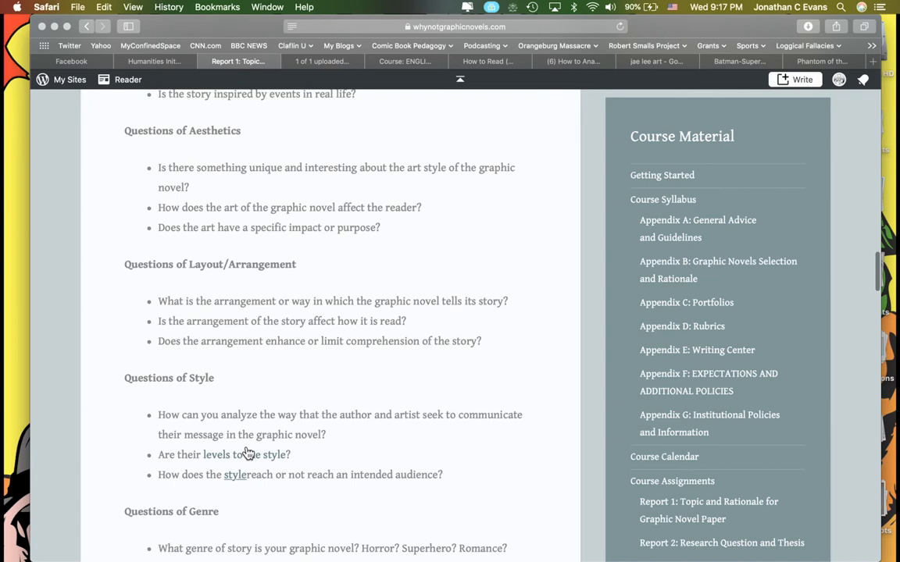
pyautogui.scroll(-3)
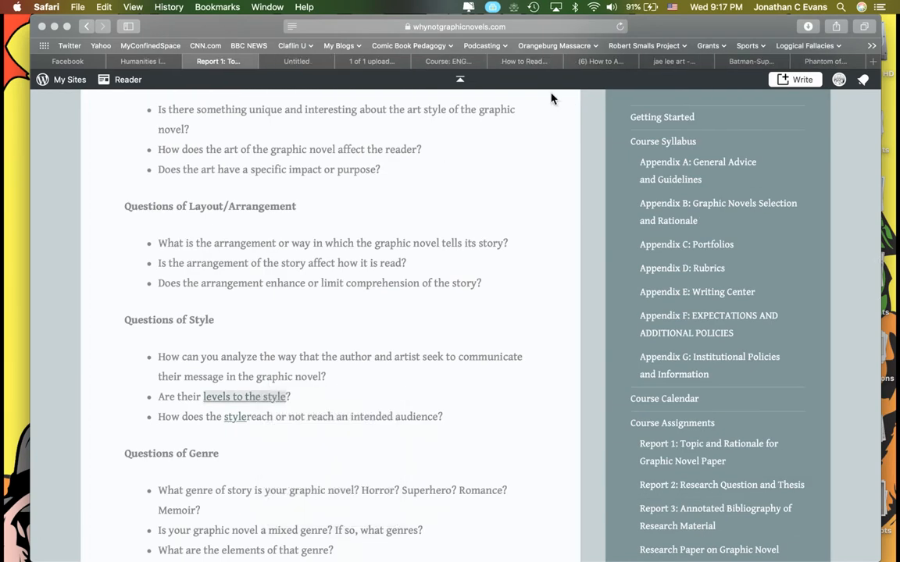
# Step: Preview the 'levels to the style' page, then open the 'style' link to the UTEP text-analysis guide
pyautogui.click(244, 397)
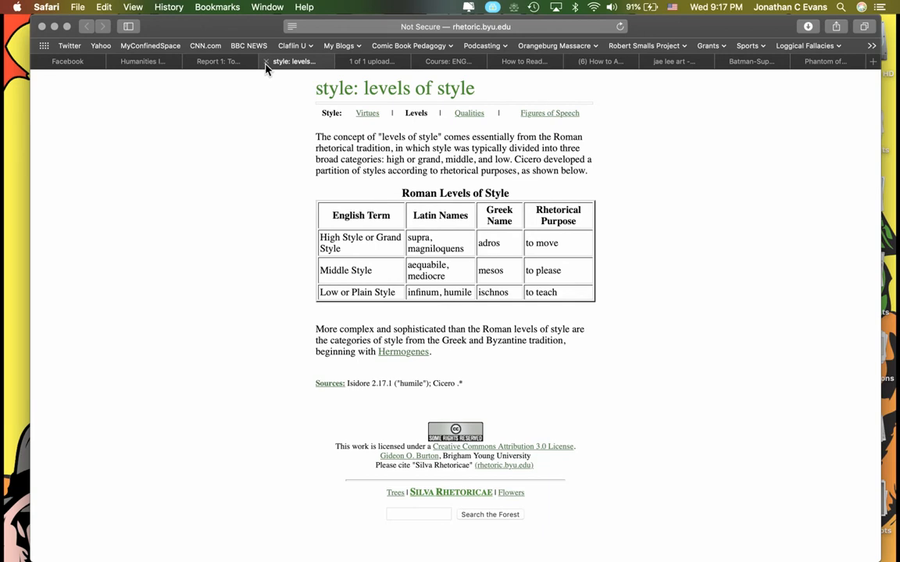
pyautogui.click(238, 61)
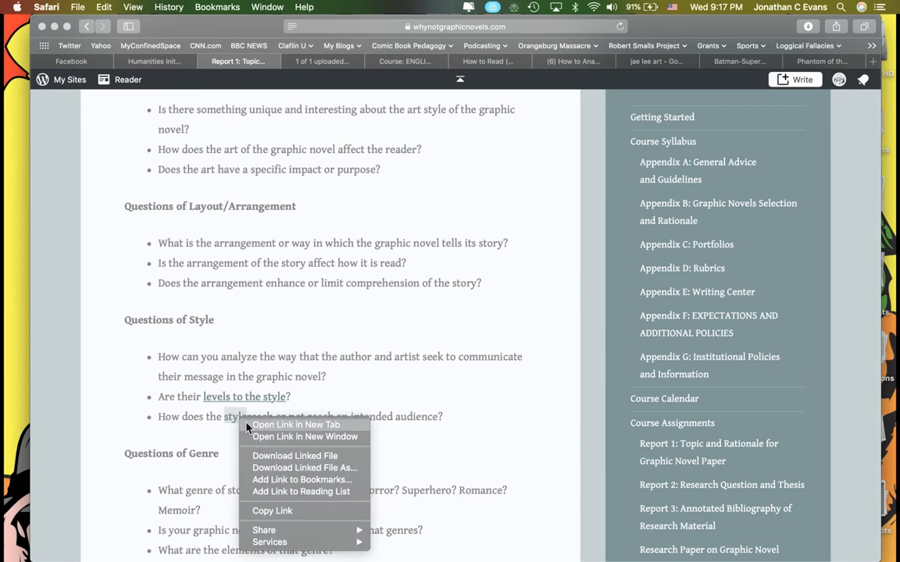
pyautogui.click(296, 424)
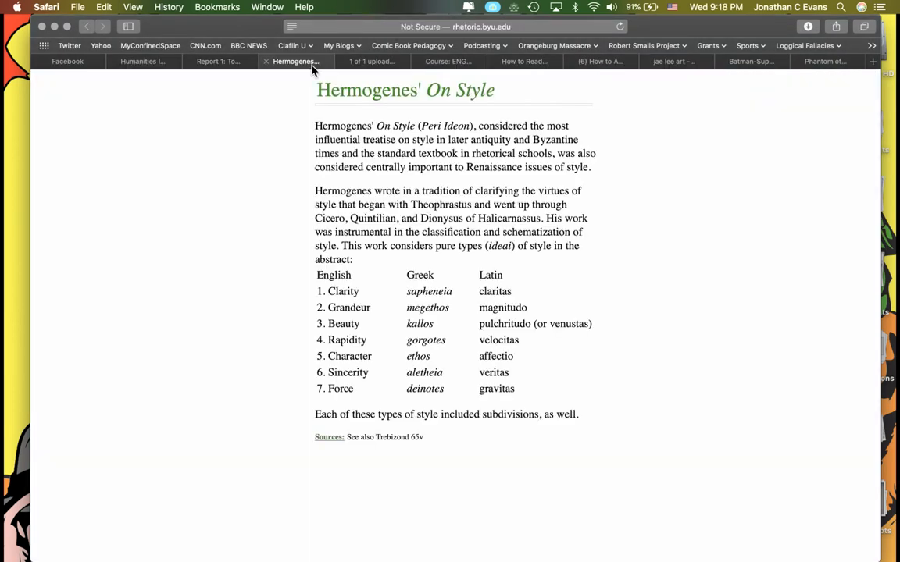
pyautogui.moveTo(252, 68)
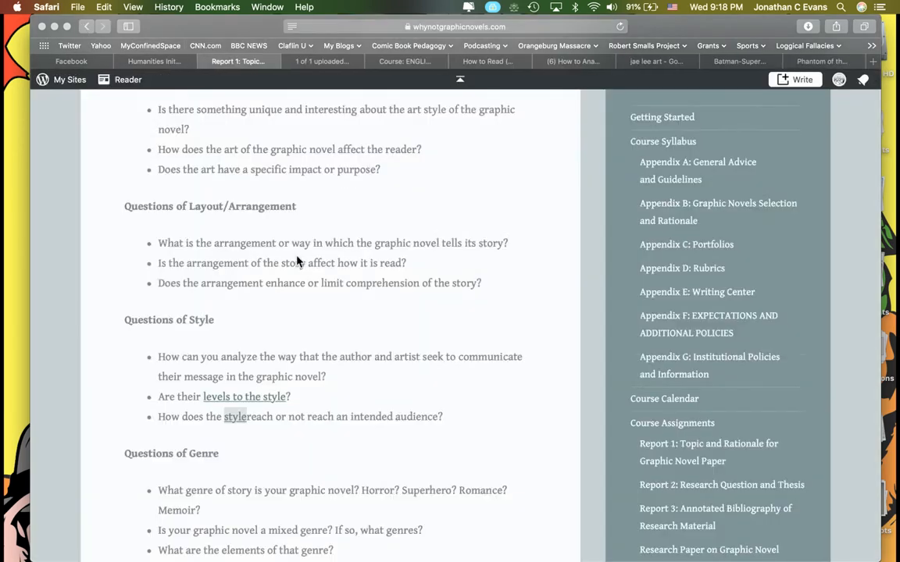
pyautogui.scroll(-3)
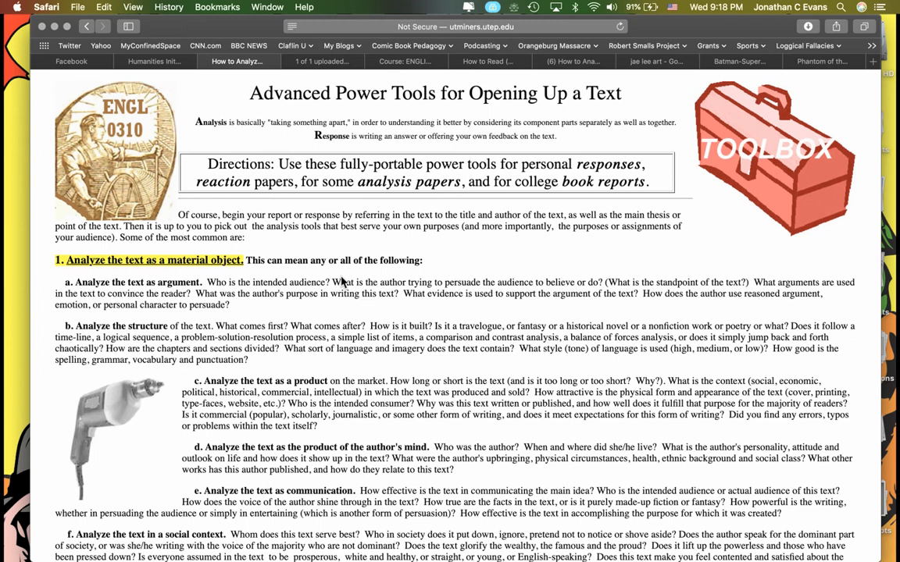
pyautogui.moveTo(176, 148)
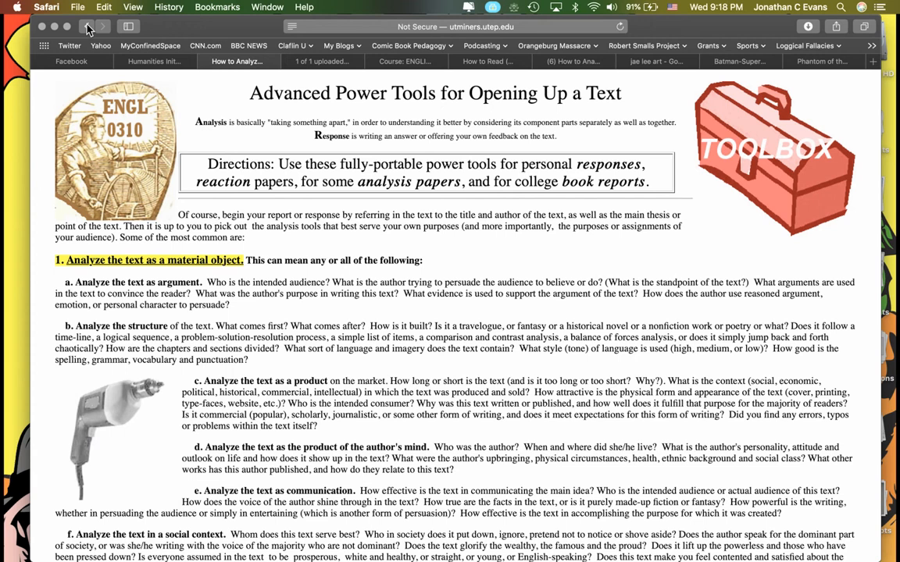
pyautogui.moveTo(88, 29)
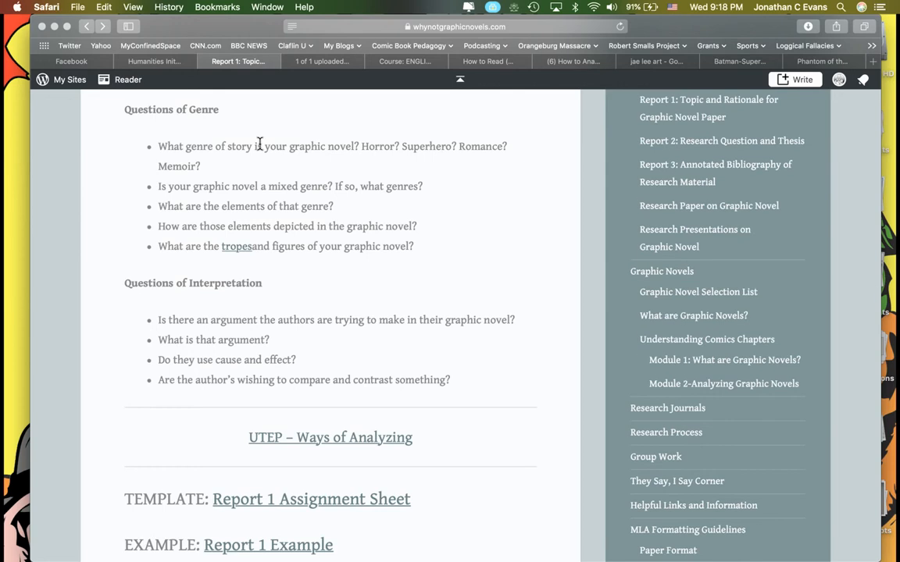
pyautogui.moveTo(260, 302)
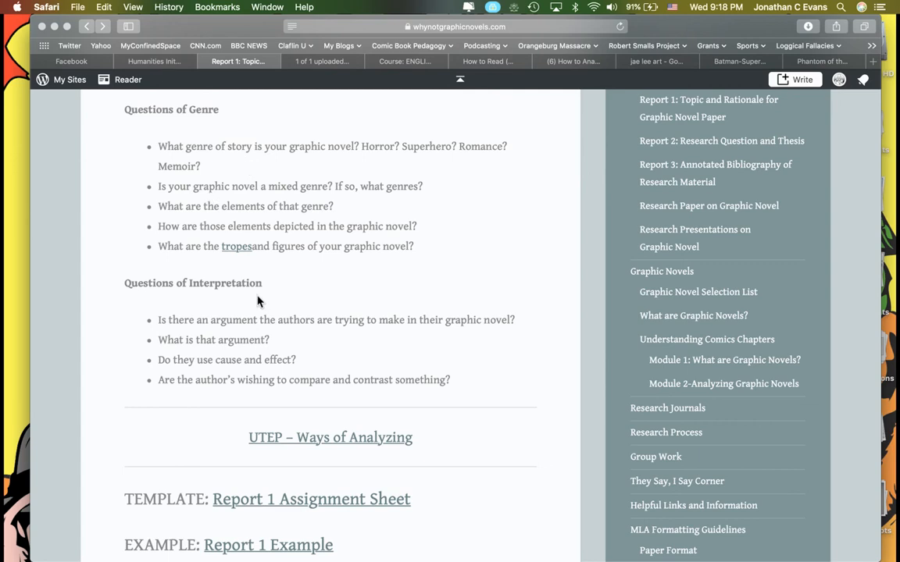
# Step: Scroll to the bottom of the Report 1 page and open the Report 1 Example document
pyautogui.scroll(-3)
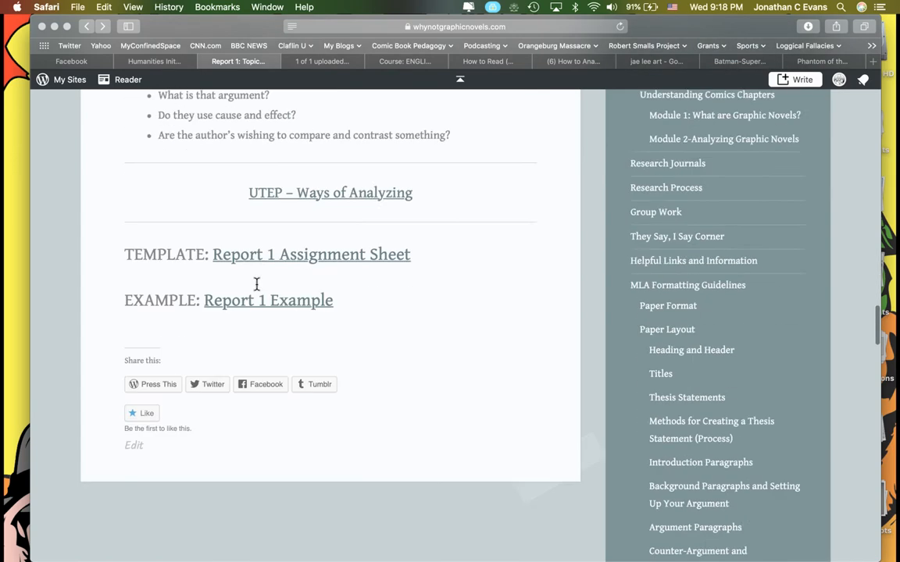
pyautogui.scroll(-3)
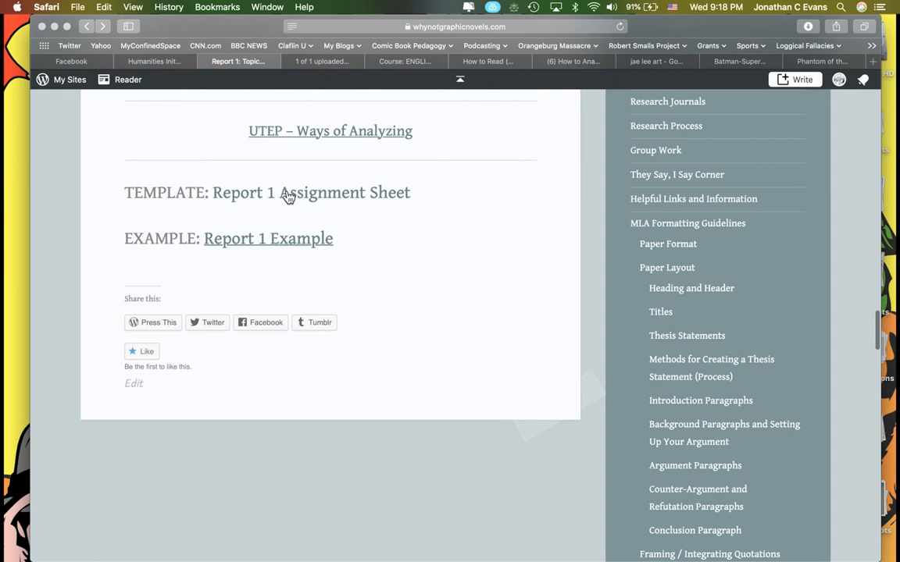
pyautogui.moveTo(313, 196)
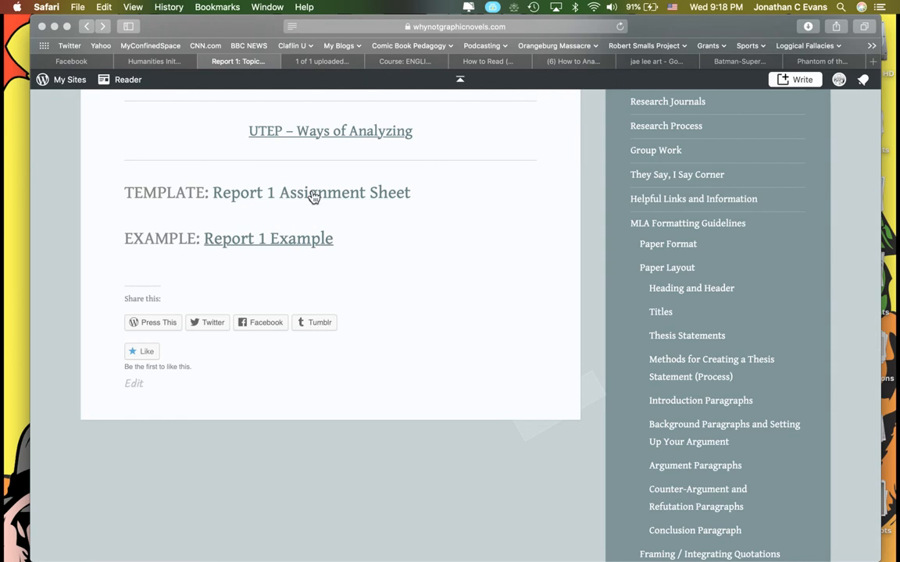
pyautogui.moveTo(254, 229)
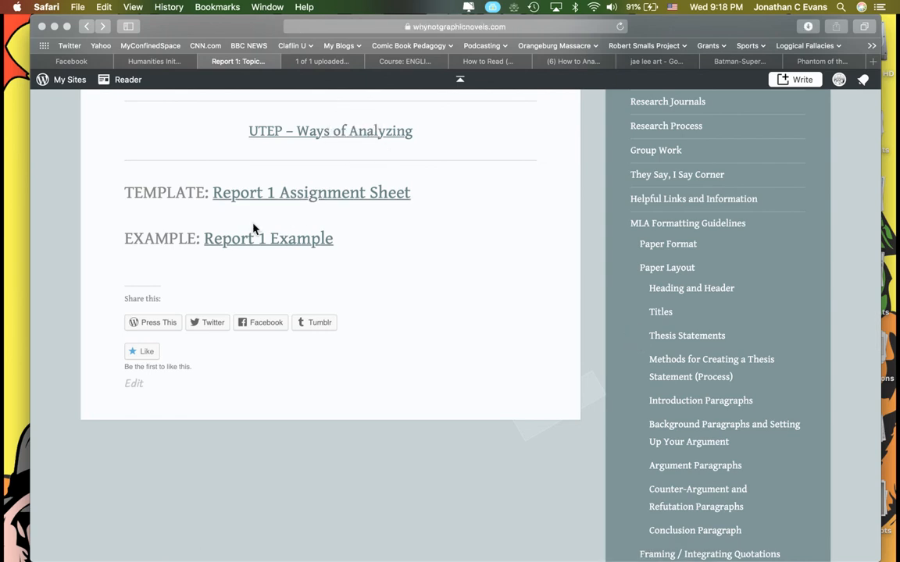
pyautogui.click(268, 238)
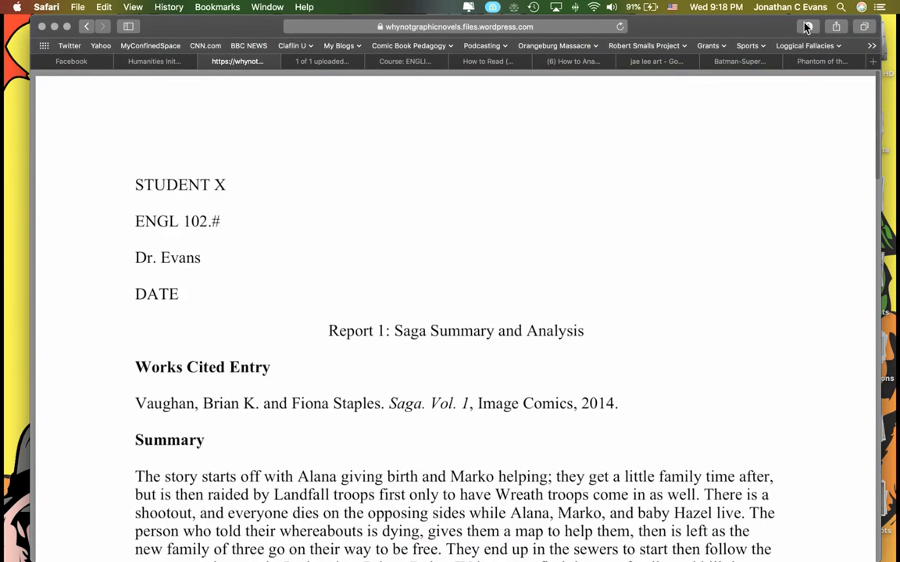
# Step: Open report-1-assignment-sheet-1.docx from Safari's Downloads list into Word
pyautogui.click(808, 26)
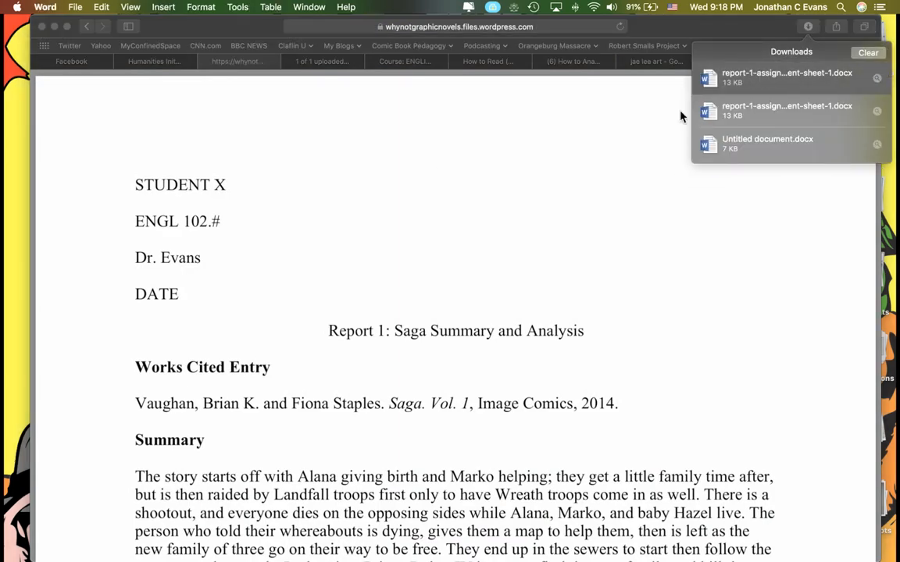
pyautogui.click(786, 77)
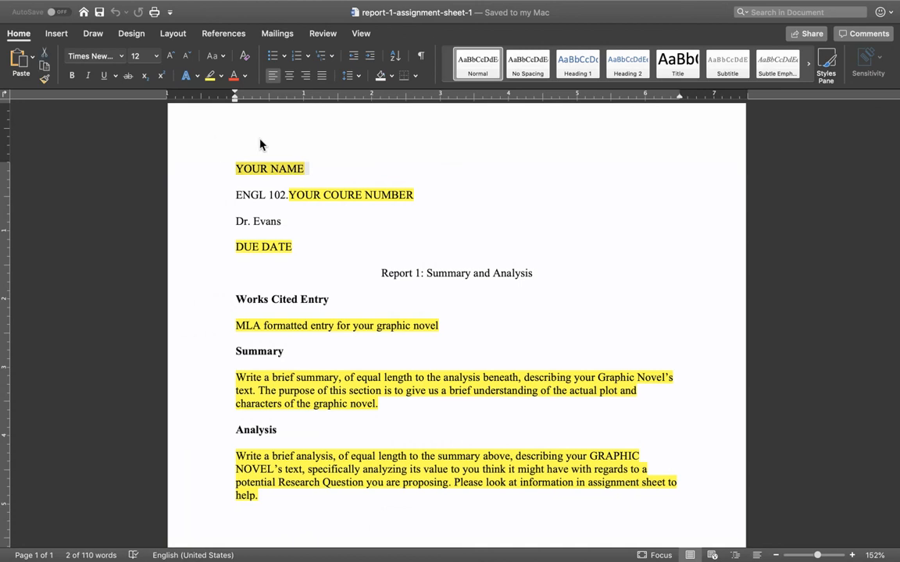
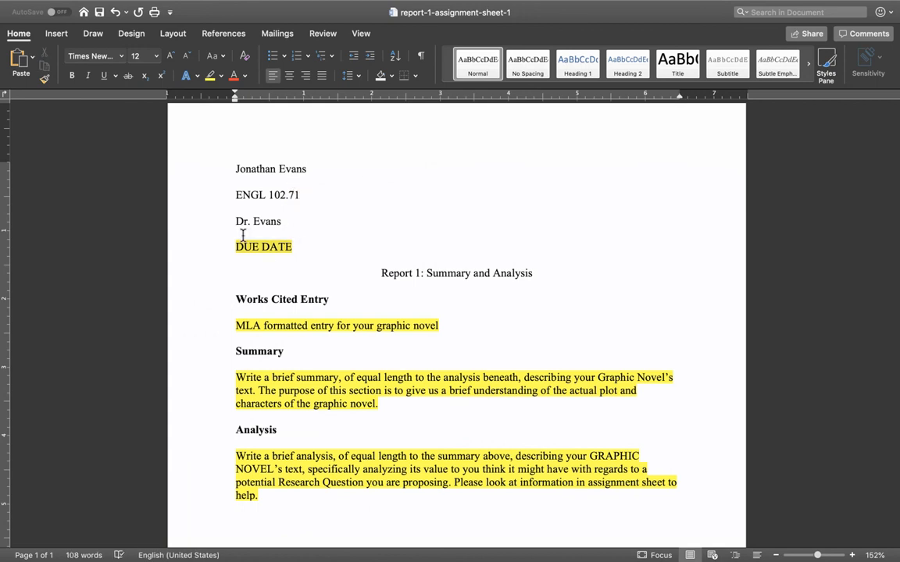
pyautogui.write('31 M')
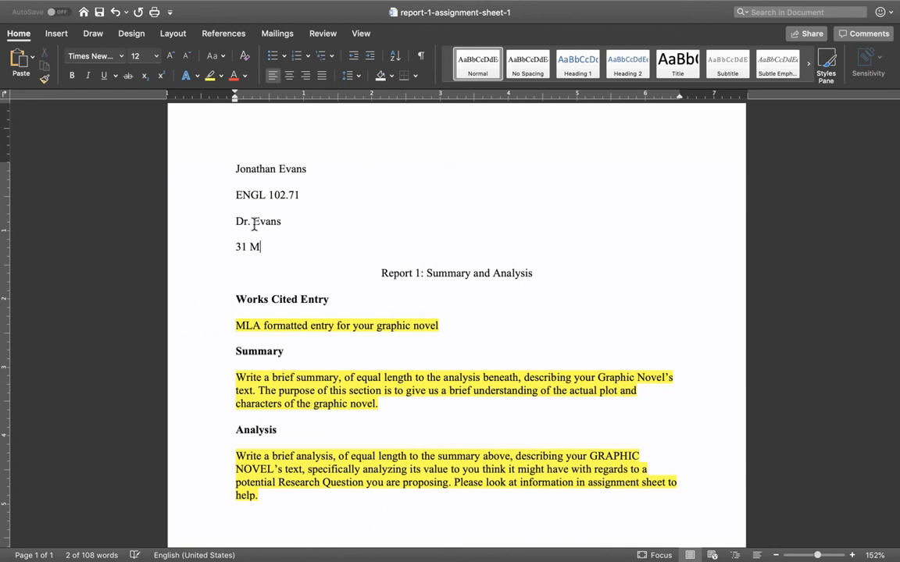
pyautogui.write('ay 2019')
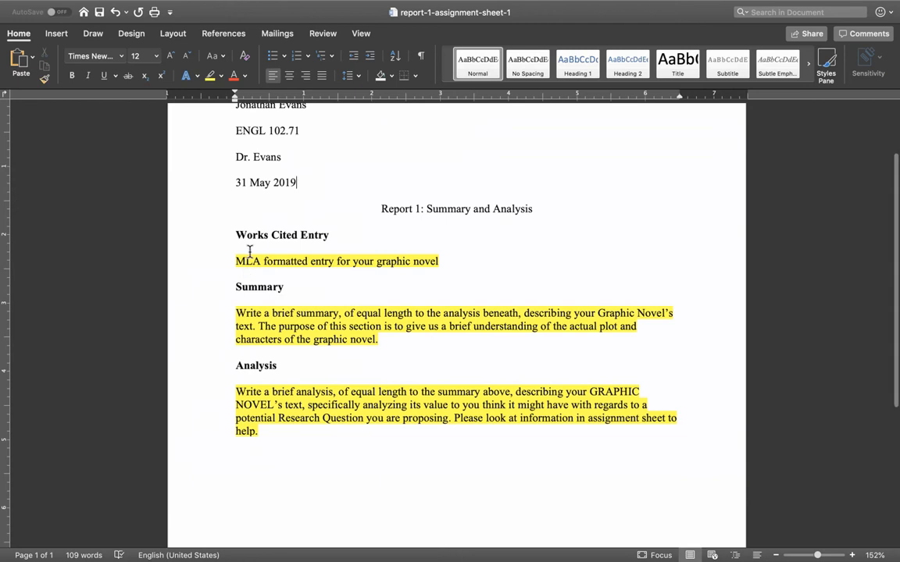
# Step: Replace the MLA placeholder line with the authors 'Morrison, Grant and Frank Quitely.'
pyautogui.click(410, 261)
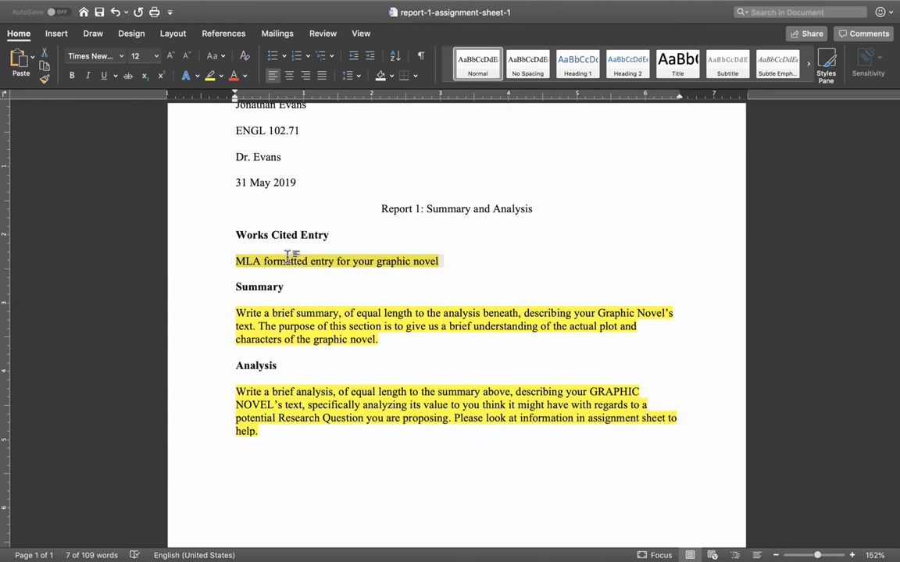
pyautogui.write('Gran')
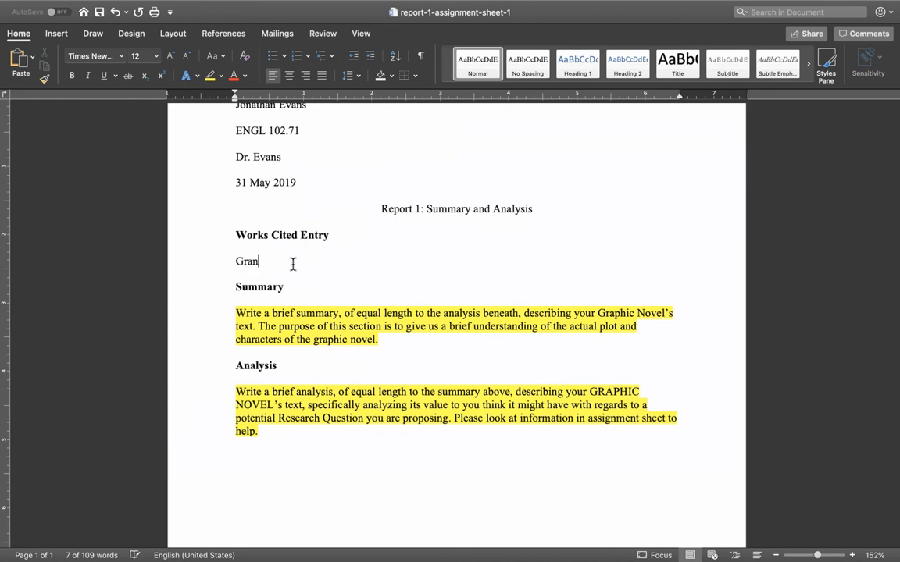
pyautogui.write('Morr')
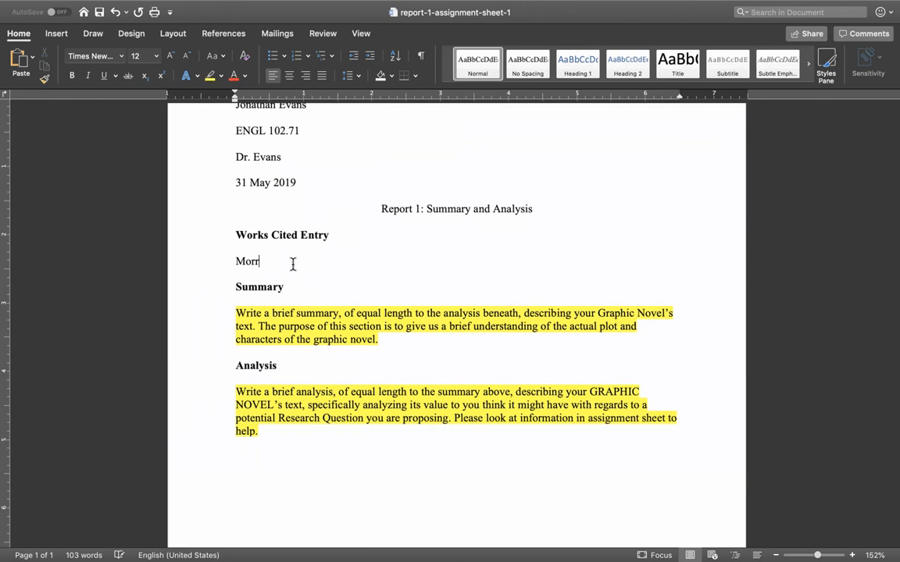
pyautogui.write('ison, Gran')
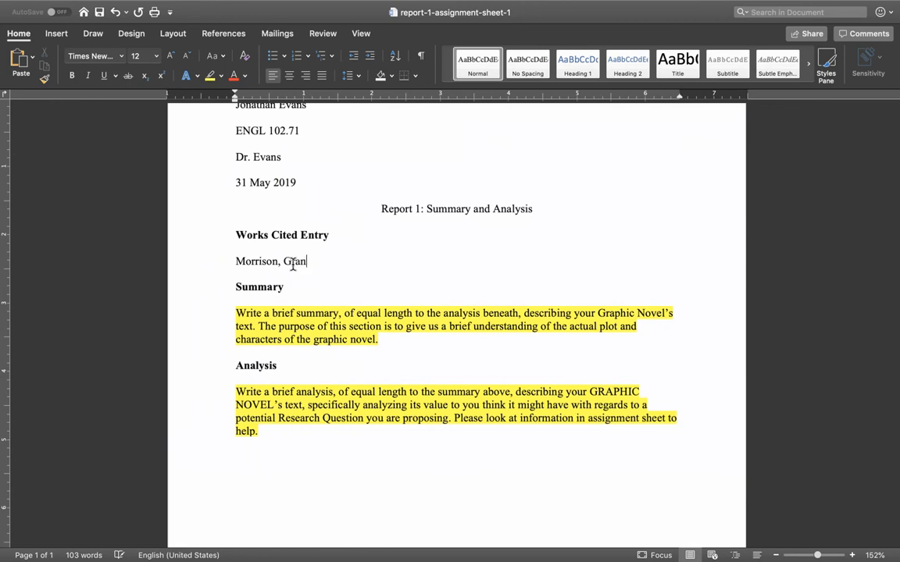
pyautogui.write('and Frank')
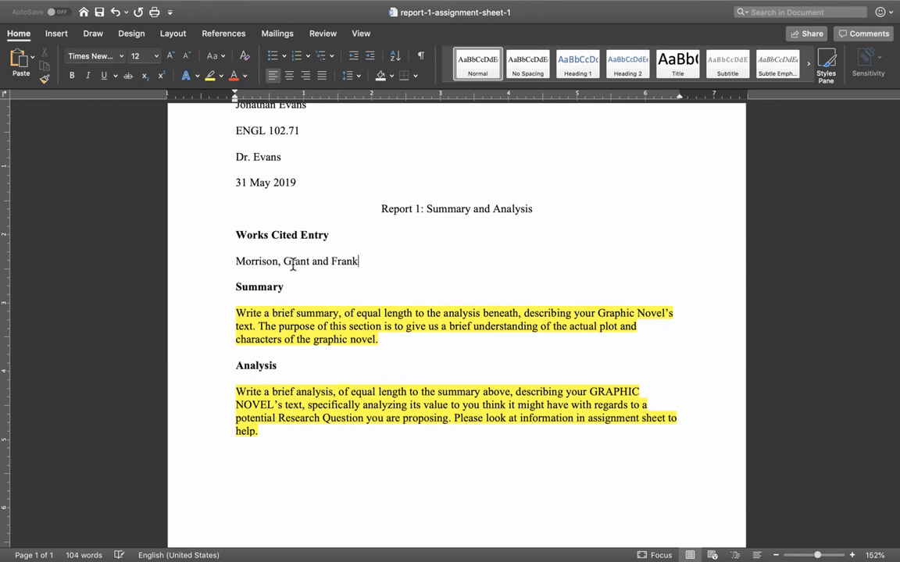
pyautogui.write('Quitely')
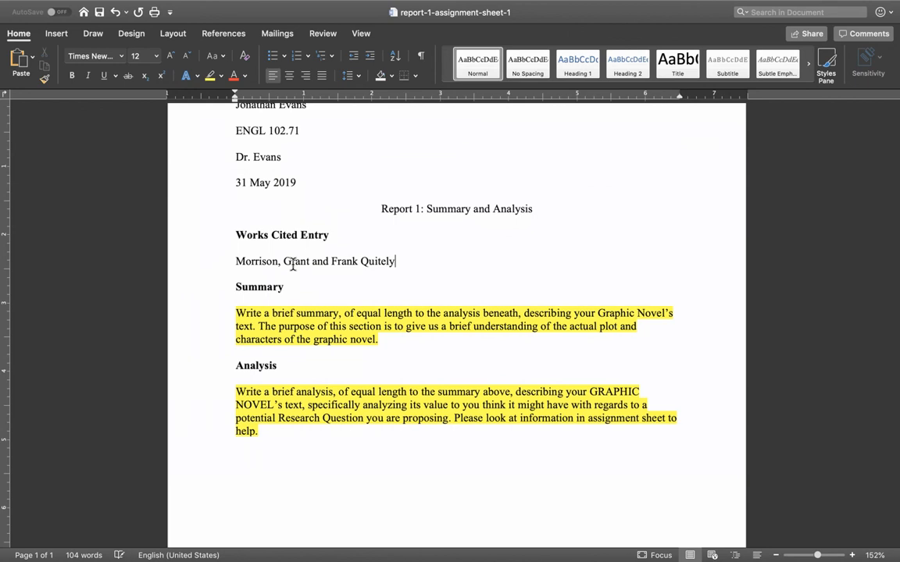
pyautogui.write('.')
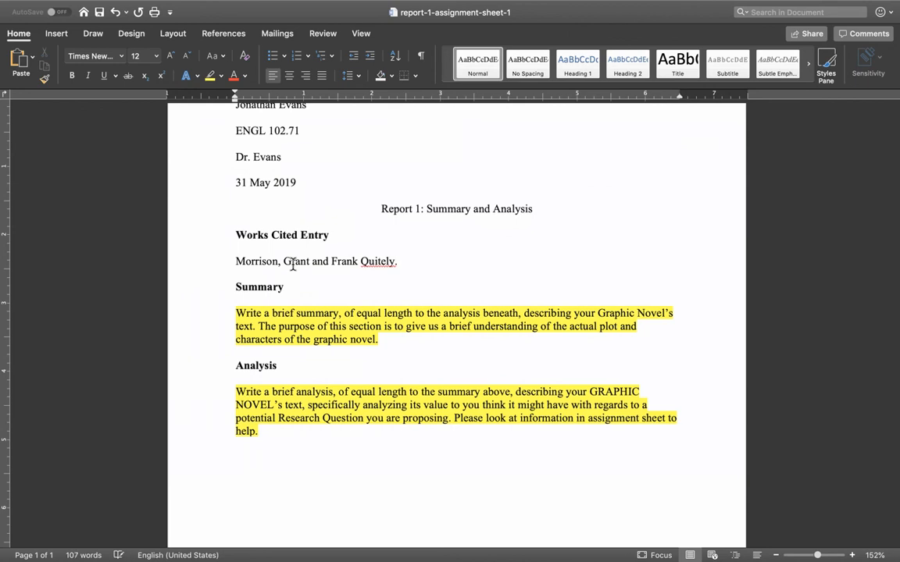
# Step: Add the title 'Flex Mentallo: Man of Muscle Mystery.' to the Works Cited entry
pyautogui.click(401, 261)
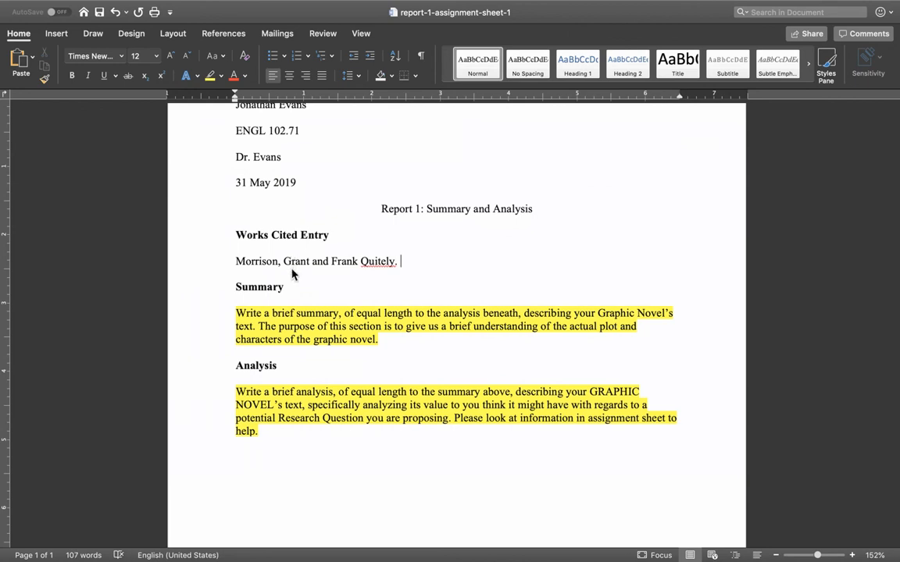
pyautogui.moveTo(422, 246)
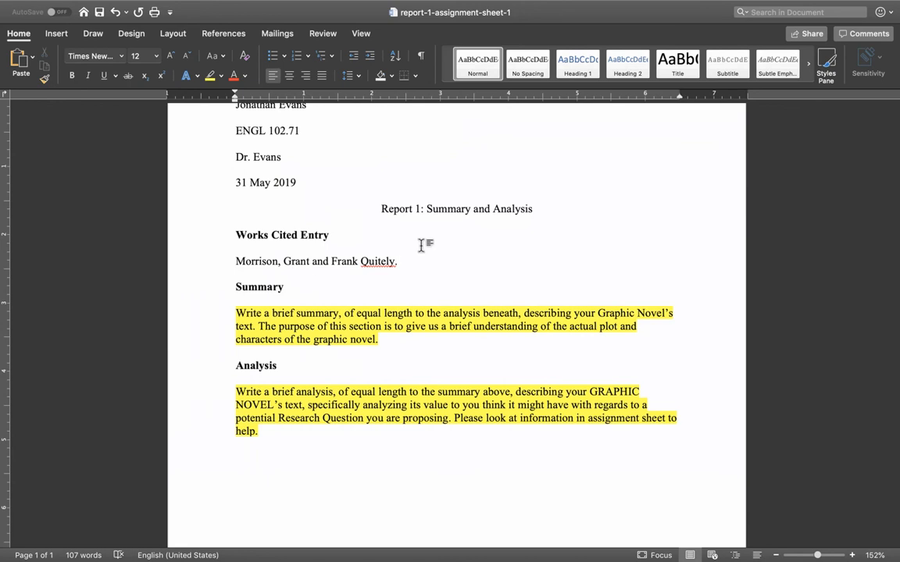
pyautogui.write('Flex Ment')
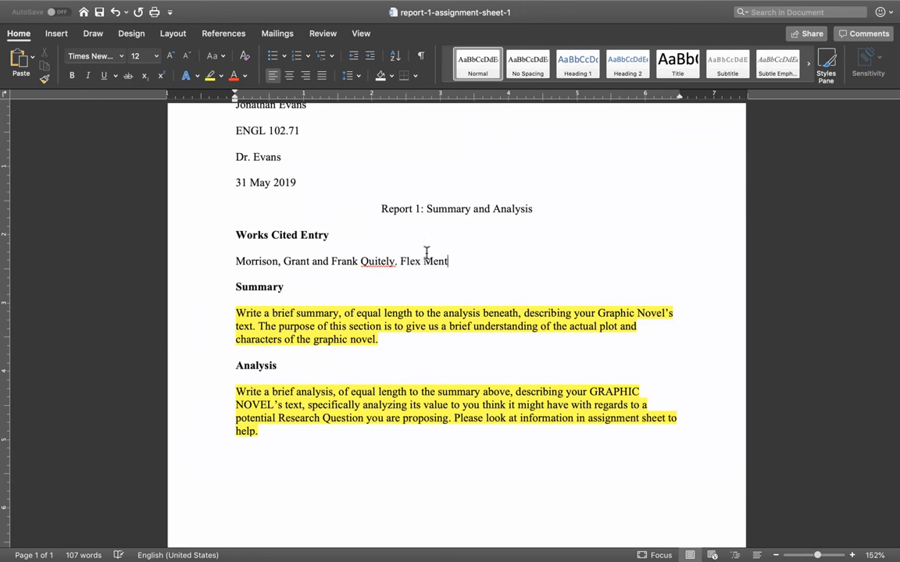
pyautogui.write('allo')
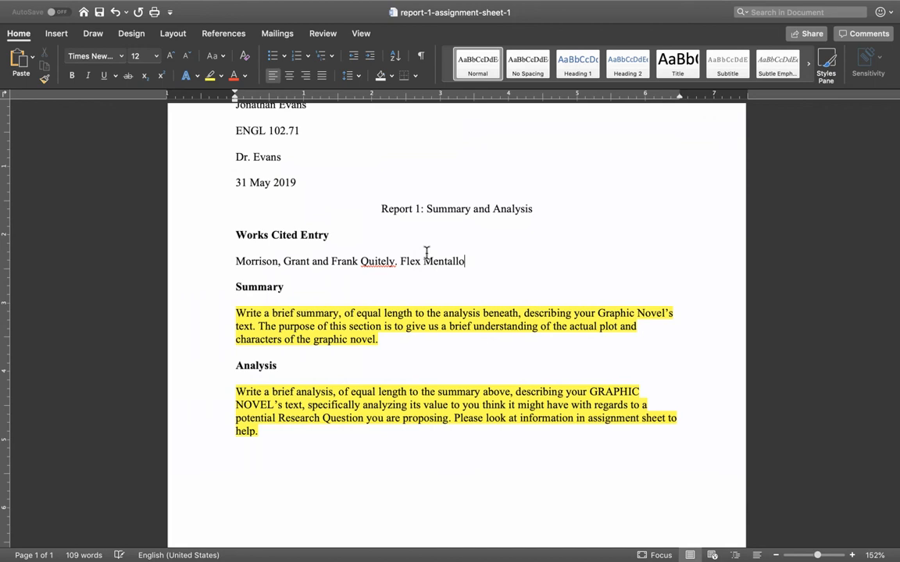
pyautogui.write(': Man of Musc')
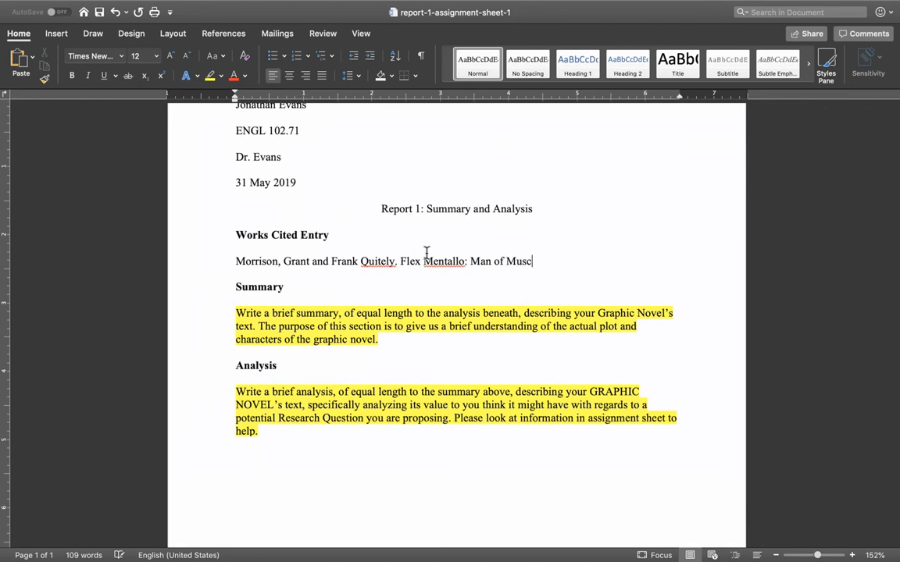
pyautogui.write('le Myster')
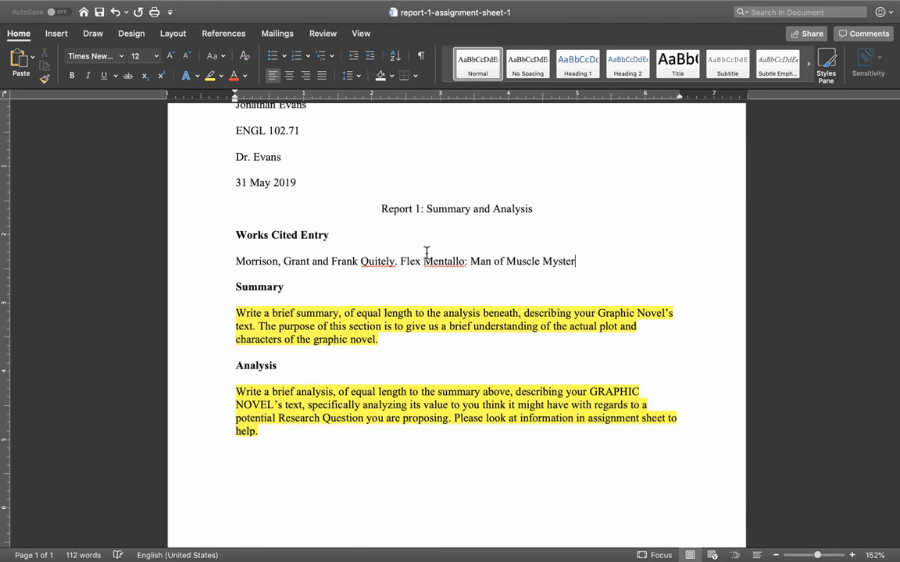
pyautogui.write('y.')
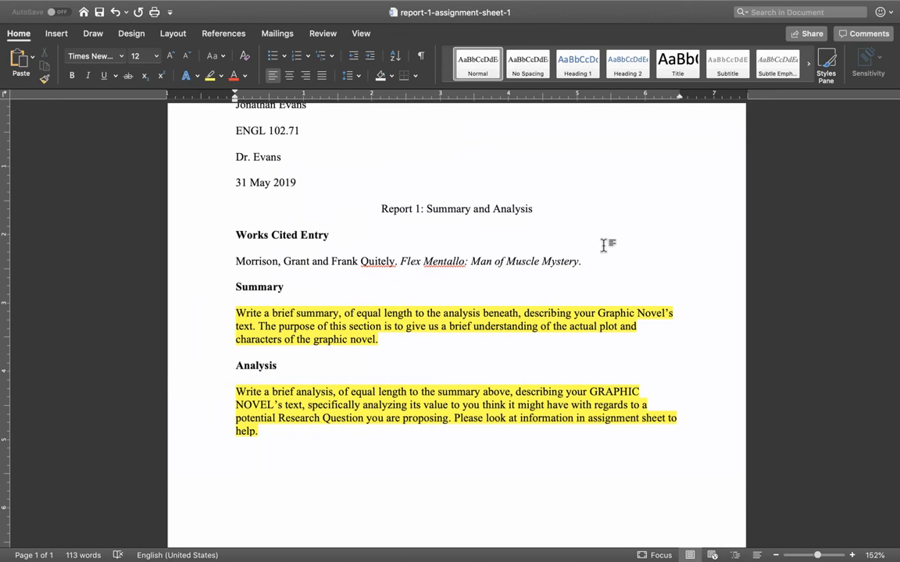
# Step: Add the publisher 'DC Comics,' after the italic title in the Works Cited entry
pyautogui.click(581, 261)
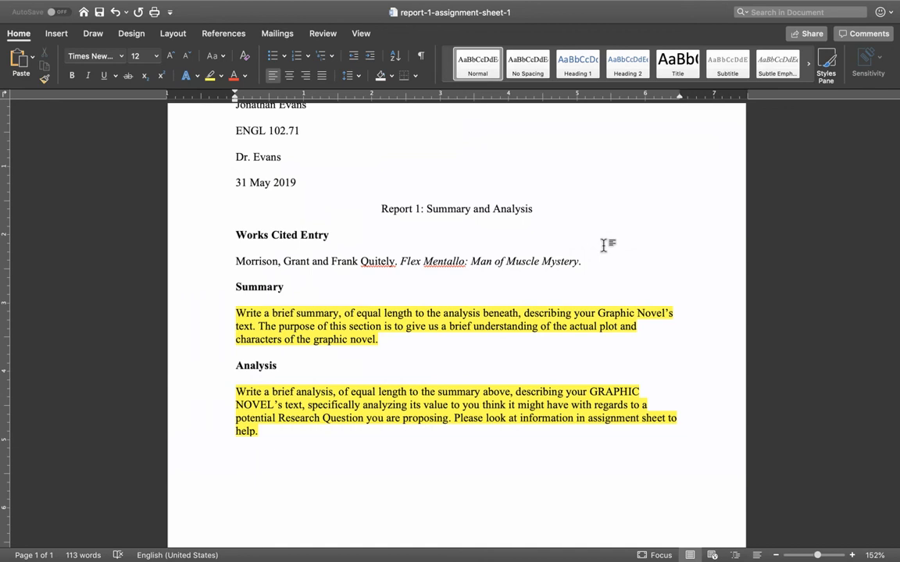
pyautogui.write('DC Comi')
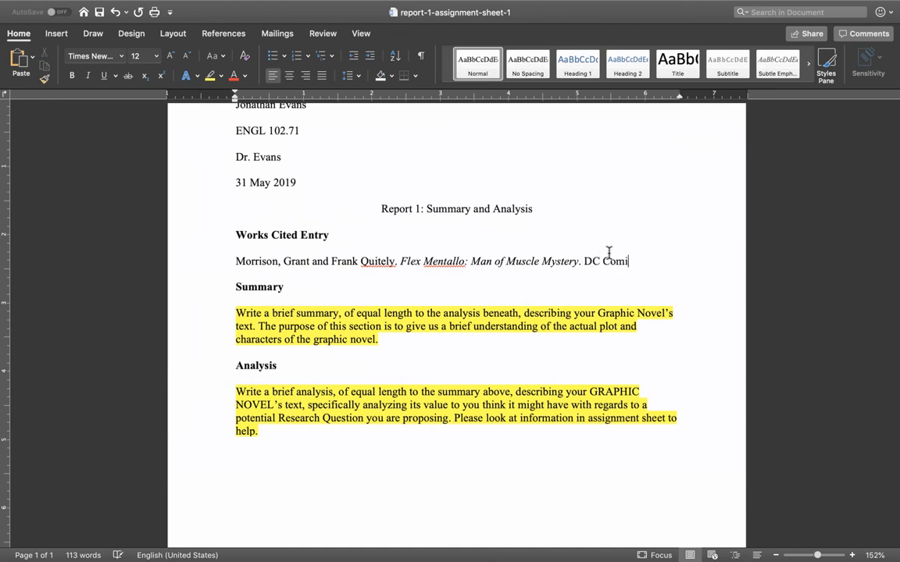
pyautogui.write('cs, YEAR.')
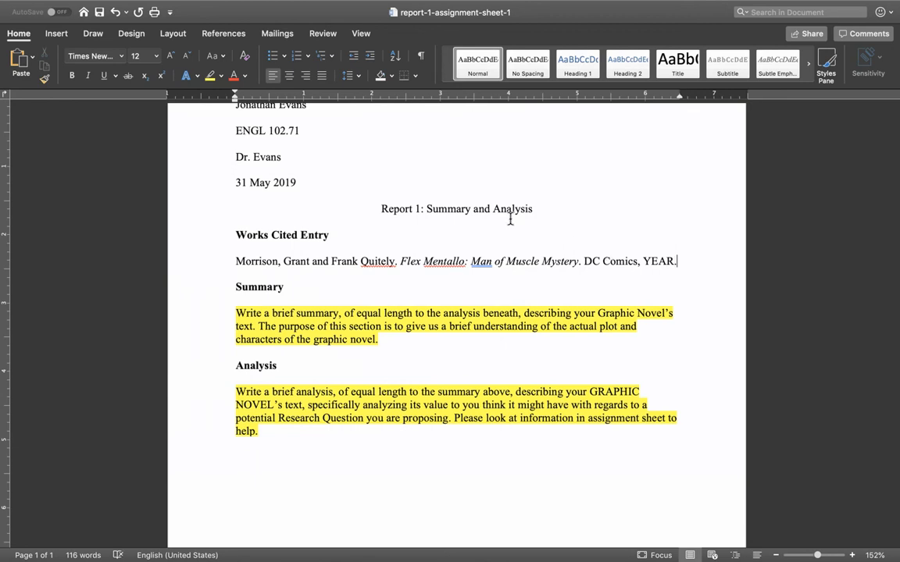
pyautogui.moveTo(497, 232)
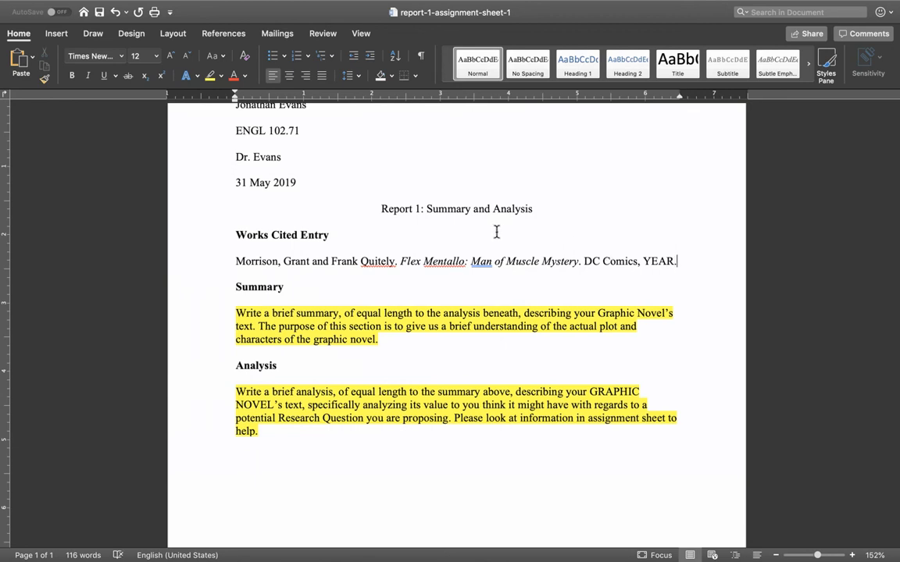
pyautogui.moveTo(426, 190)
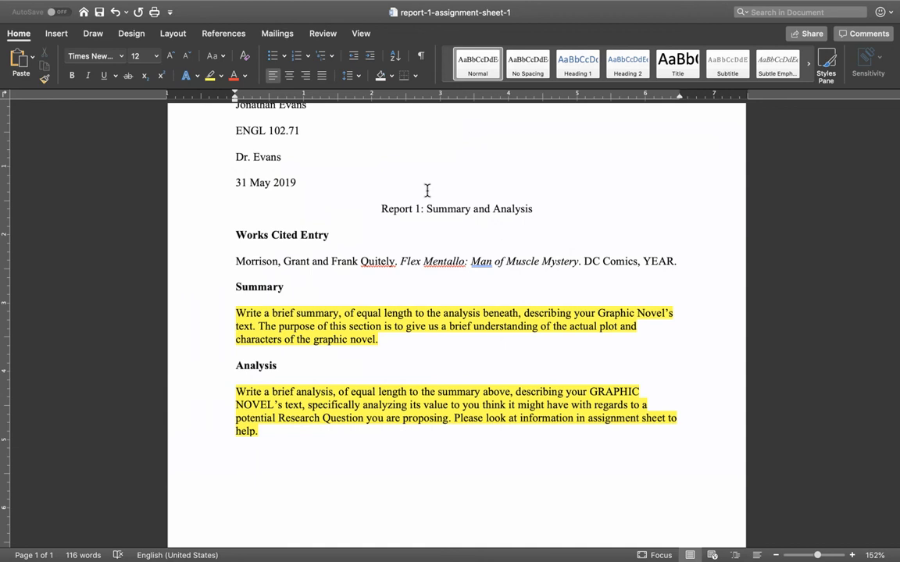
pyautogui.moveTo(214, 6)
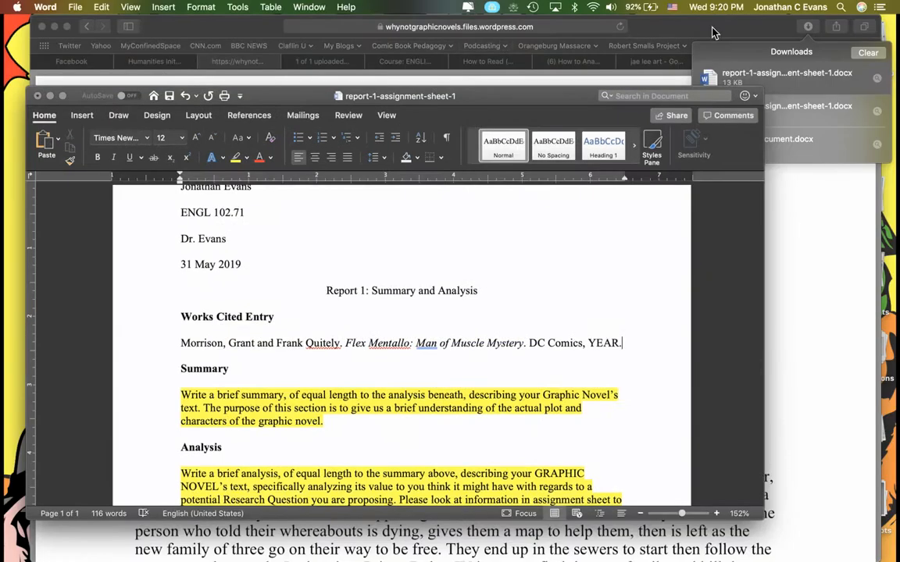
# Step: Switch Safari from the report to the comiXology storefront tab
pyautogui.click(816, 61)
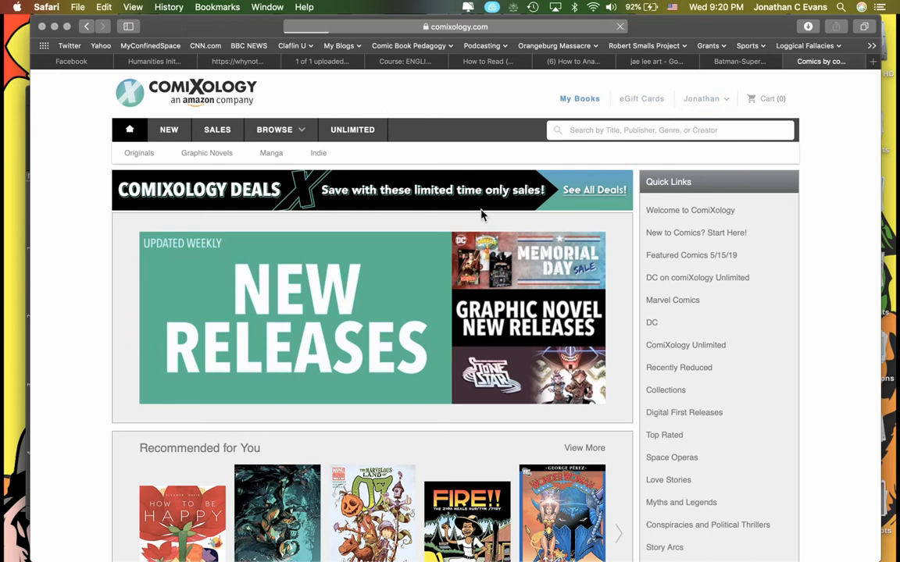
# Step: From My Books' library, start reading All-New Captain America Vol. 1: Hydra Ascendant
pyautogui.click(579, 98)
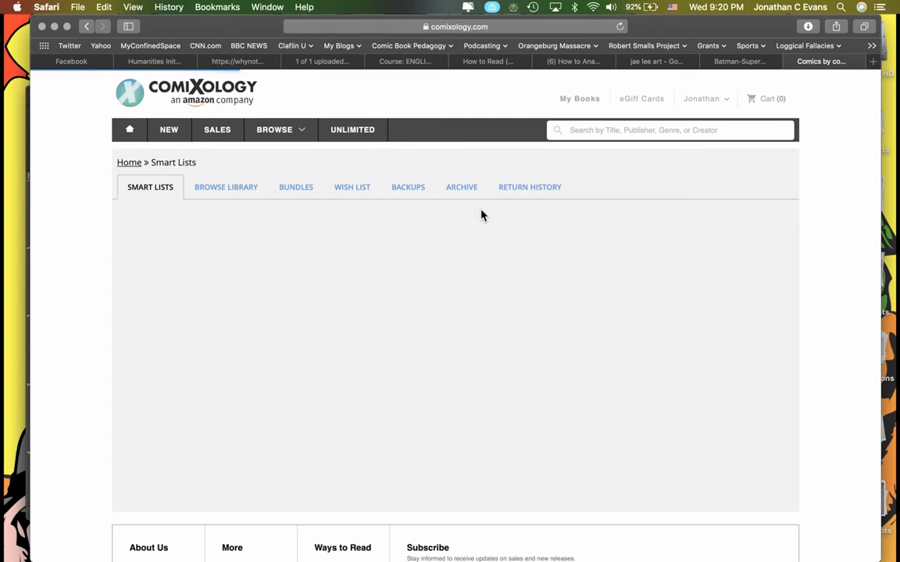
pyautogui.click(226, 187)
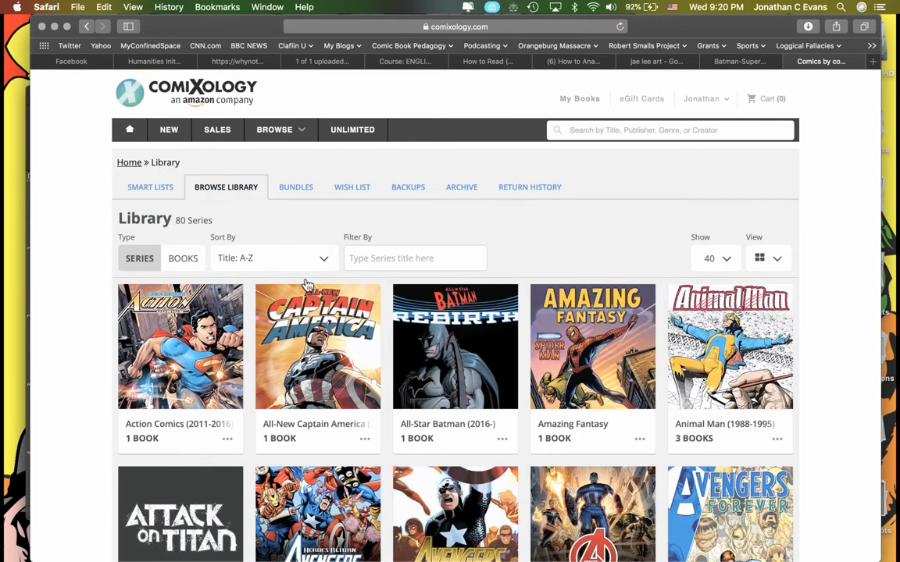
pyautogui.click(317, 346)
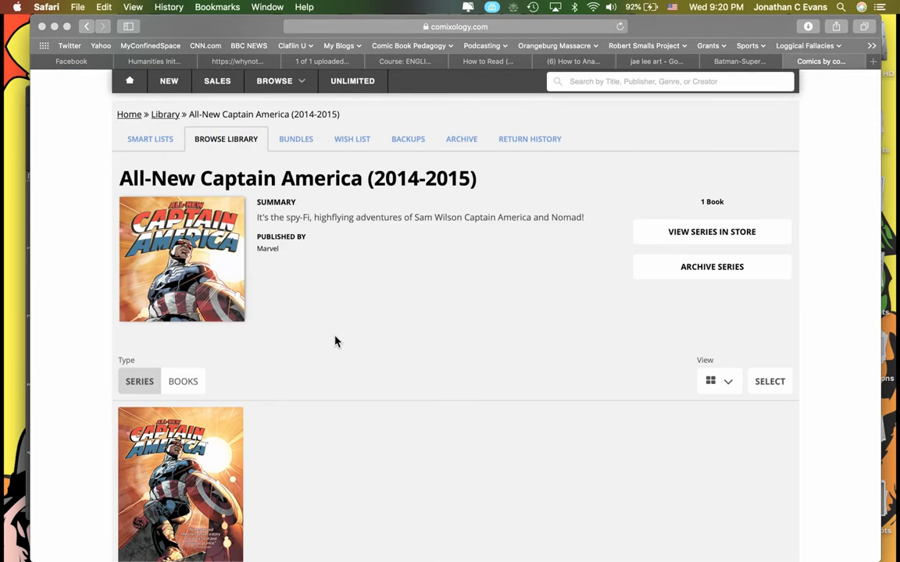
pyautogui.scroll(-3)
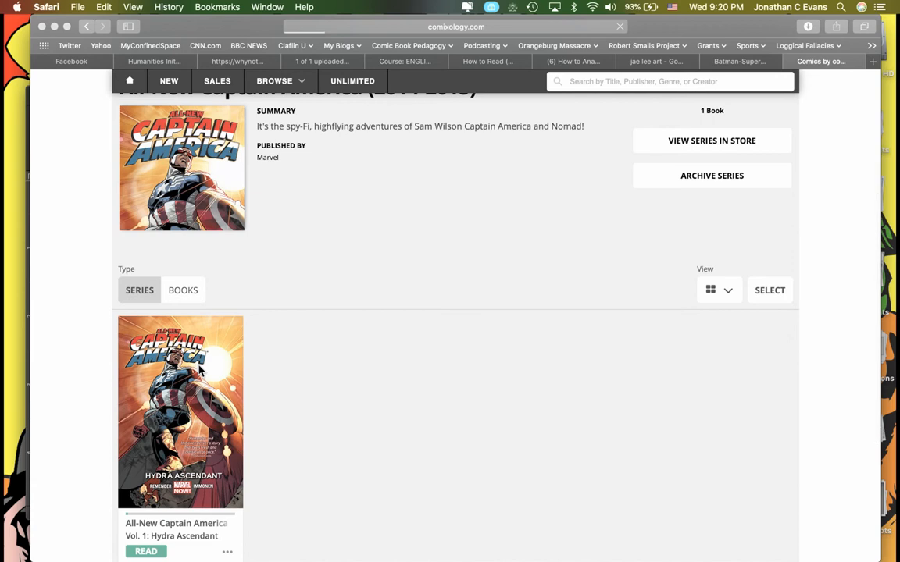
pyautogui.click(145, 551)
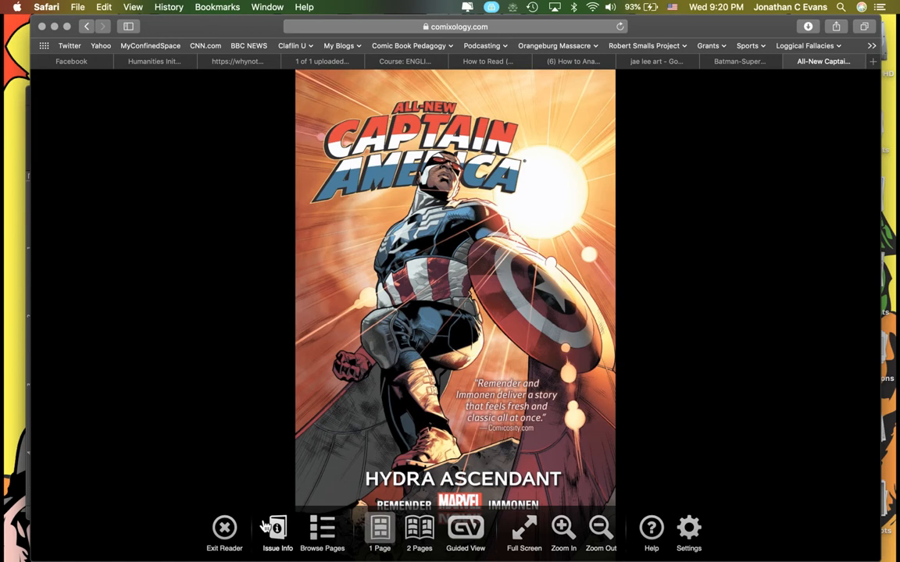
# Step: Review the book's Remender and Immonen credits and copyright, then dismiss the details overlay
pyautogui.click(278, 535)
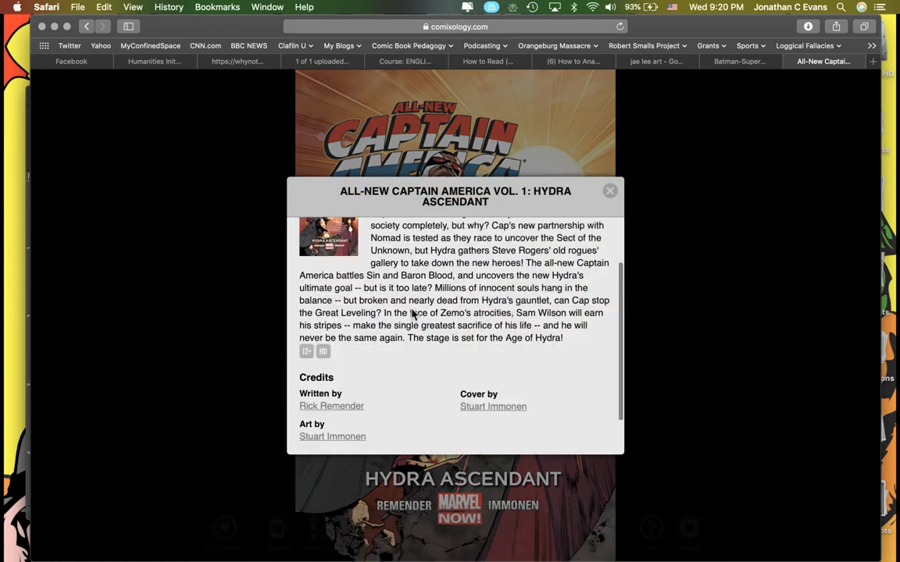
pyautogui.scroll(-3)
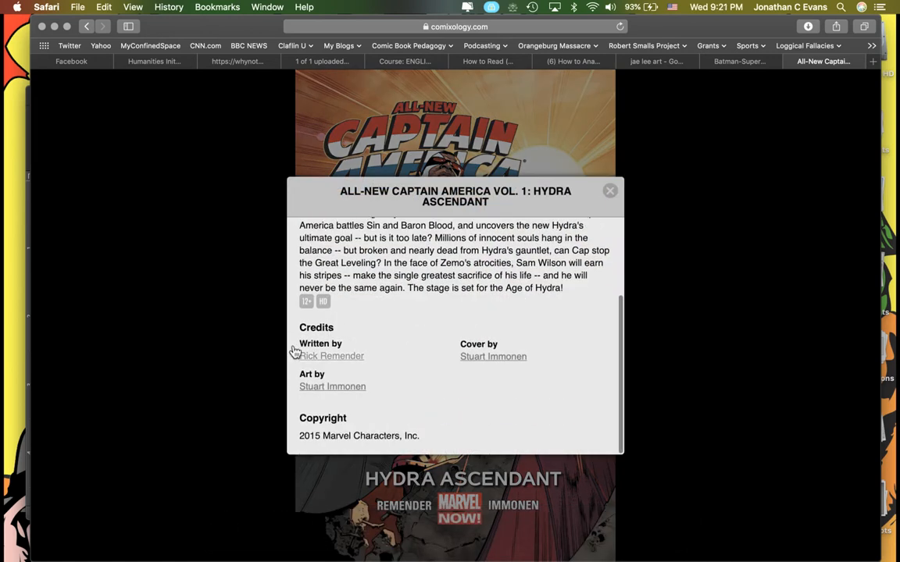
pyautogui.moveTo(313, 383)
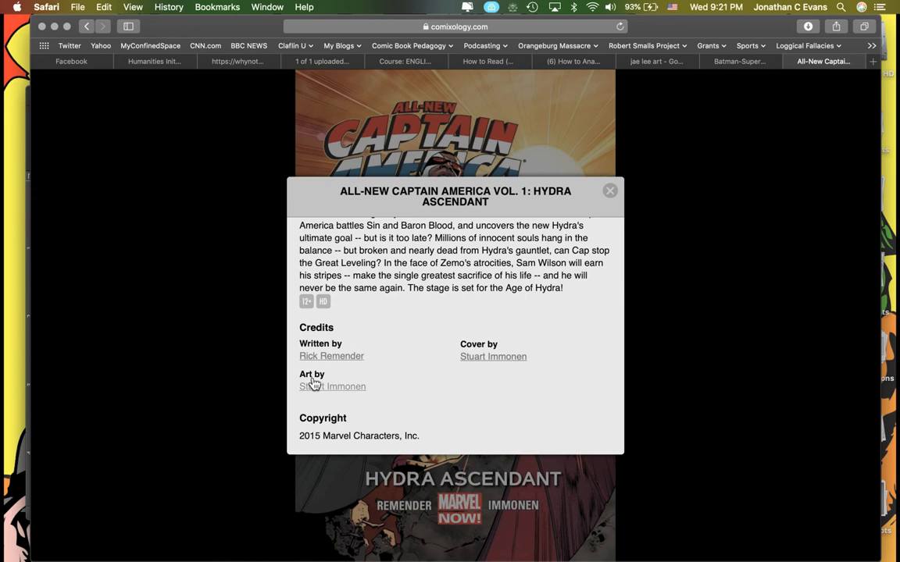
pyautogui.moveTo(326, 429)
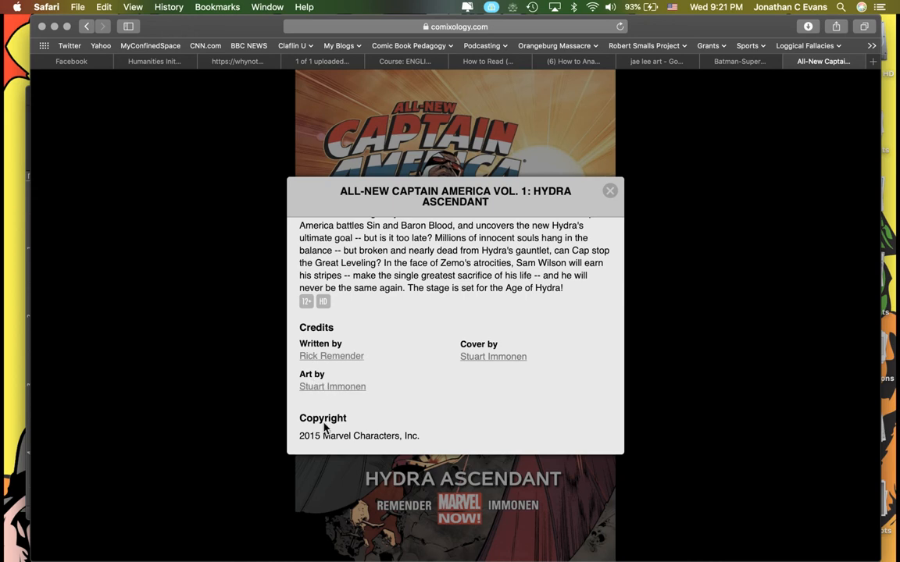
pyautogui.moveTo(309, 441)
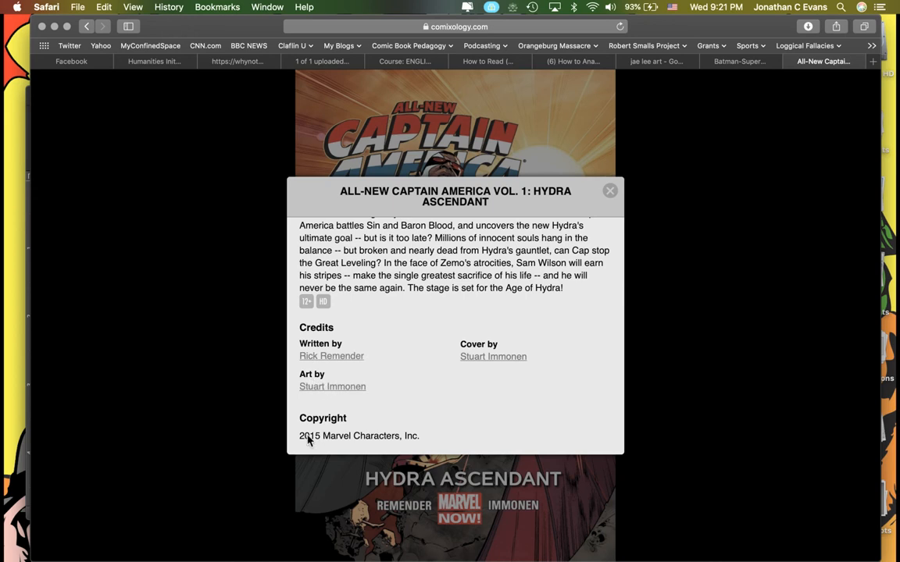
pyautogui.moveTo(441, 208)
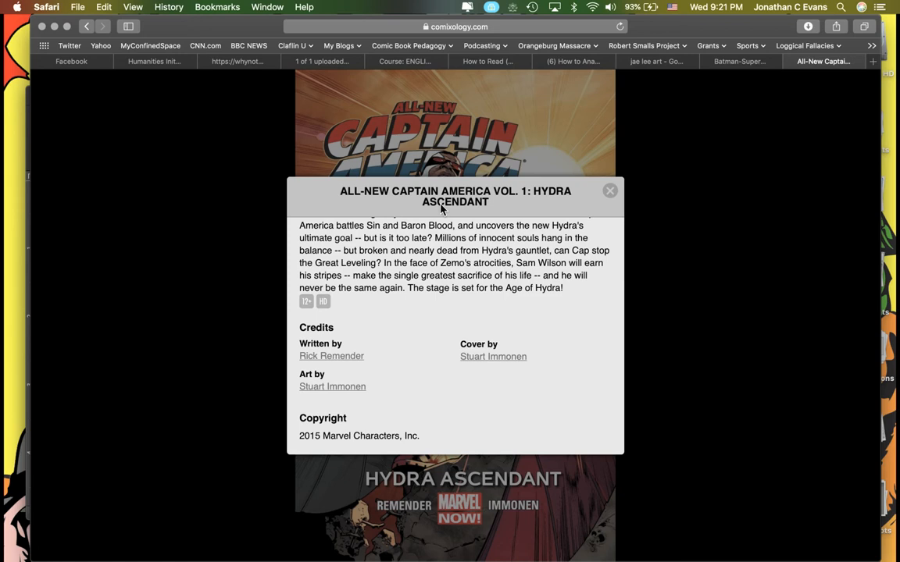
pyautogui.moveTo(340, 356)
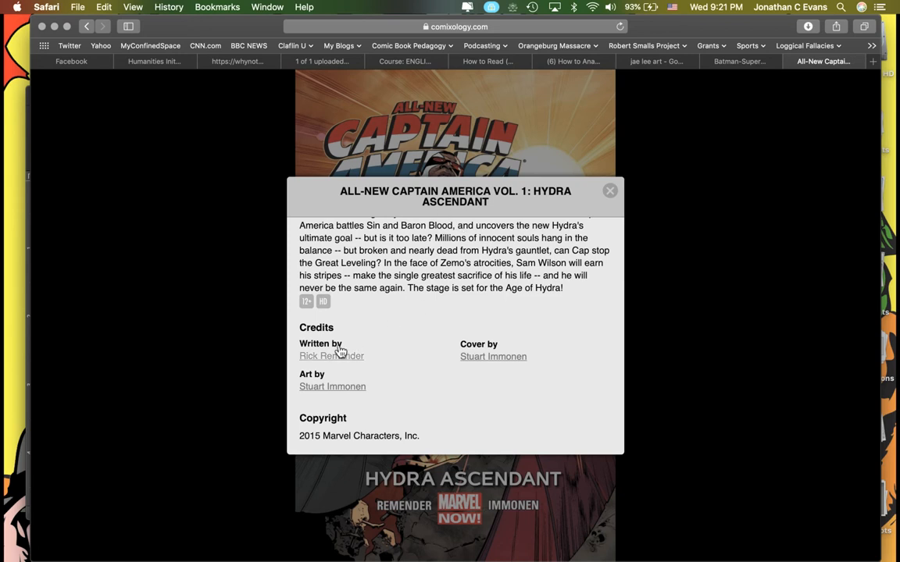
pyautogui.moveTo(327, 389)
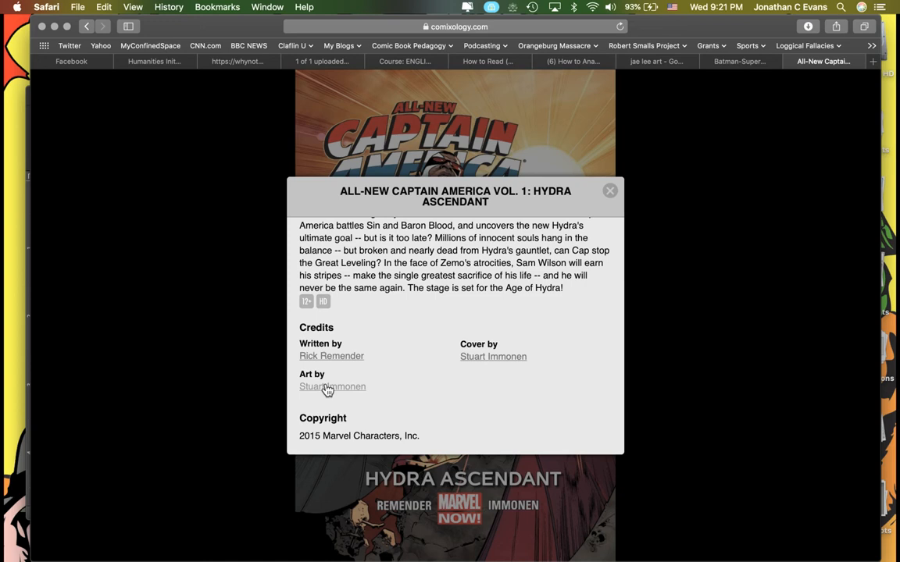
pyautogui.moveTo(391, 305)
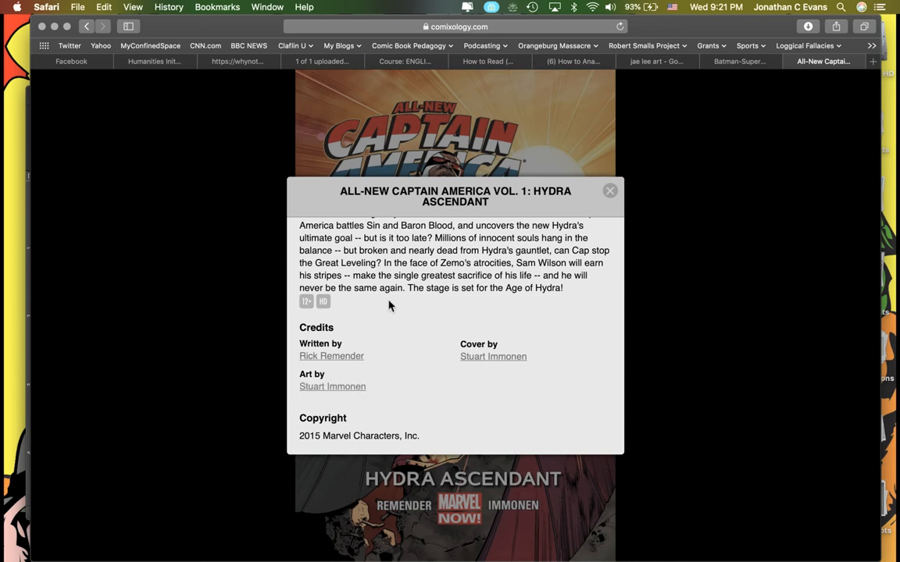
pyautogui.moveTo(361, 194)
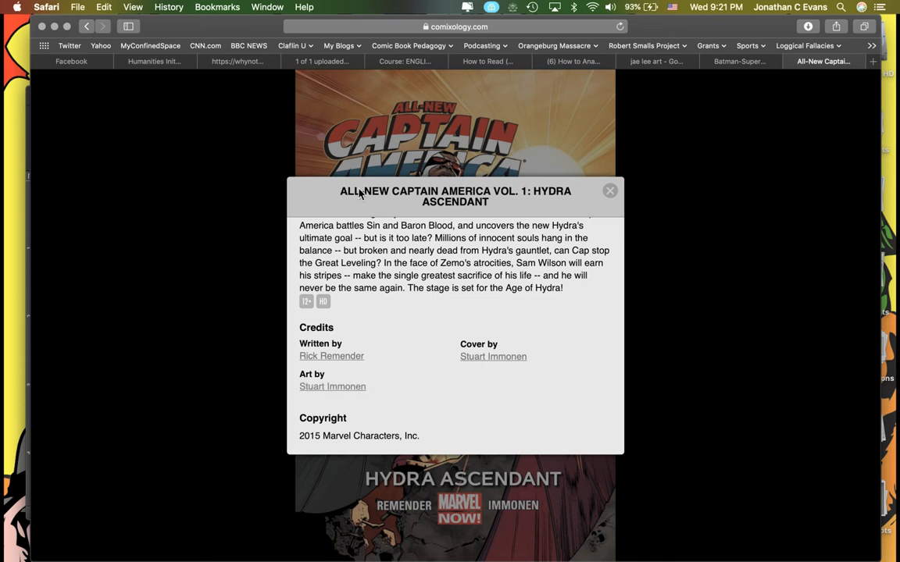
pyautogui.moveTo(550, 196)
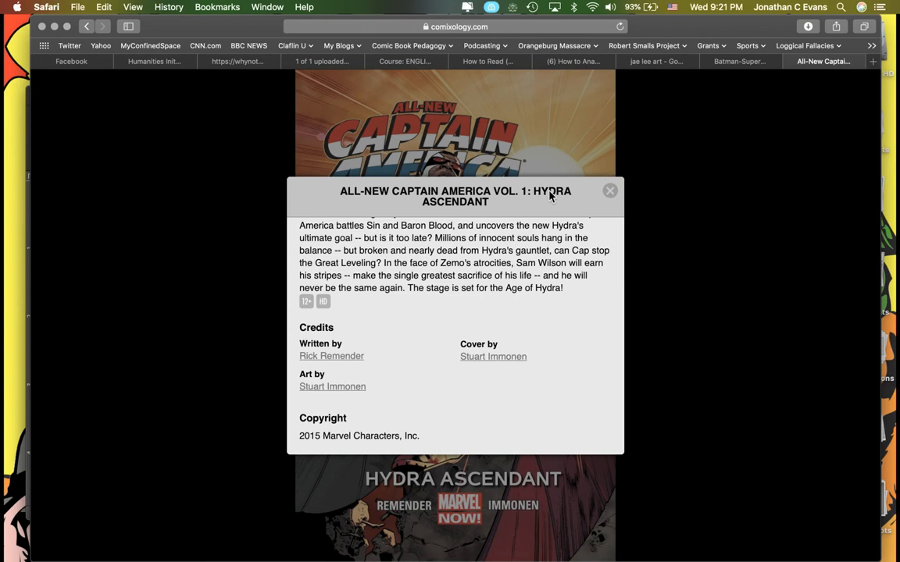
pyautogui.moveTo(496, 207)
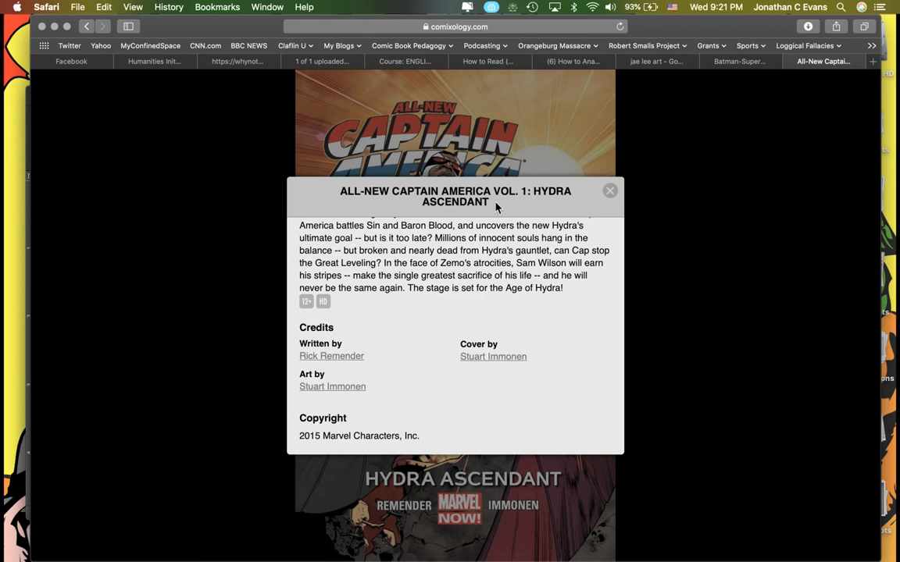
pyautogui.moveTo(339, 438)
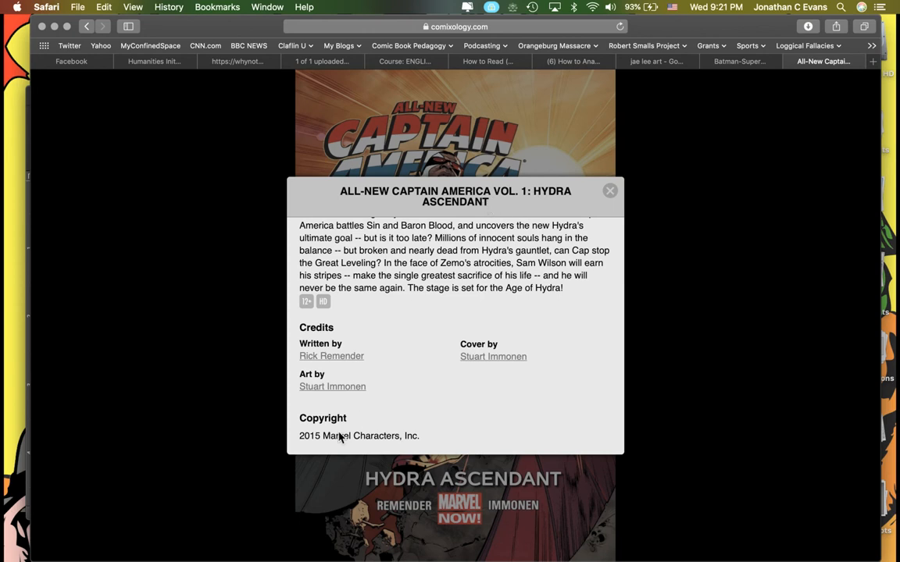
pyautogui.moveTo(420, 438)
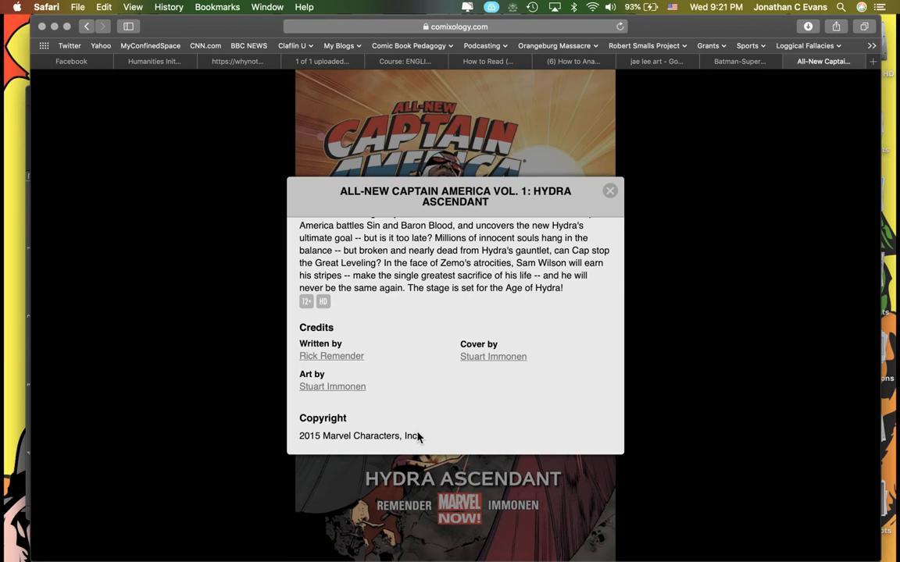
pyautogui.moveTo(569, 217)
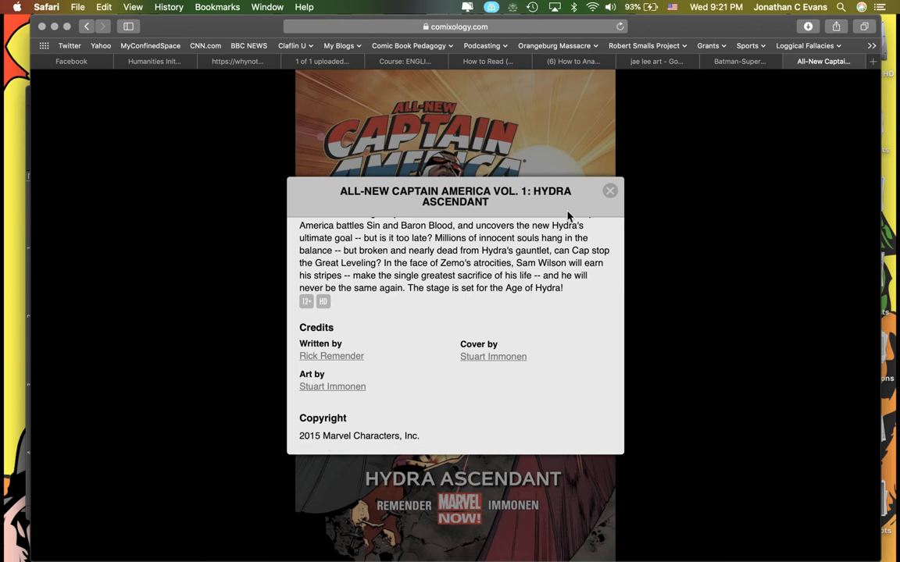
pyautogui.click(610, 190)
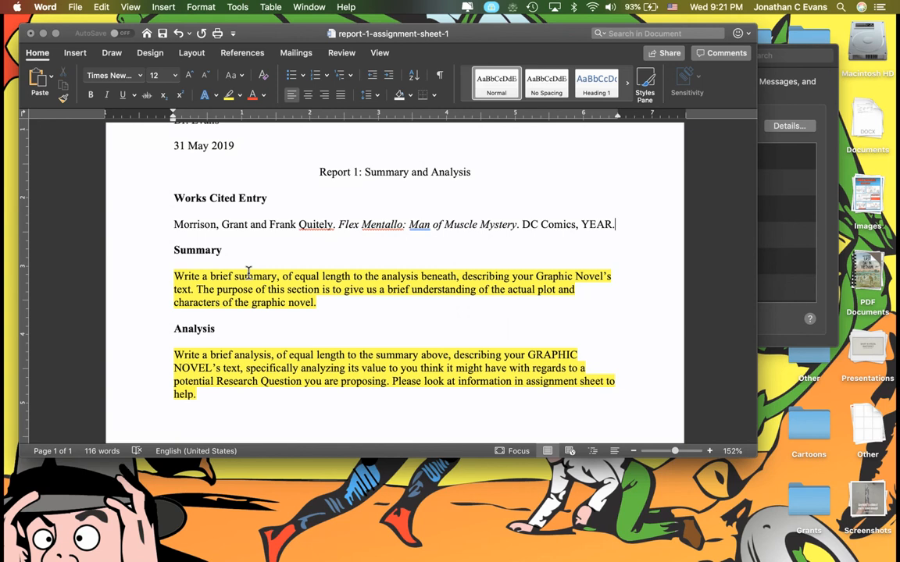
pyautogui.moveTo(265, 289)
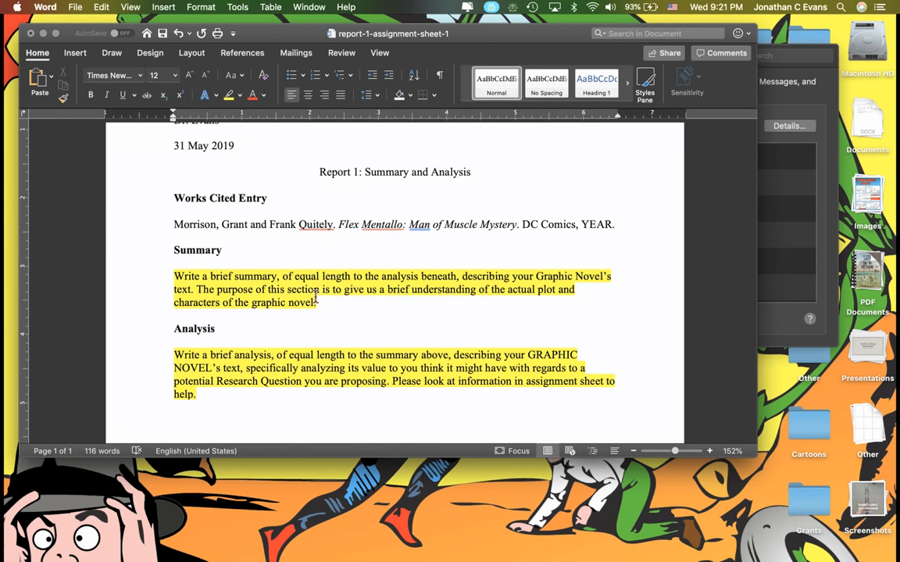
# Step: Scroll the report template through the highlighted Summary and Analysis instructions below Works Cited
pyautogui.click(615, 224)
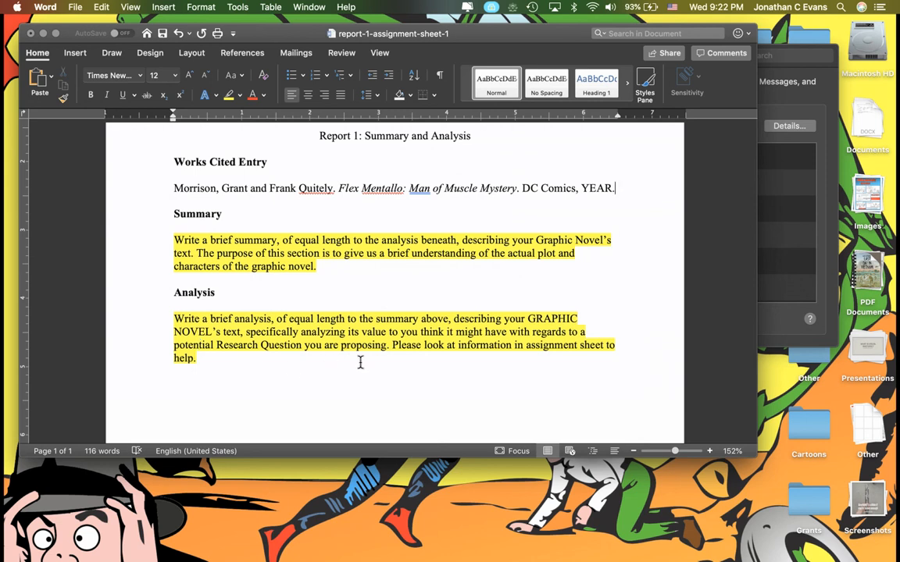
pyautogui.scroll(-3)
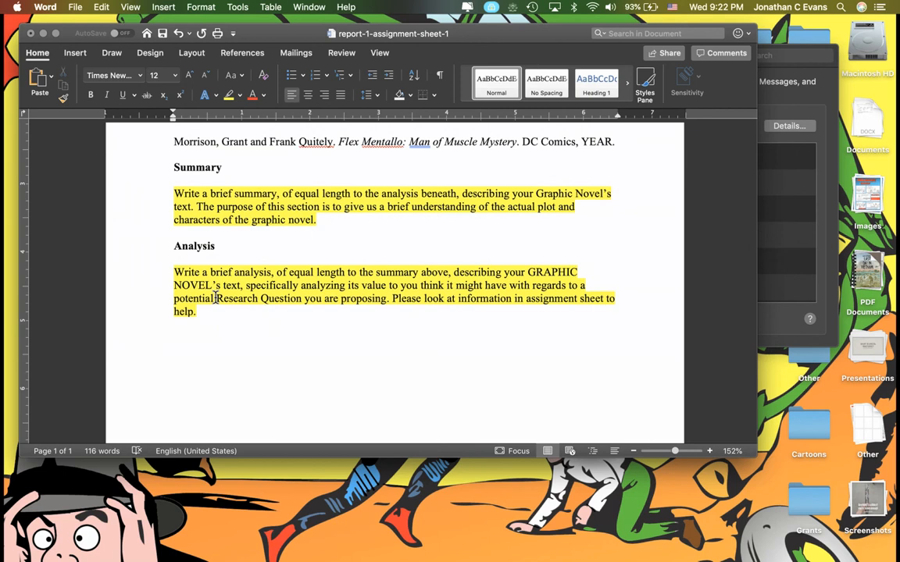
pyautogui.click(615, 142)
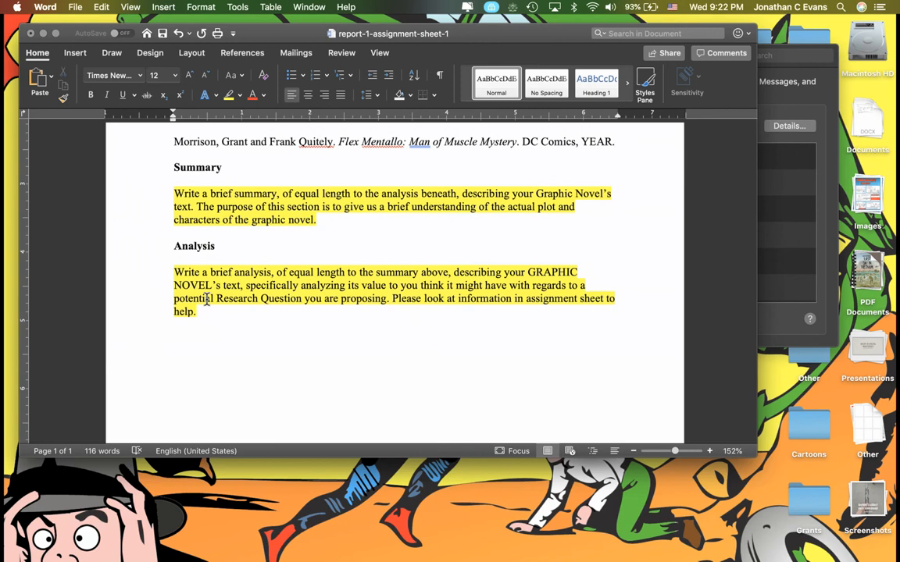
pyautogui.click(614, 142)
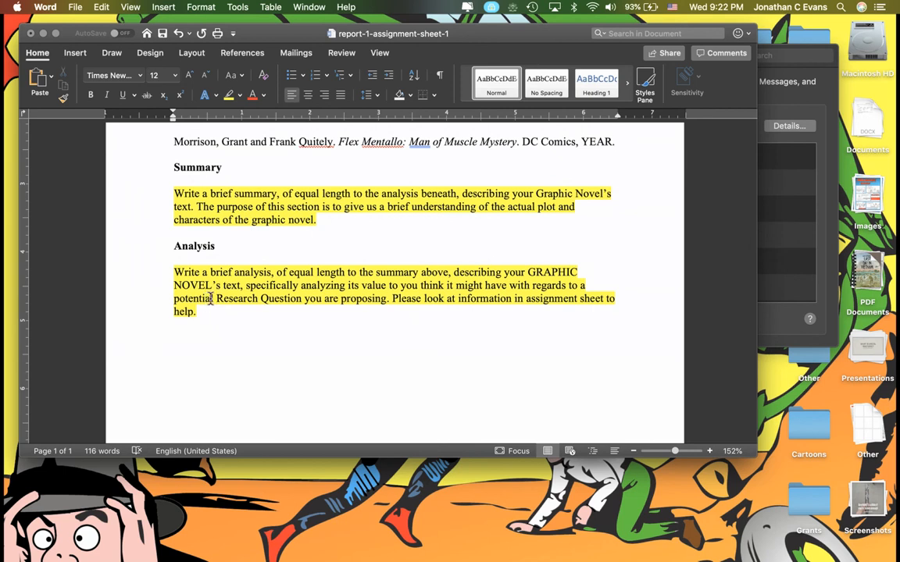
pyautogui.moveTo(478, 547)
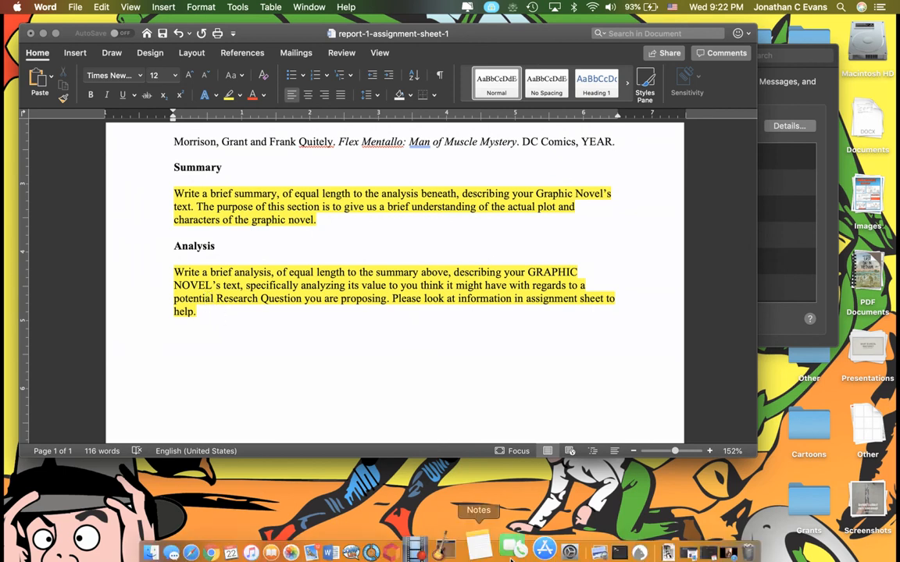
pyautogui.moveTo(691, 550)
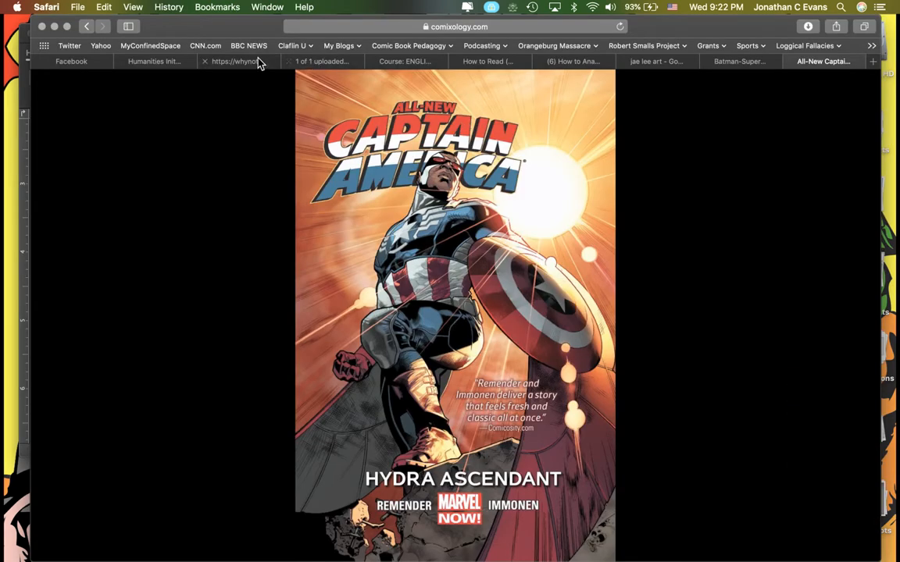
# Step: Show the whynotgraphicnovels Report 1 page at its UTEP guide, TEMPLATE and EXAMPLE links
pyautogui.click(236, 61)
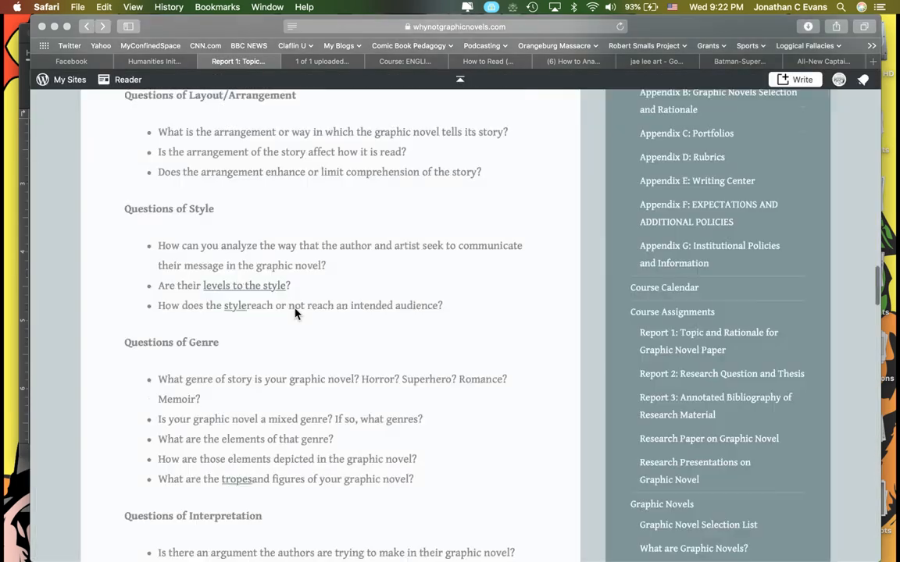
pyautogui.scroll(-3)
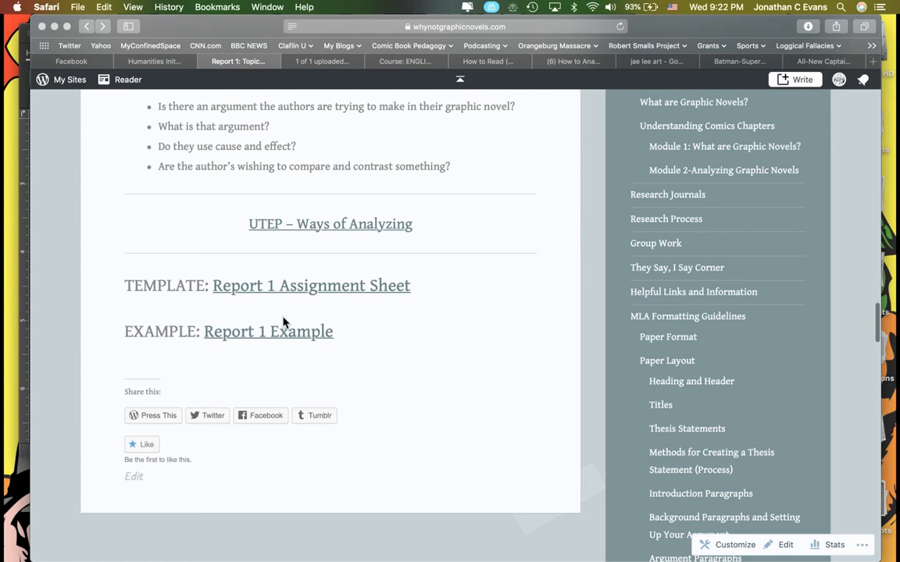
# Step: Read the example Saga report's header, Works Cited entry and Summary on its first page
pyautogui.click(268, 332)
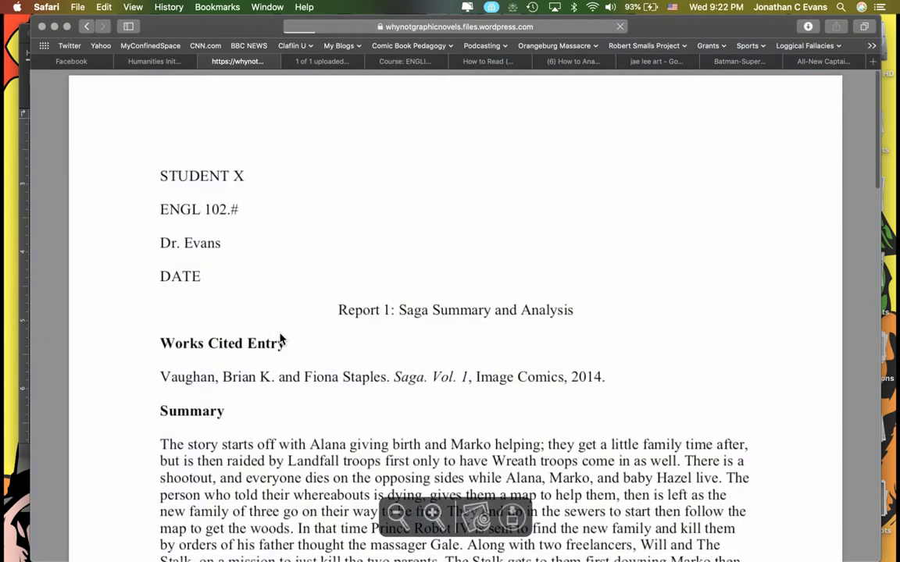
pyautogui.scroll(-3)
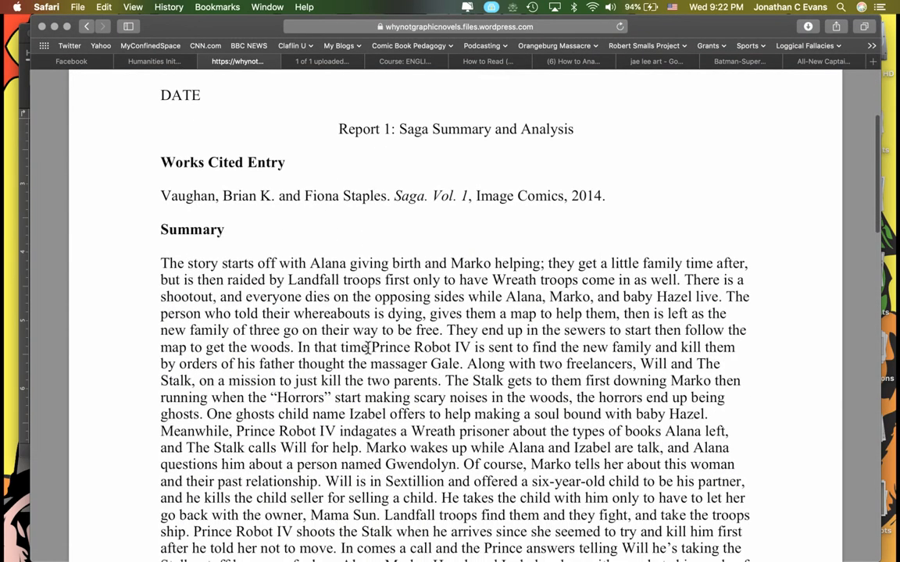
pyautogui.scroll(-3)
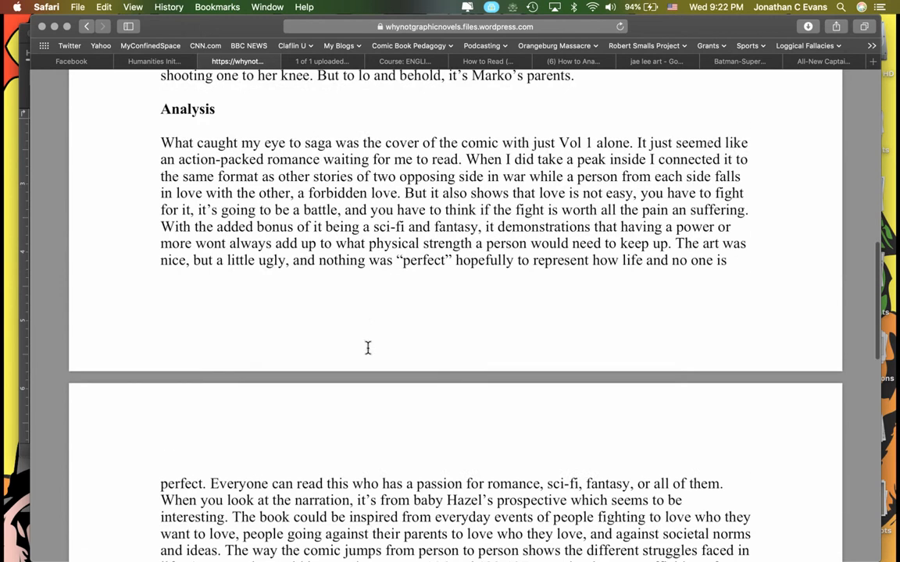
pyautogui.scroll(-3)
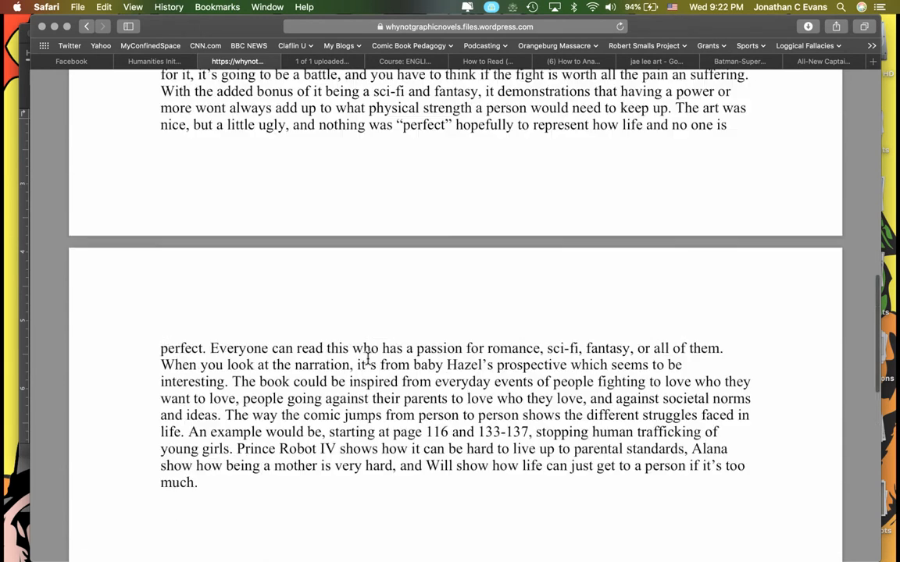
pyautogui.scroll(3)
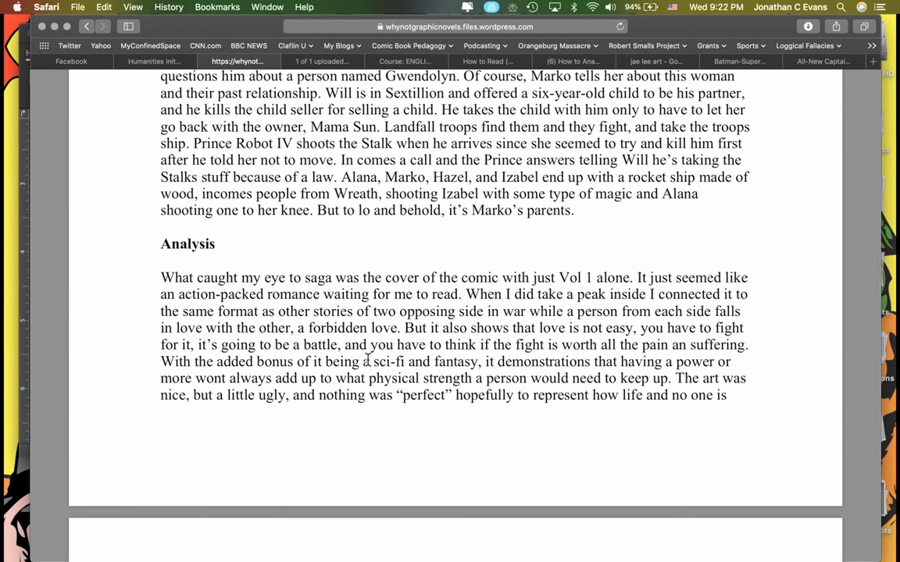
pyautogui.scroll(3)
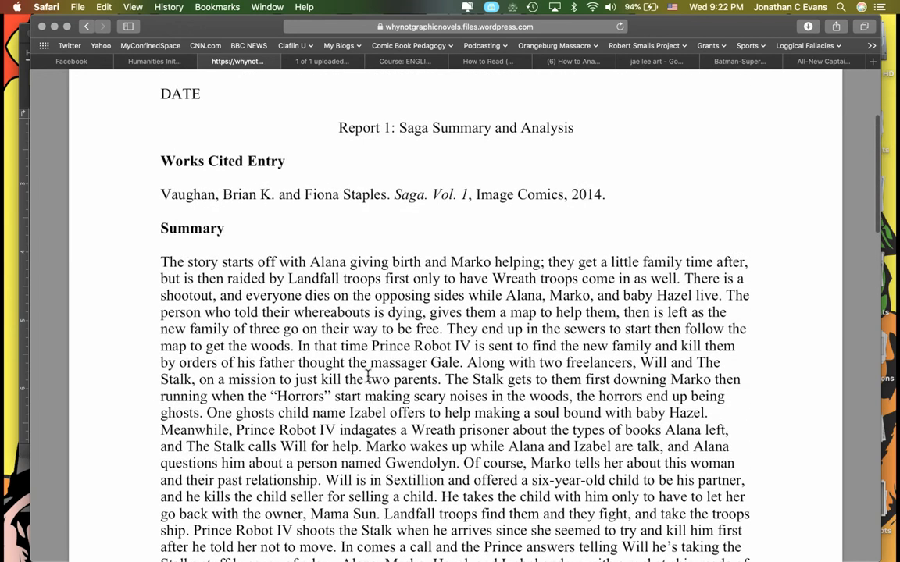
pyautogui.scroll(3)
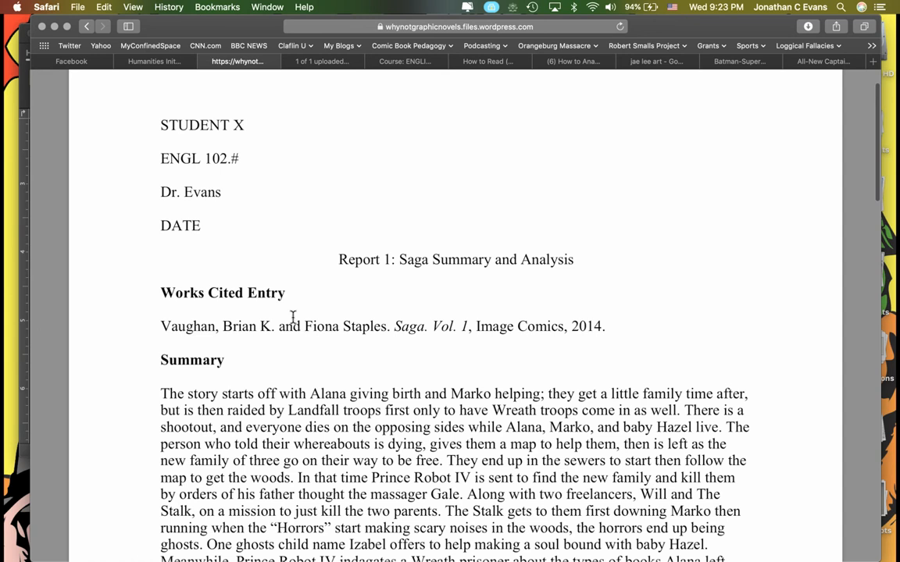
pyautogui.moveTo(530, 369)
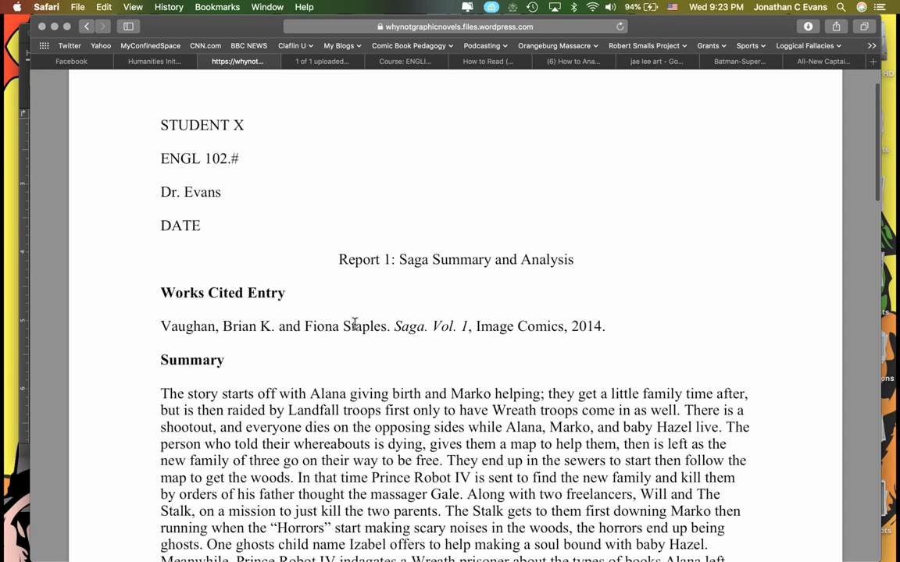
pyautogui.moveTo(465, 326)
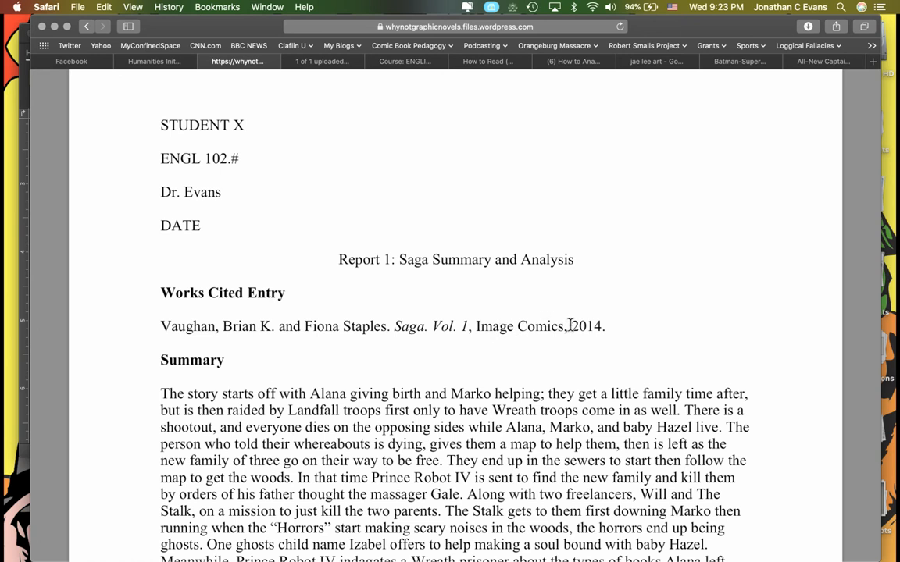
# Step: Read the Saga example's Analysis onto the second page, then return to the Report 1 tab
pyautogui.scroll(-3)
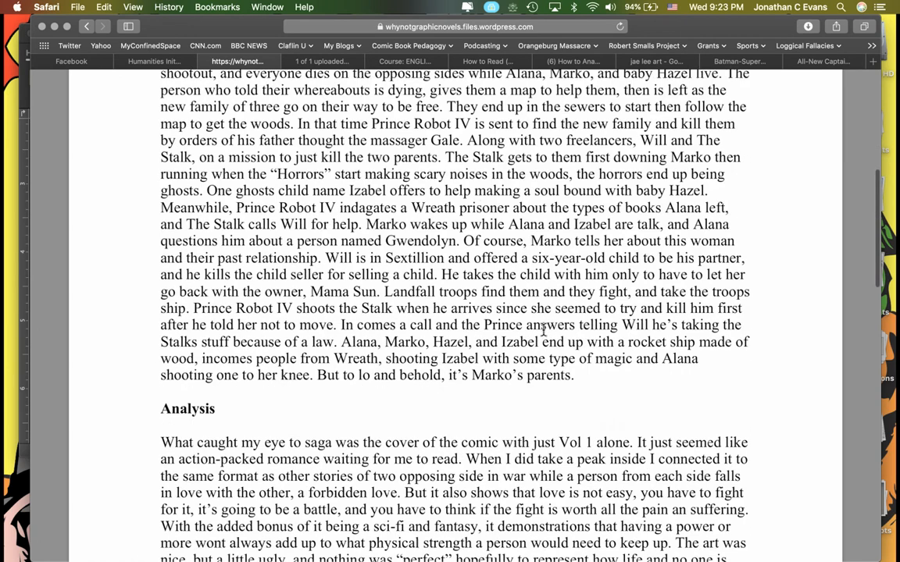
pyautogui.scroll(3)
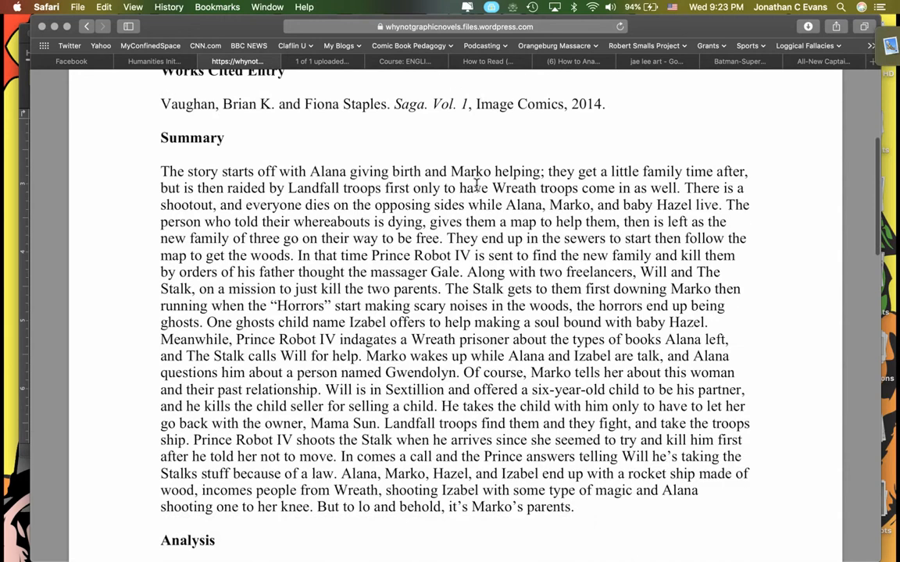
pyautogui.scroll(-3)
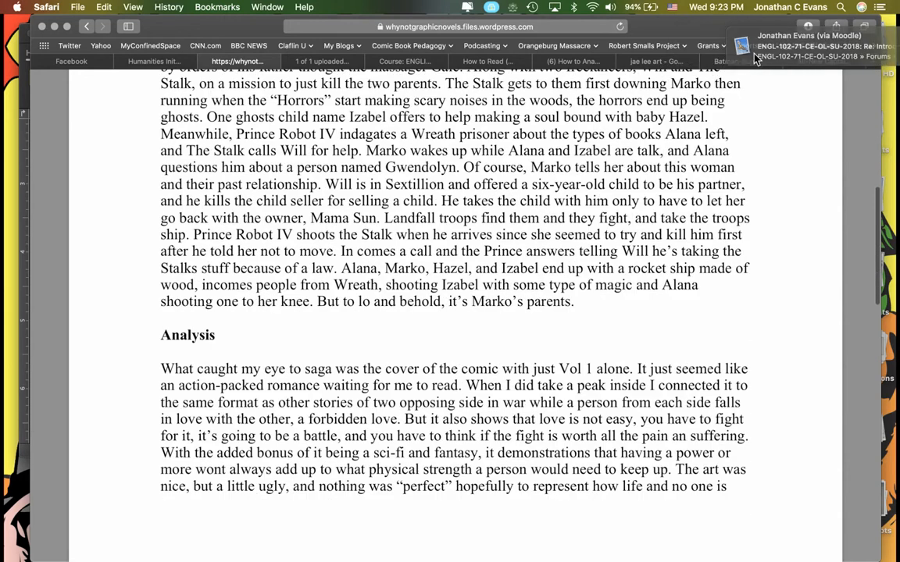
pyautogui.scroll(-3)
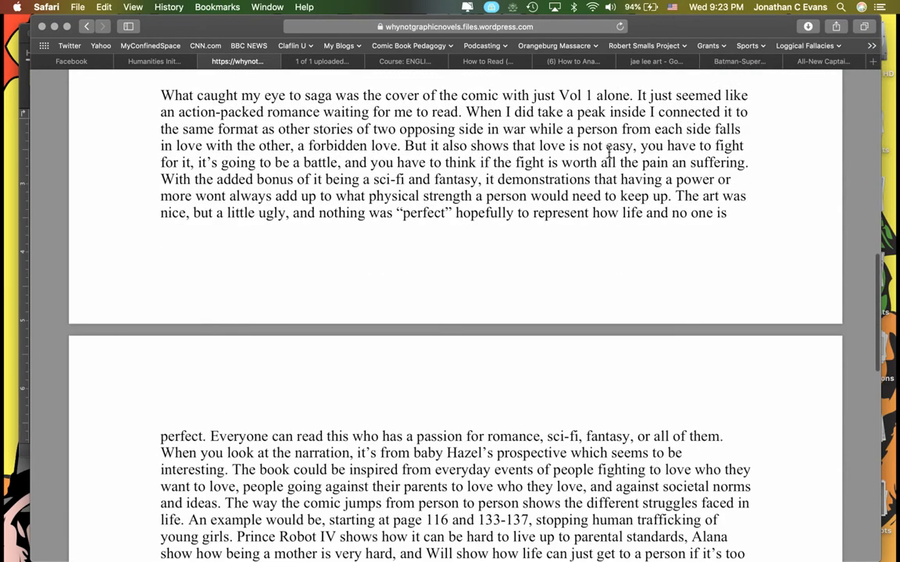
pyautogui.scroll(-3)
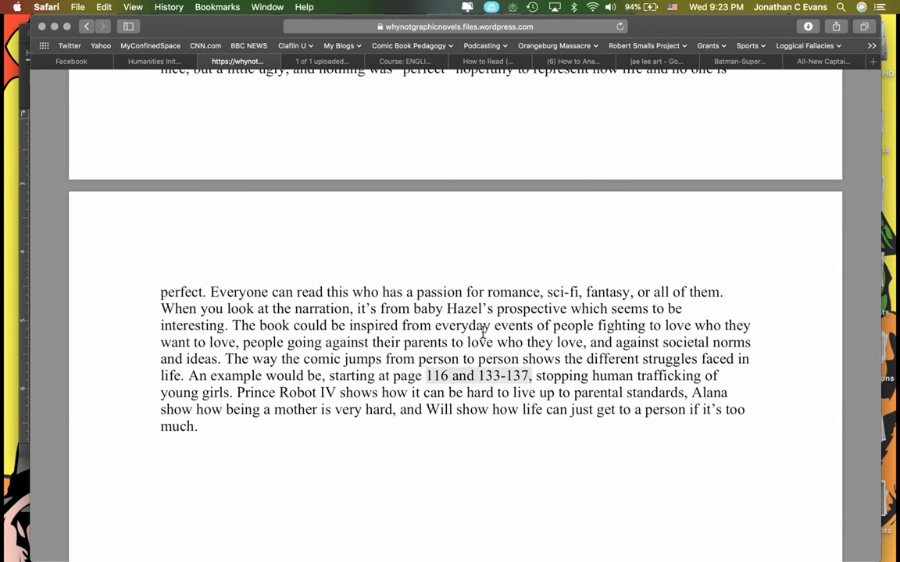
pyautogui.scroll(3)
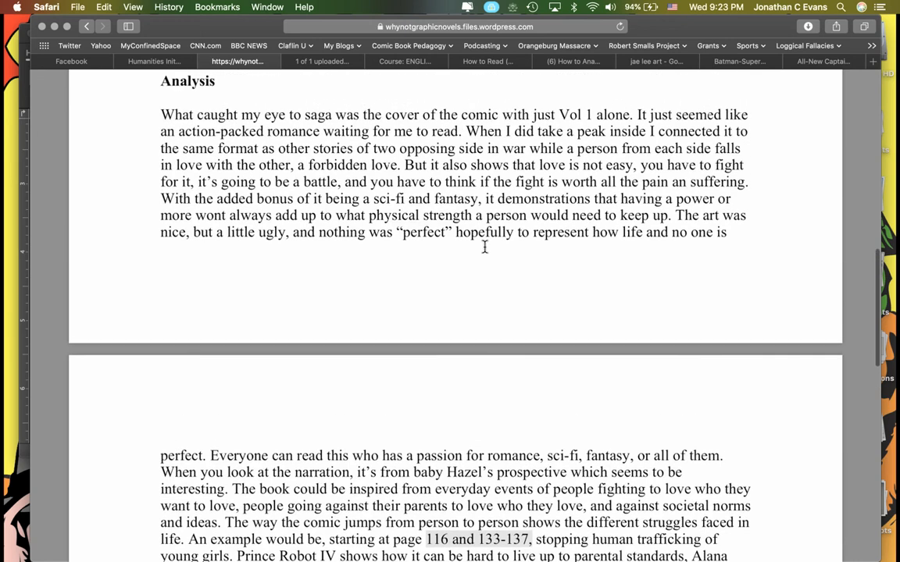
pyautogui.click(239, 61)
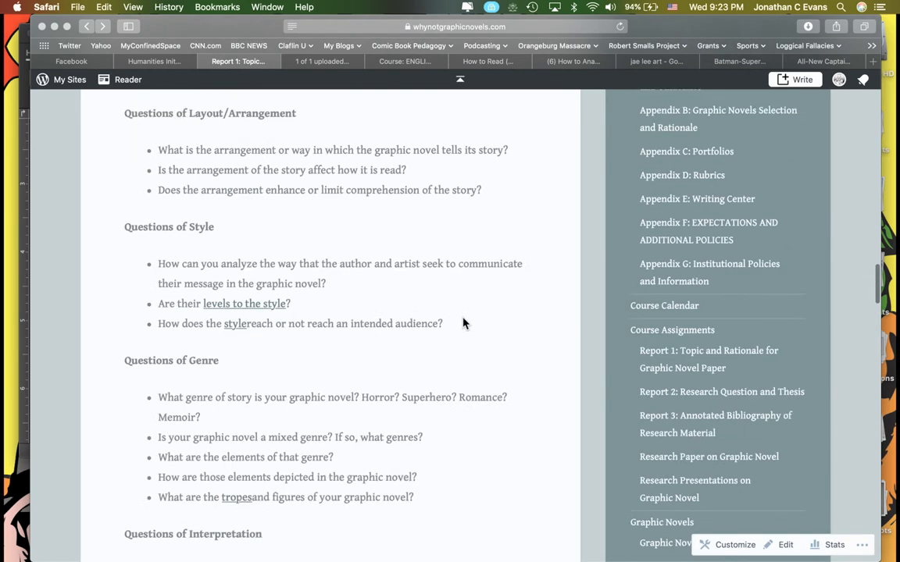
# Step: Scroll the Report 1 page up through its Questions sections to Getting Started on a Textual Analysis
pyautogui.scroll(3)
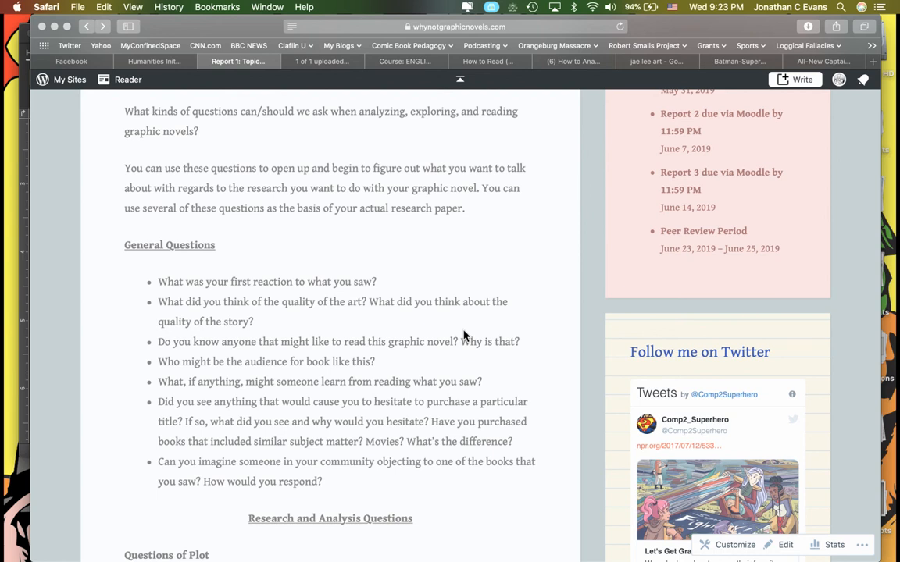
pyautogui.scroll(3)
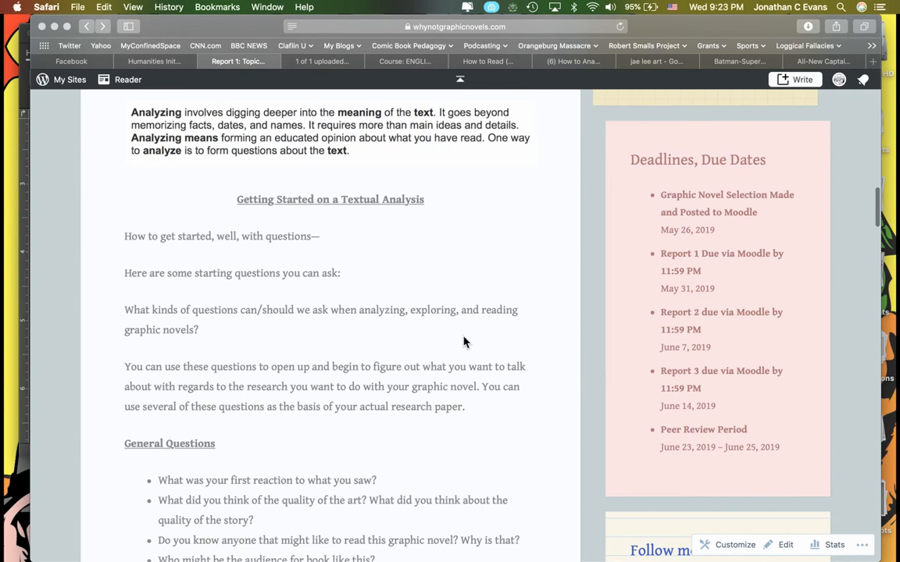
pyautogui.scroll(3)
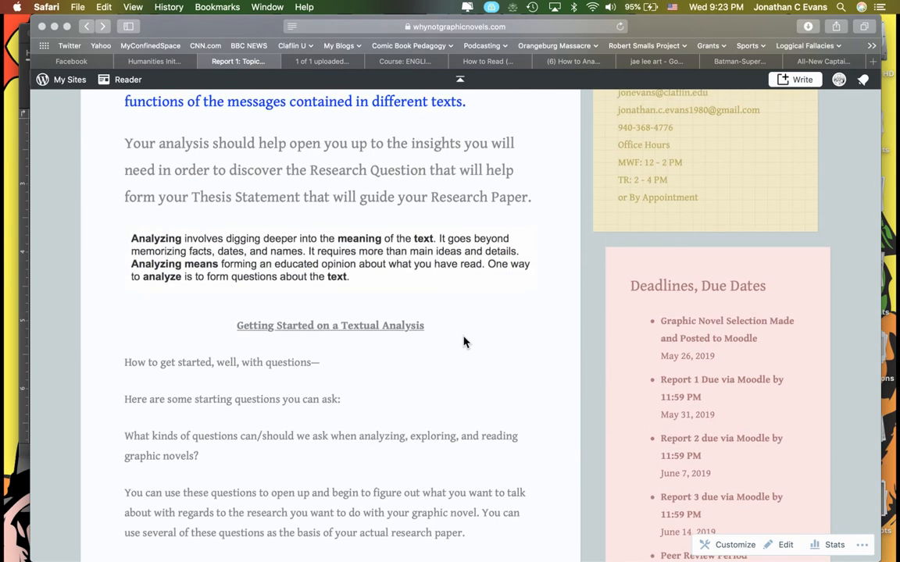
pyautogui.scroll(3)
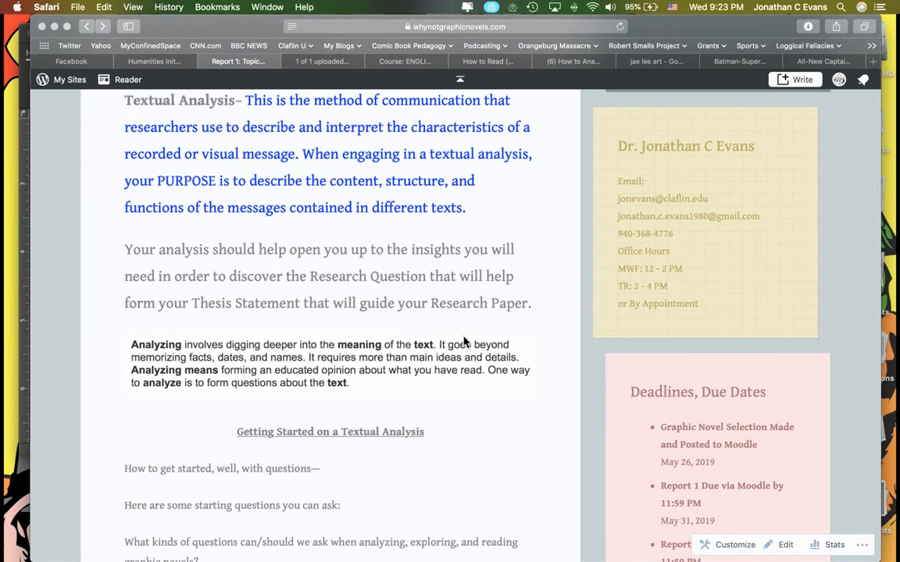
pyautogui.scroll(-3)
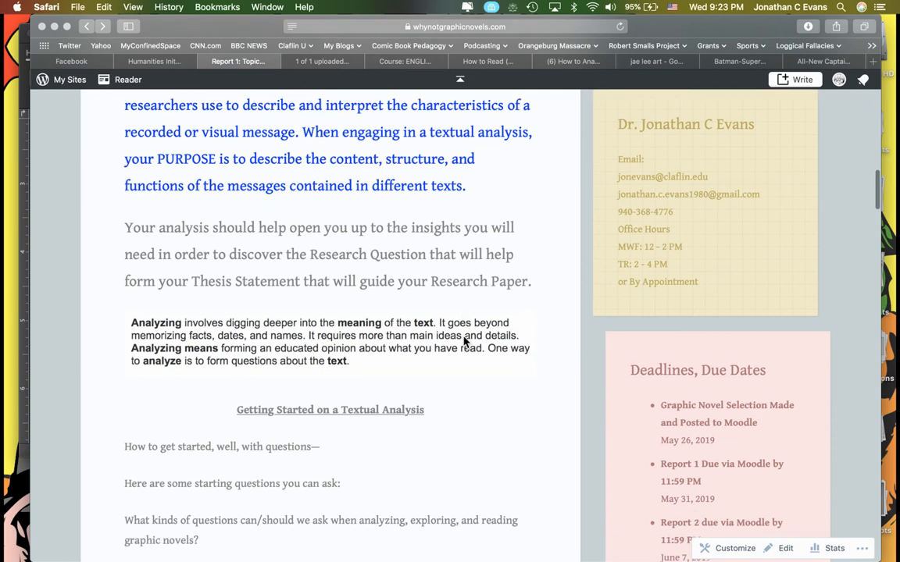
pyautogui.scroll(-3)
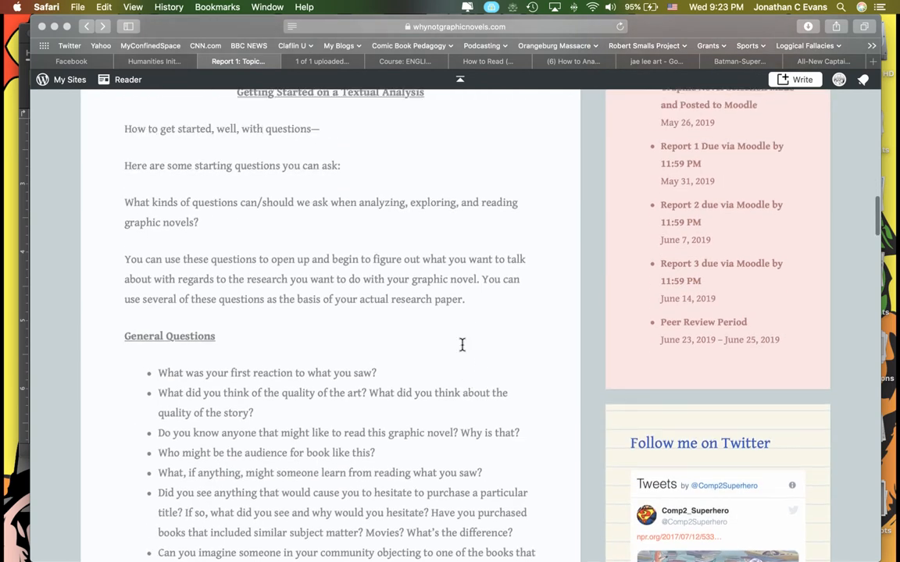
pyautogui.scroll(3)
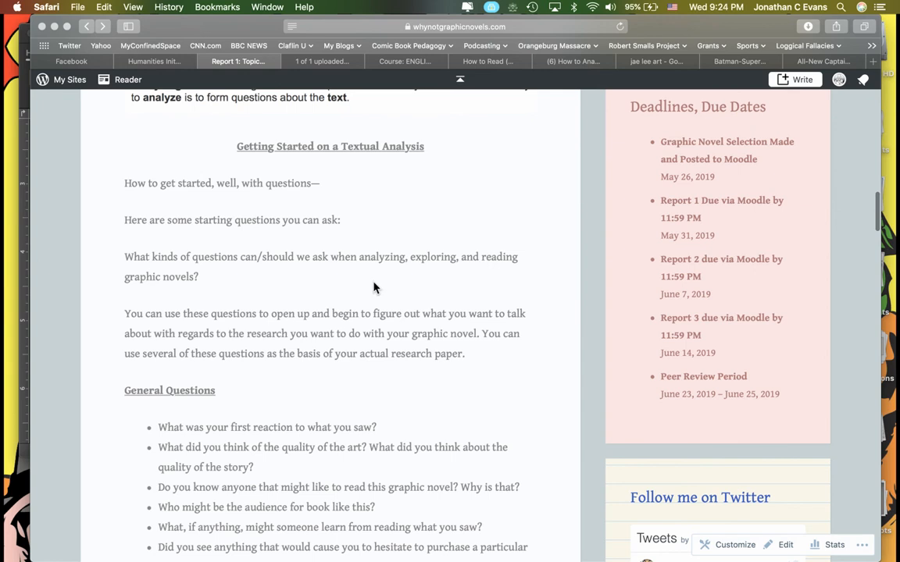
pyautogui.moveTo(327, 285)
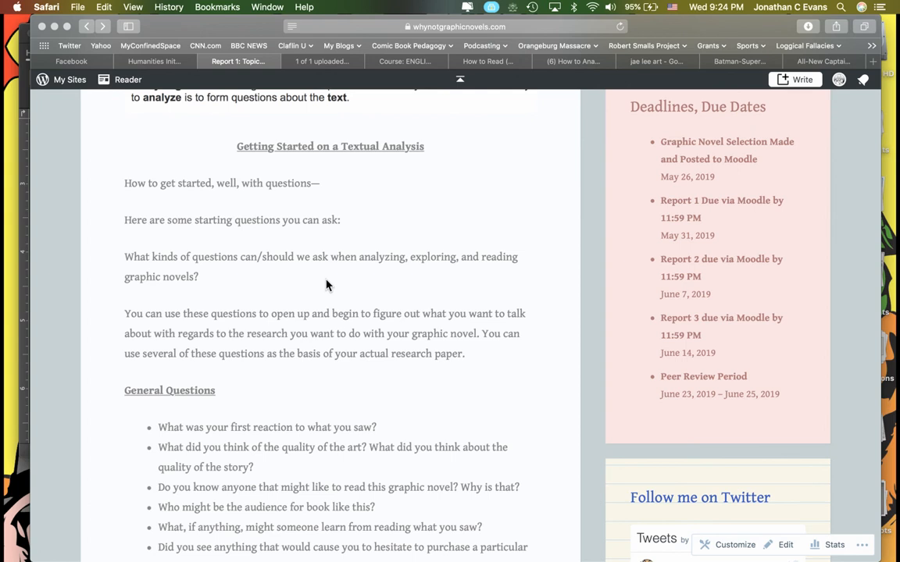
pyautogui.moveTo(289, 199)
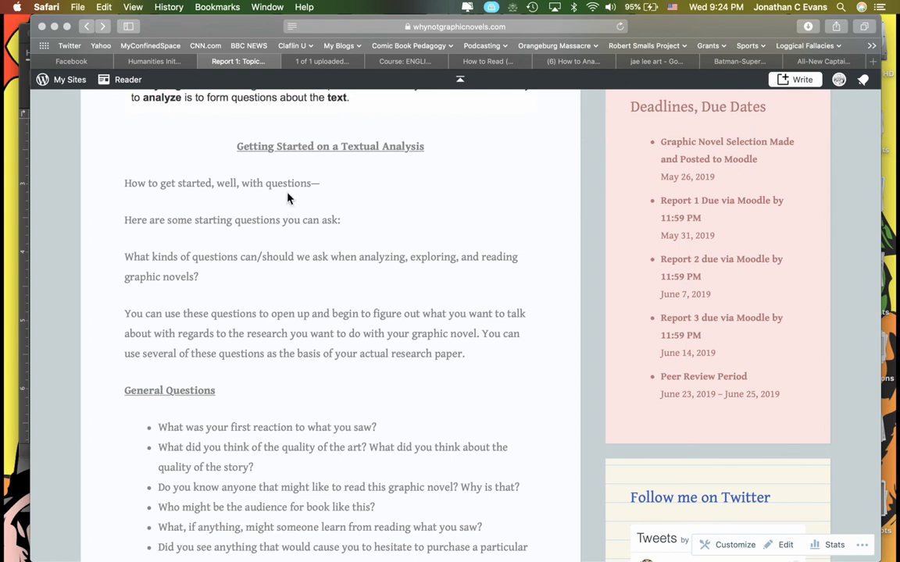
pyautogui.moveTo(216, 387)
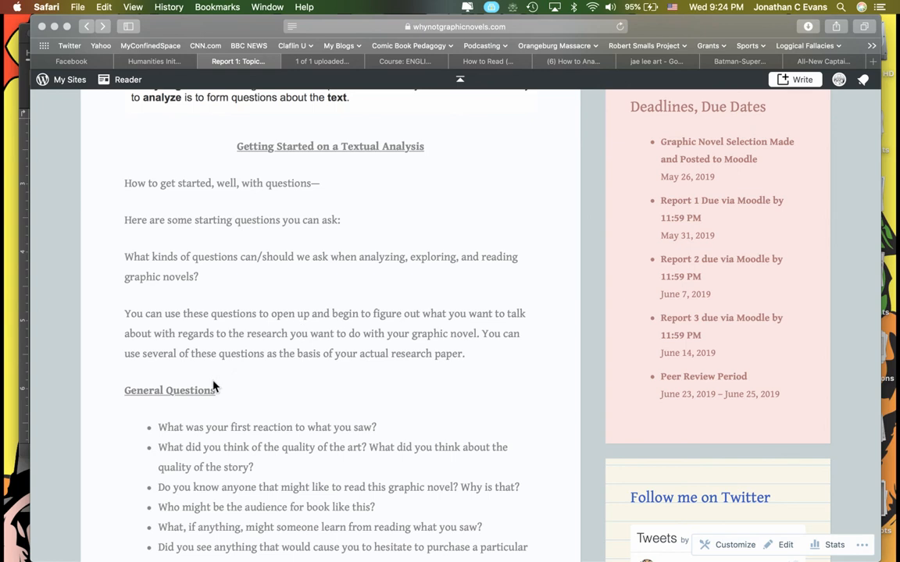
pyautogui.moveTo(226, 368)
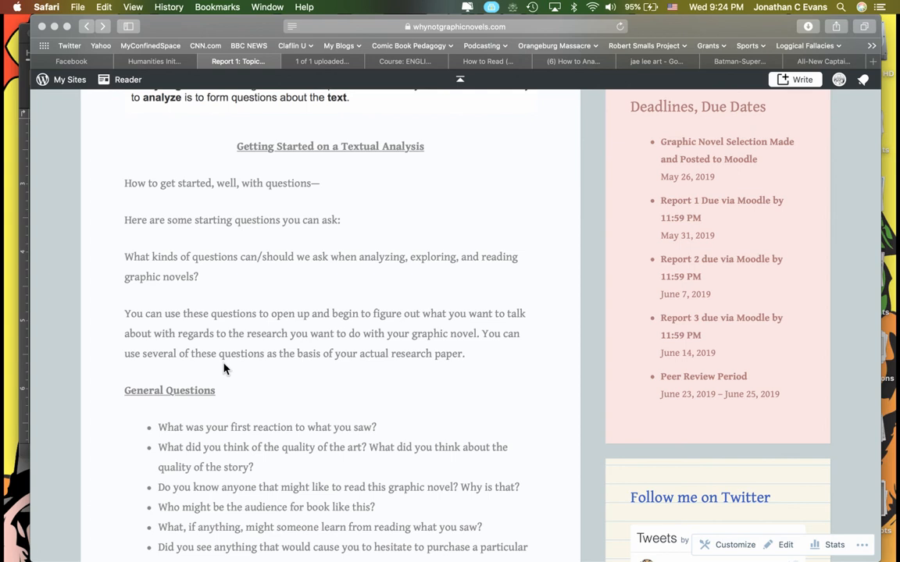
pyautogui.moveTo(304, 267)
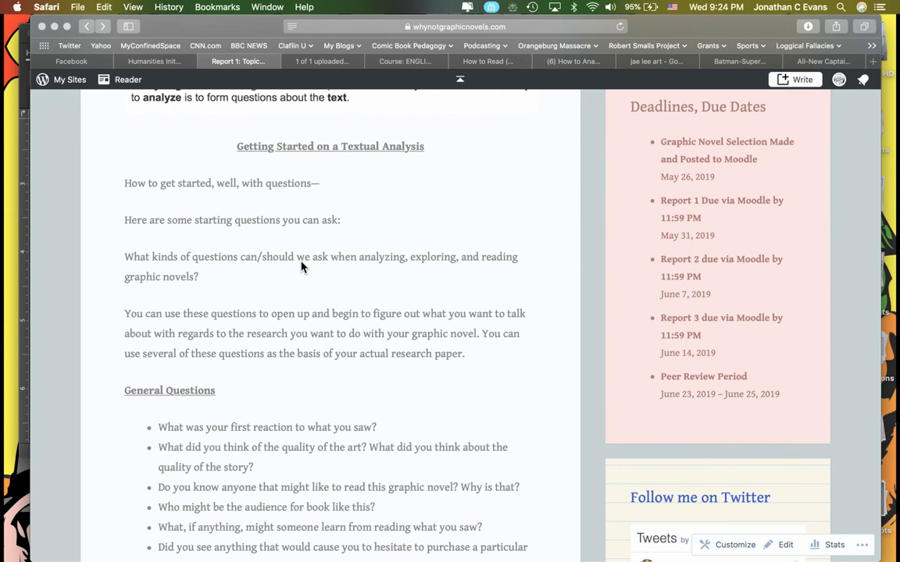
pyautogui.moveTo(341, 328)
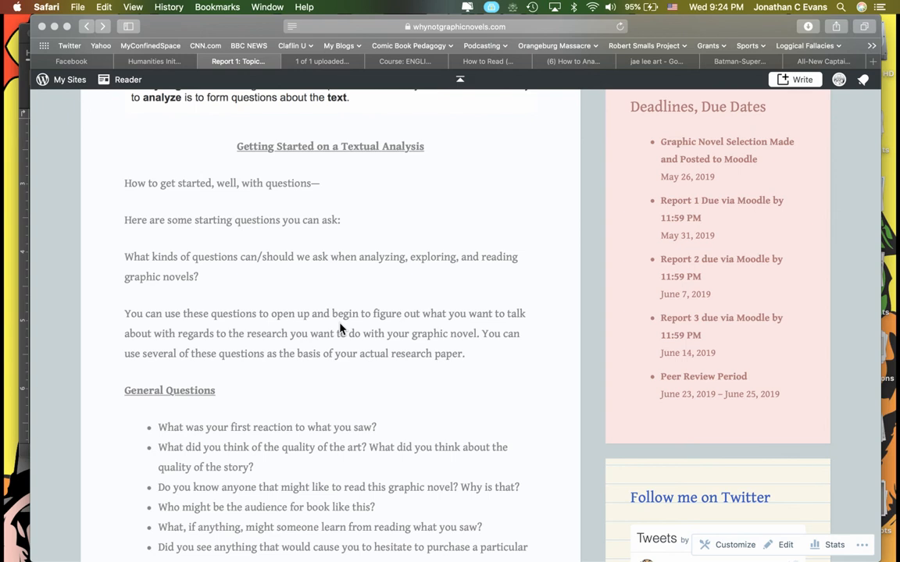
pyautogui.moveTo(349, 292)
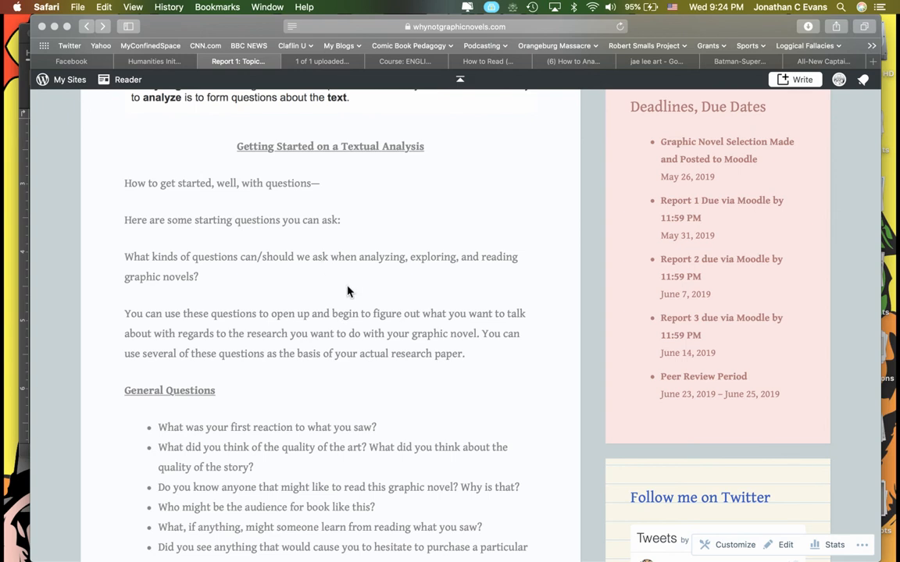